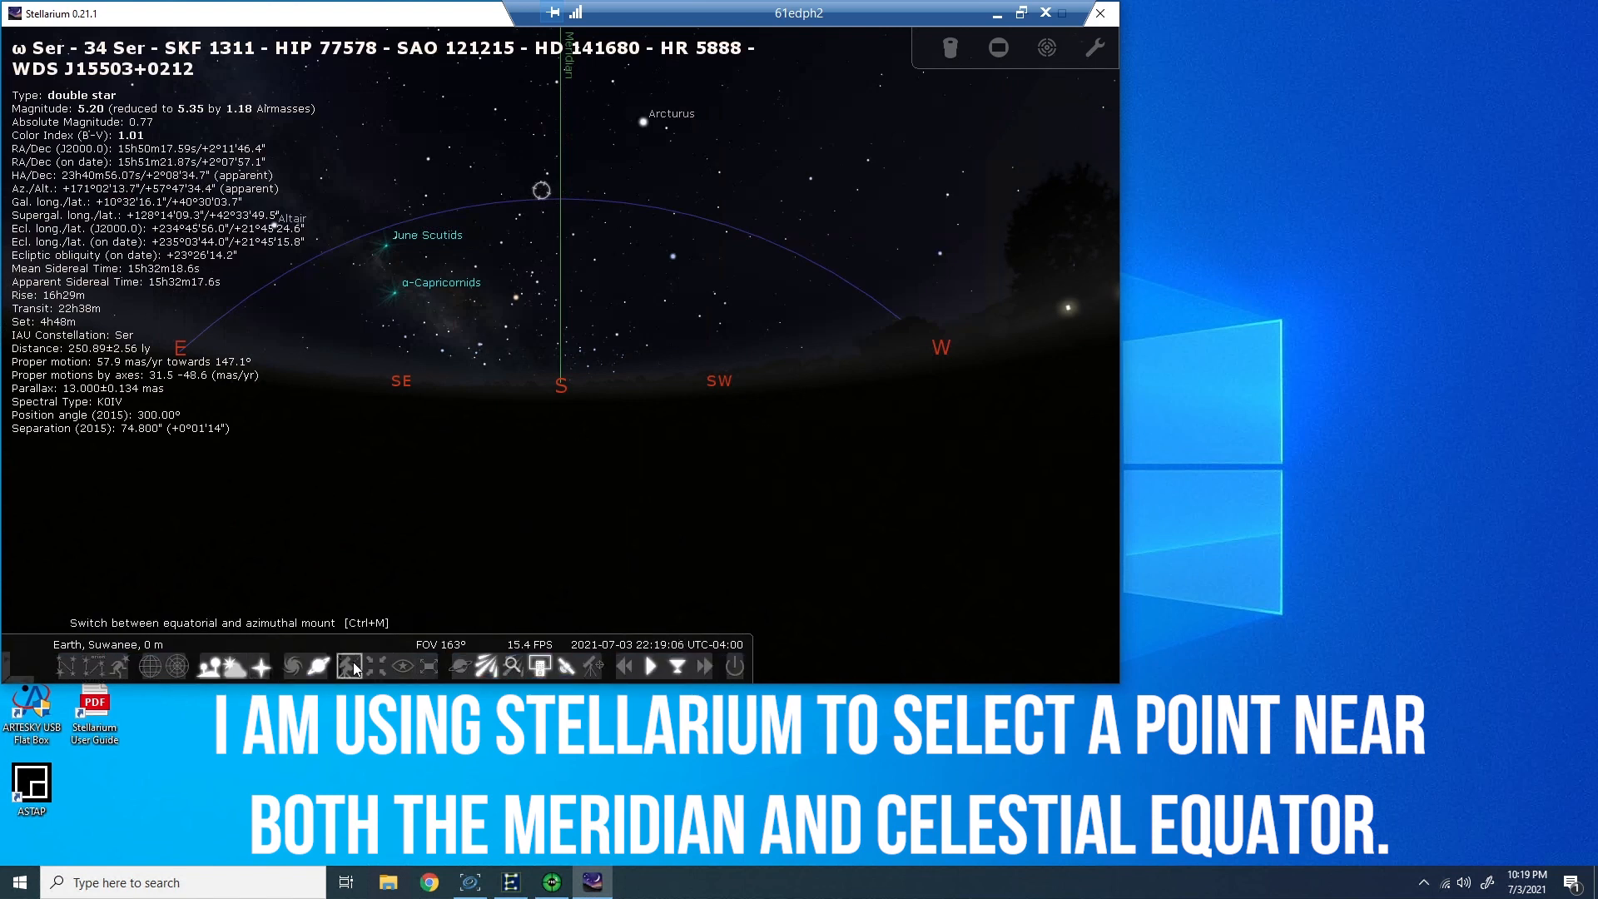
mouse_move(588, 664)
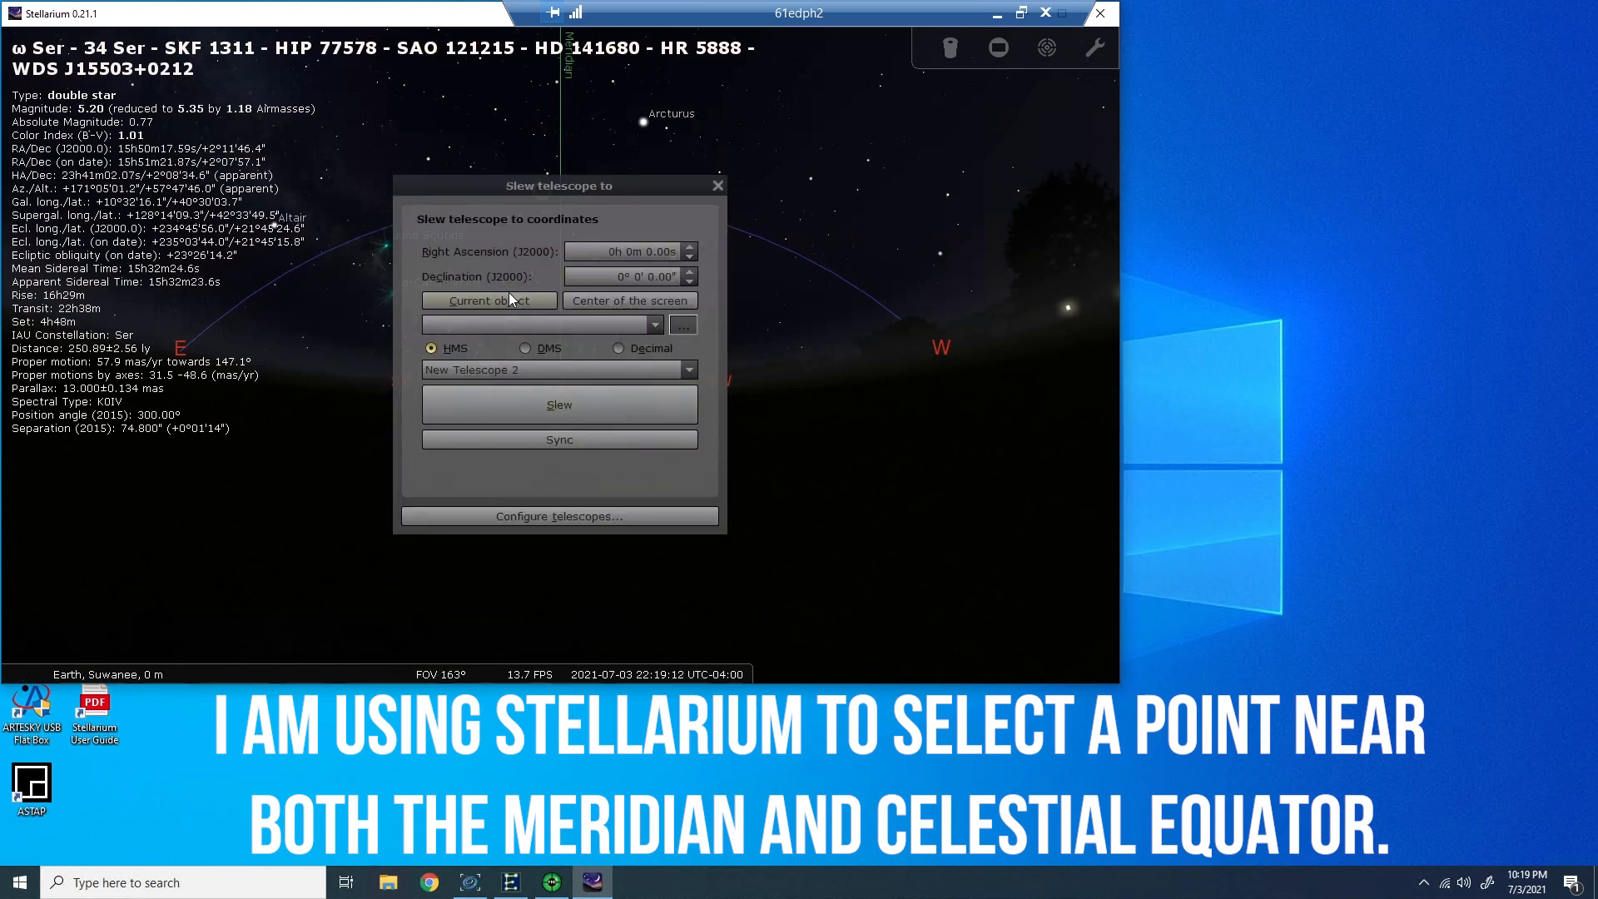
- Slew the Stellarium telescope to the selected double star ω Ser
left_click(489, 300)
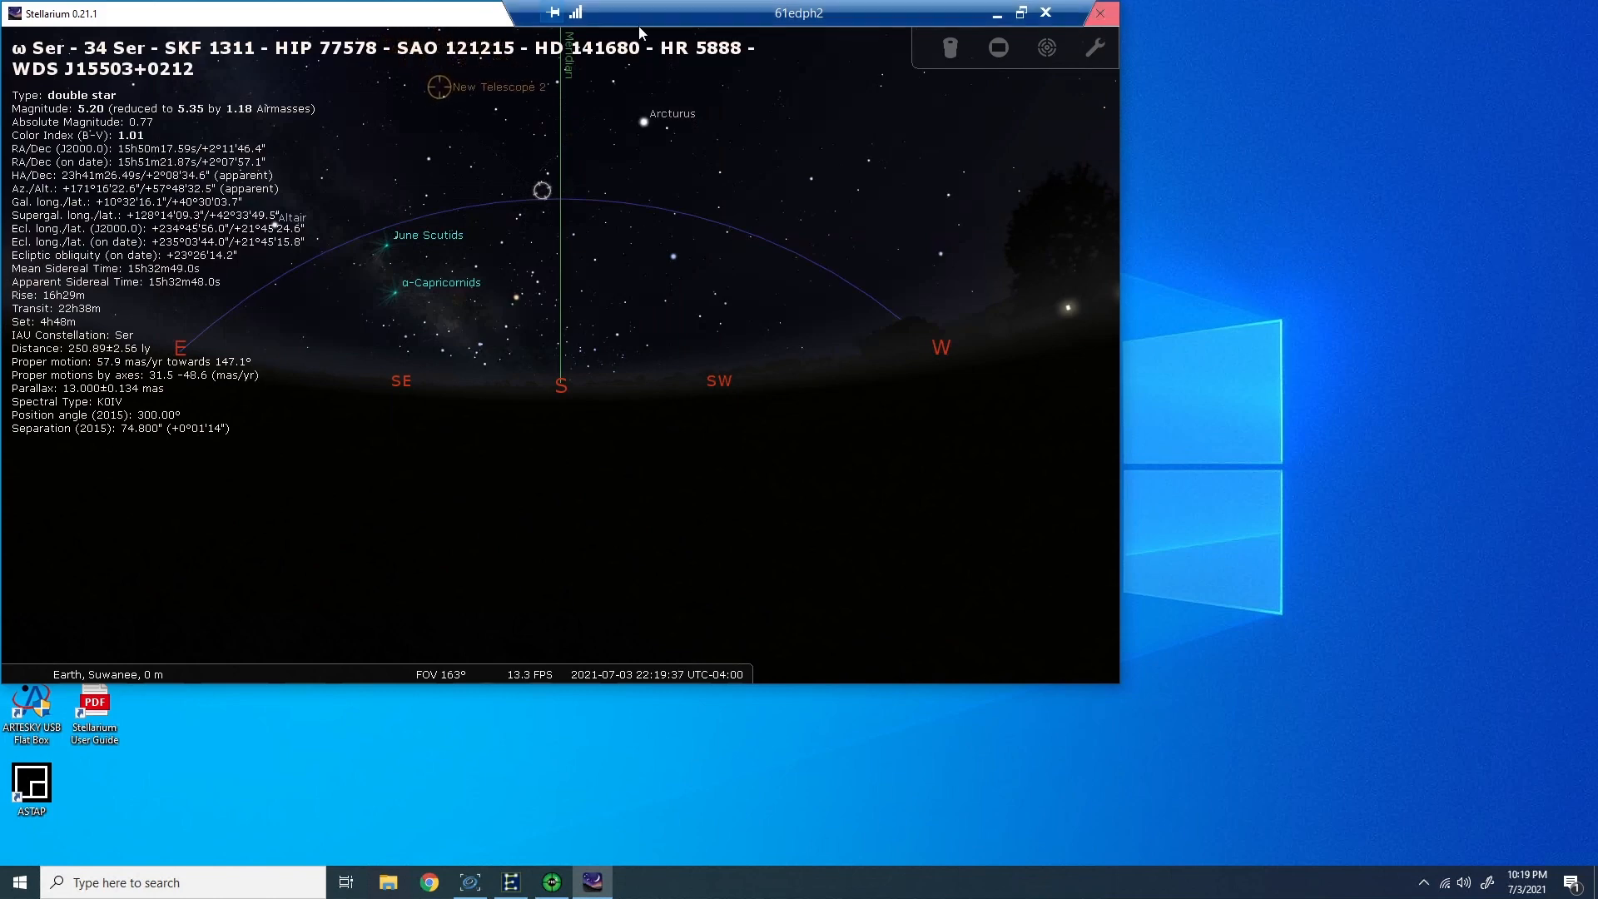
- Launch PHD2's Drift Align tool from Tools and begin azimuth drift measurement
left_click(80, 27)
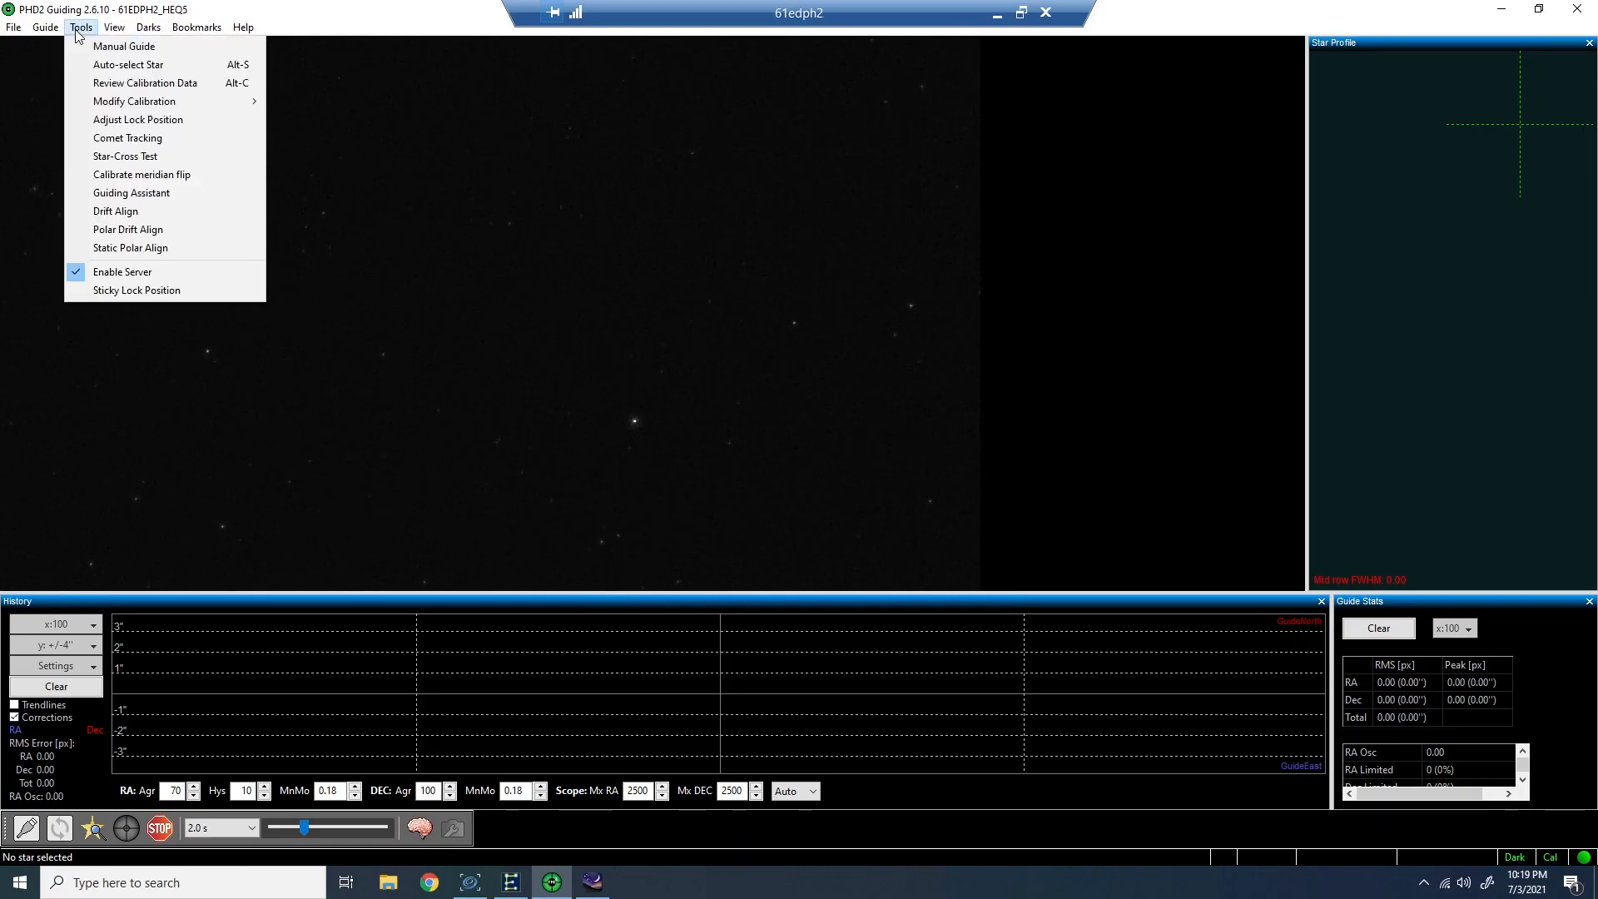
mouse_move(114, 211)
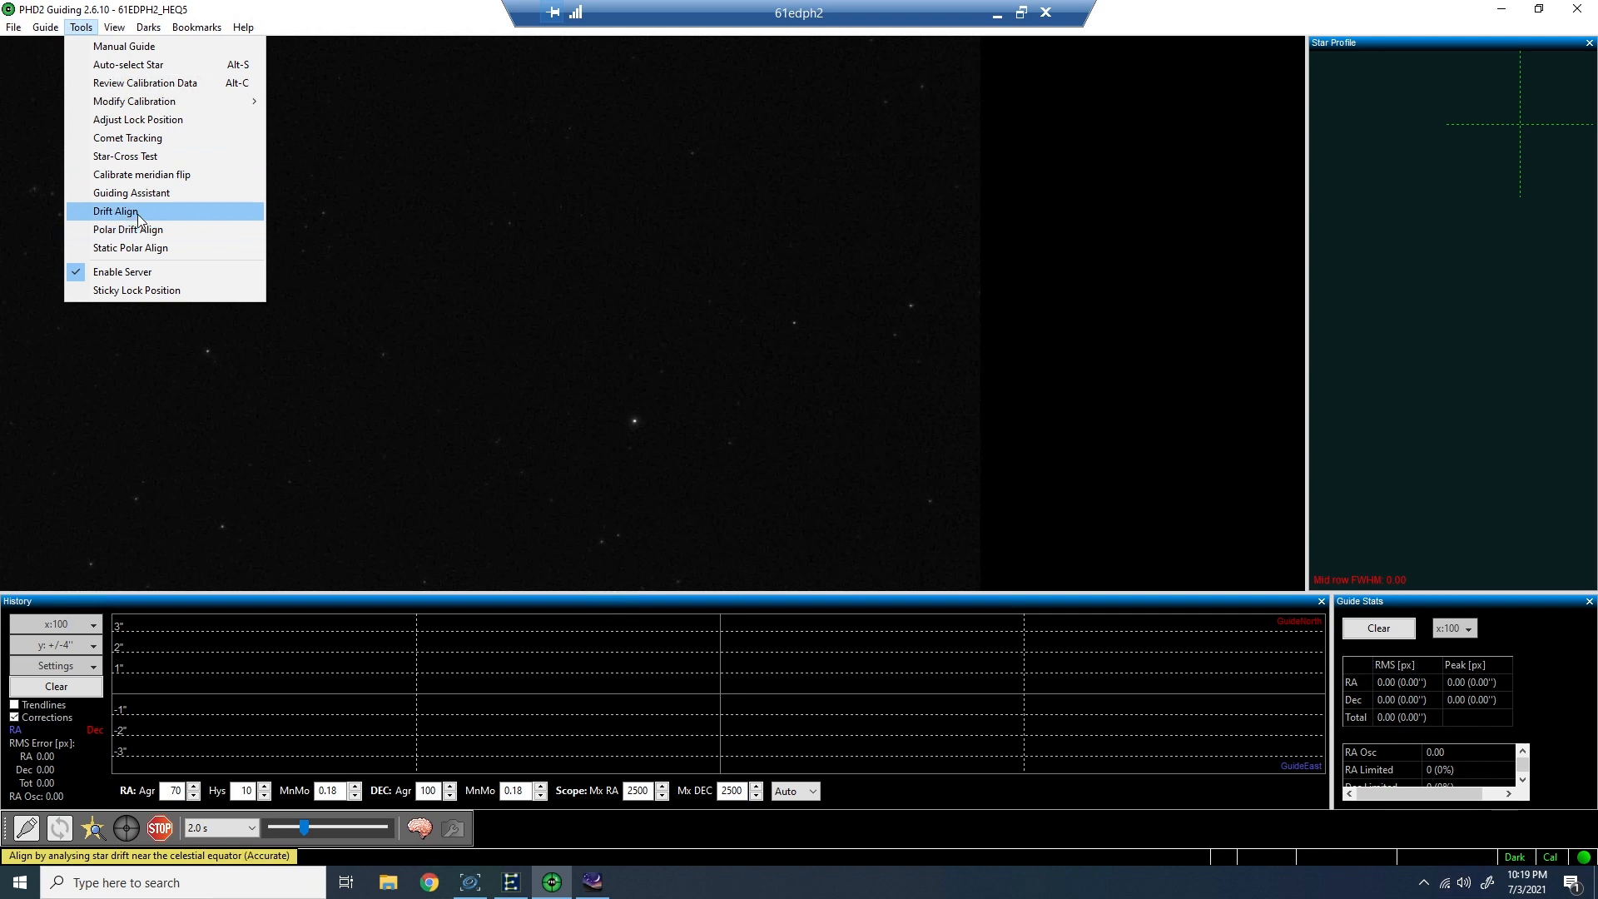
left_click(114, 210)
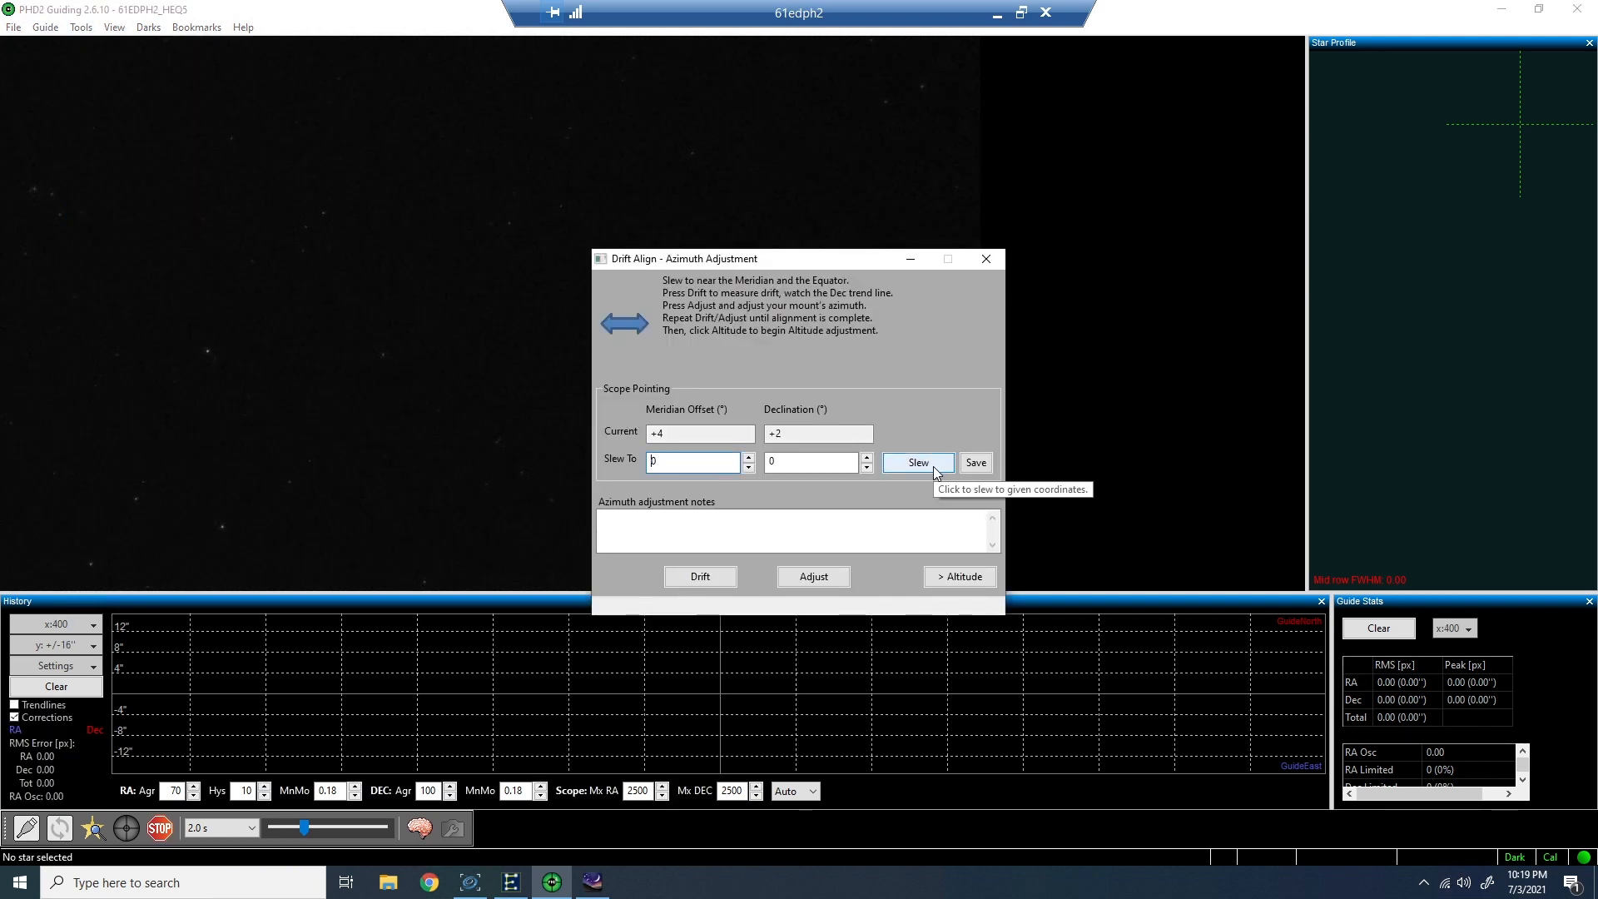
mouse_move(701, 489)
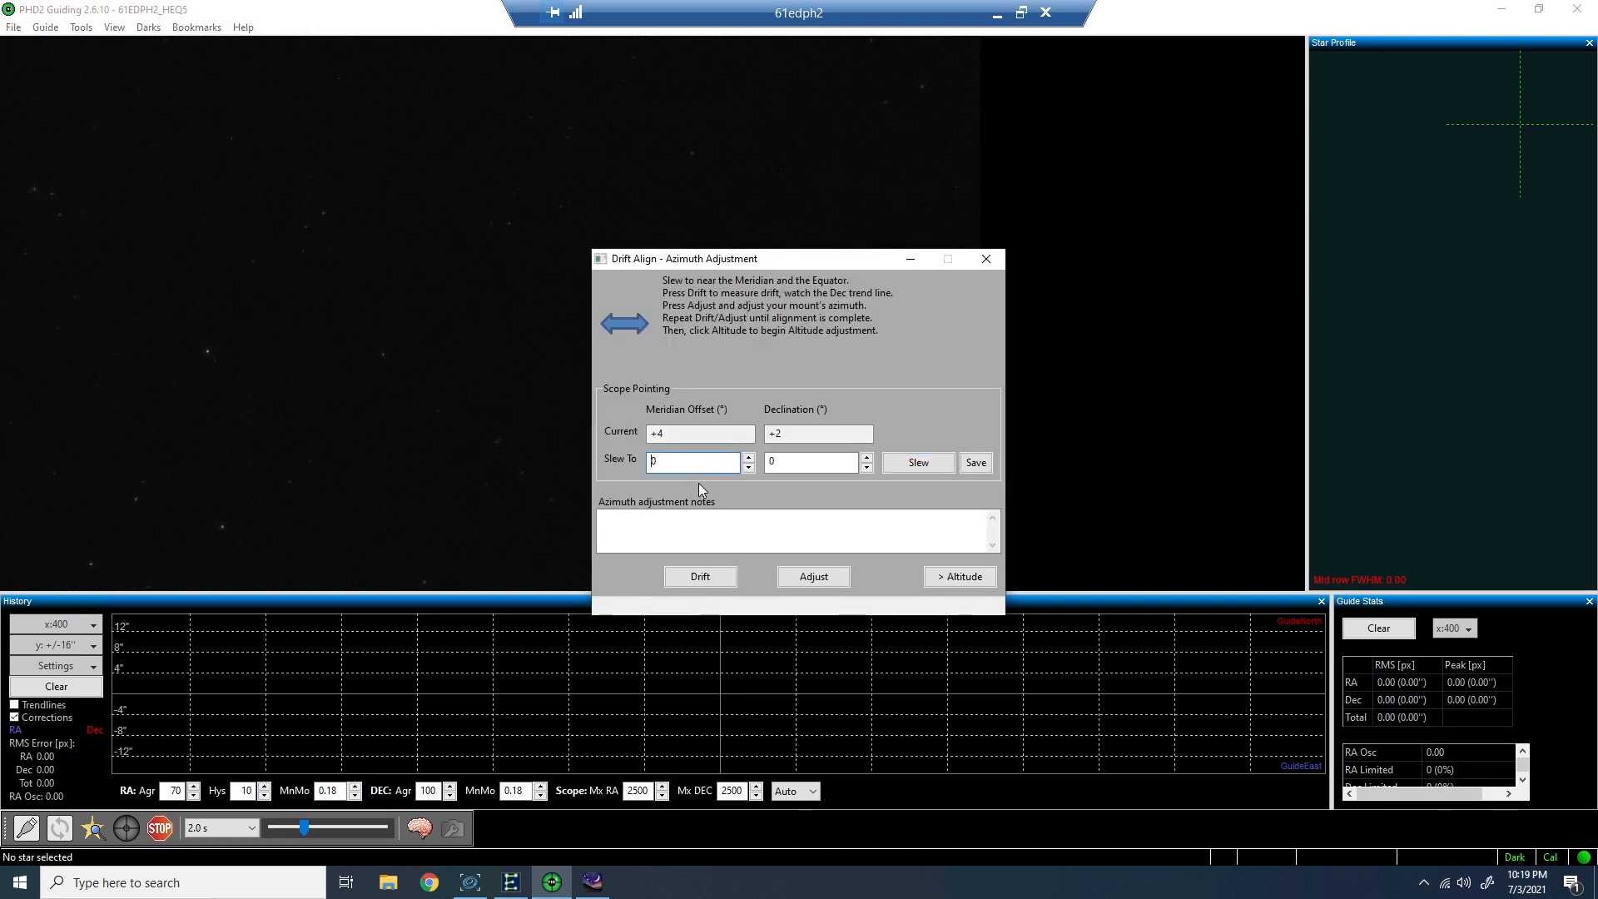
mouse_move(956, 596)
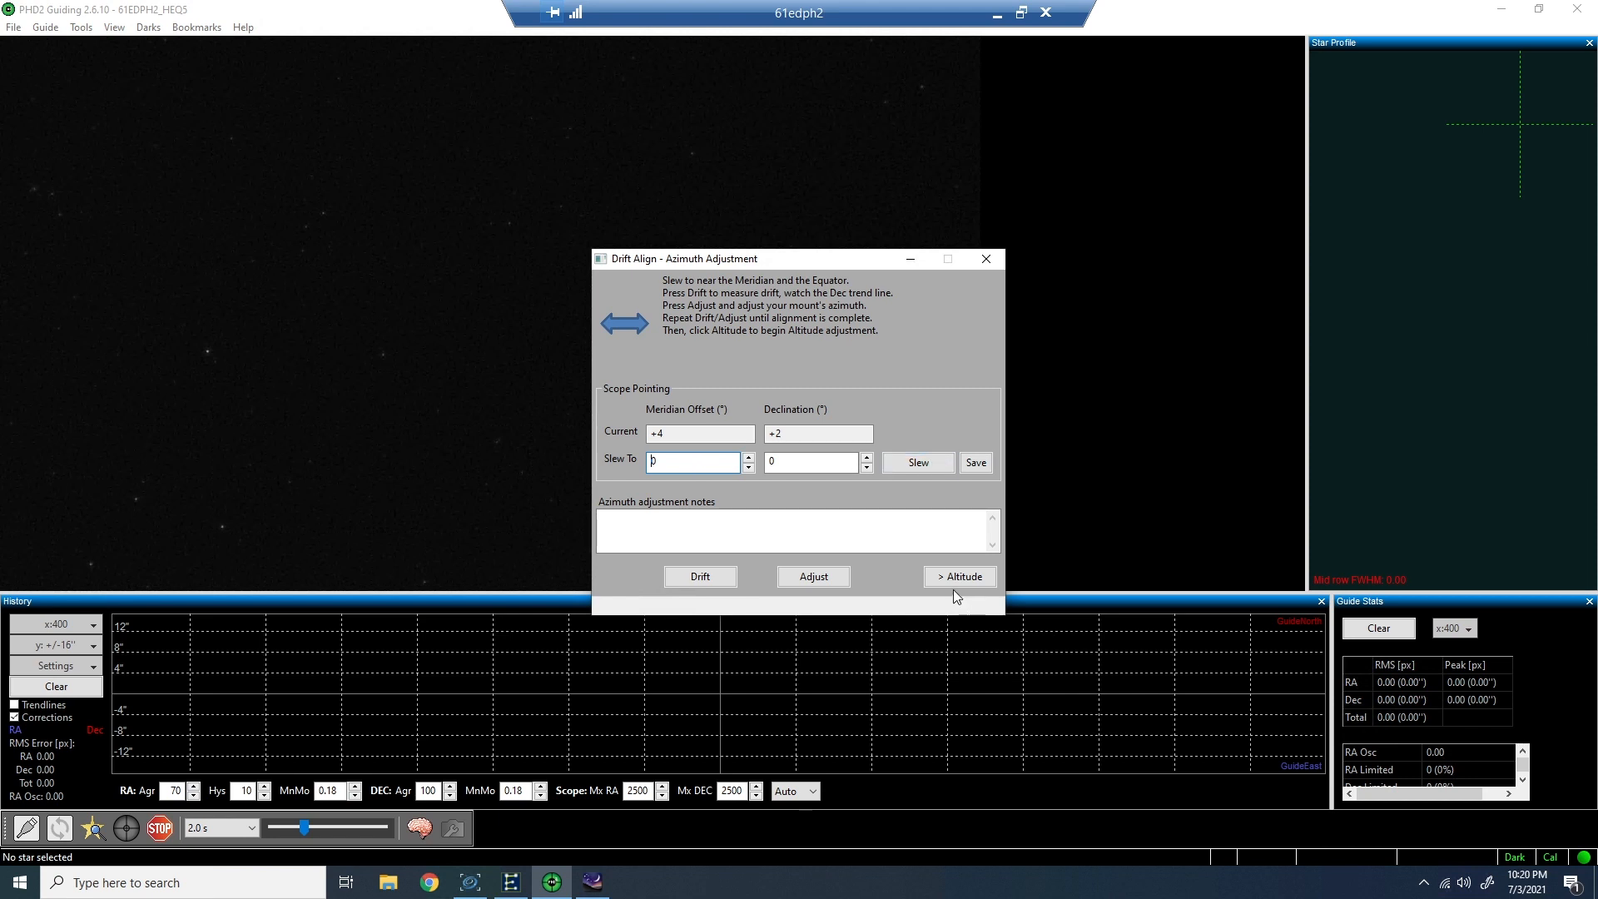
left_click(700, 576)
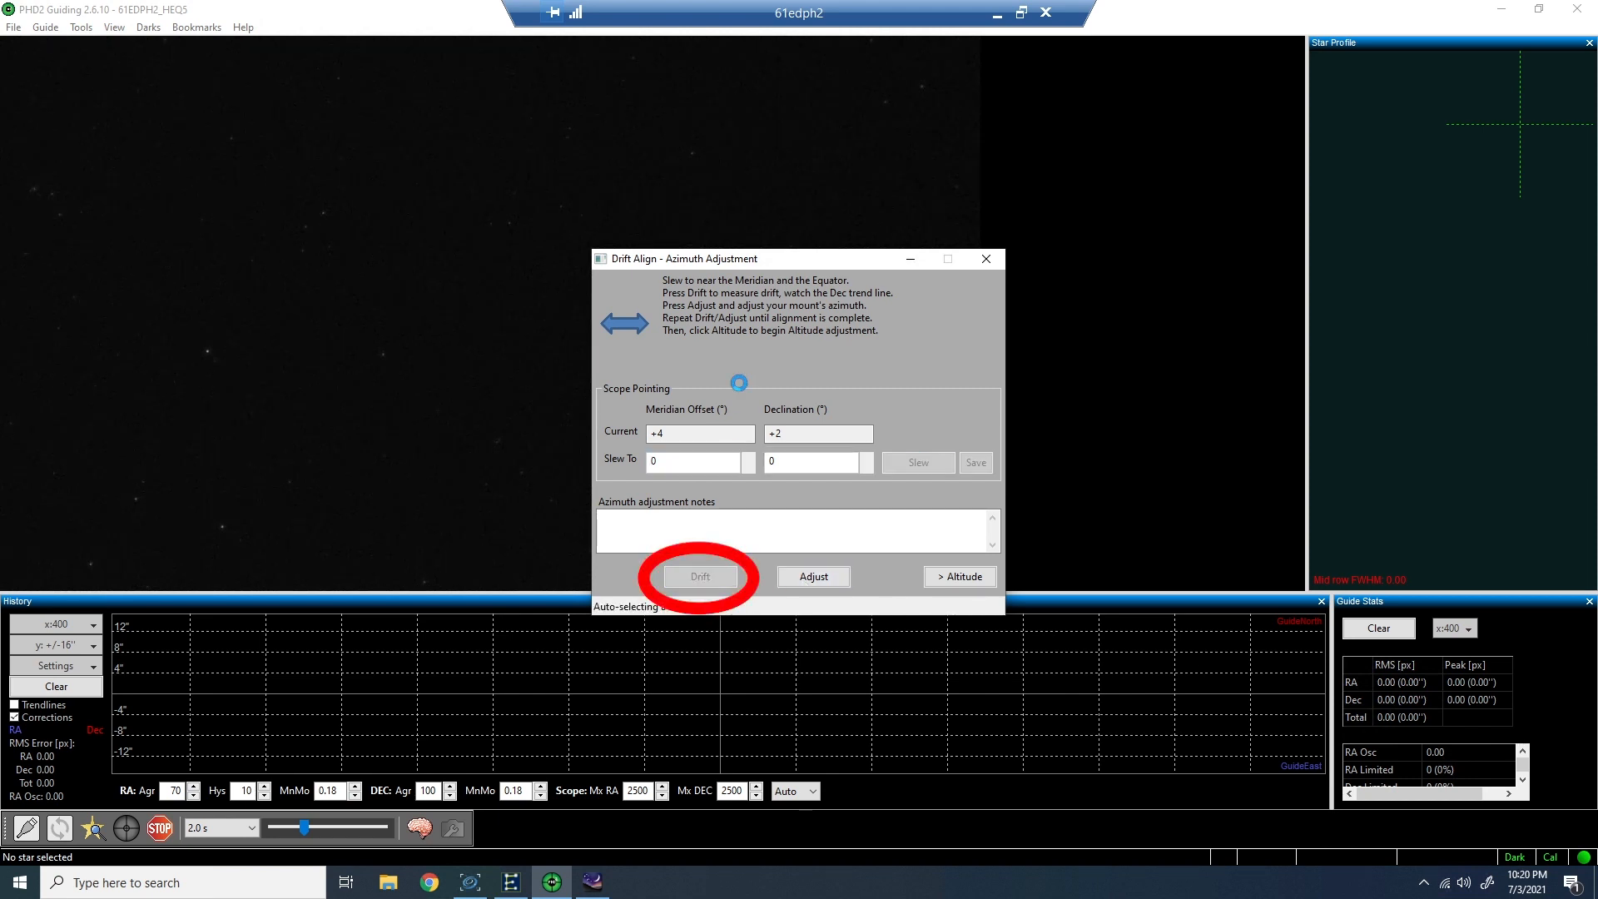
- Let azimuth drift run until the trend line reports about 18.67' polar alignment error
left_click(699, 576)
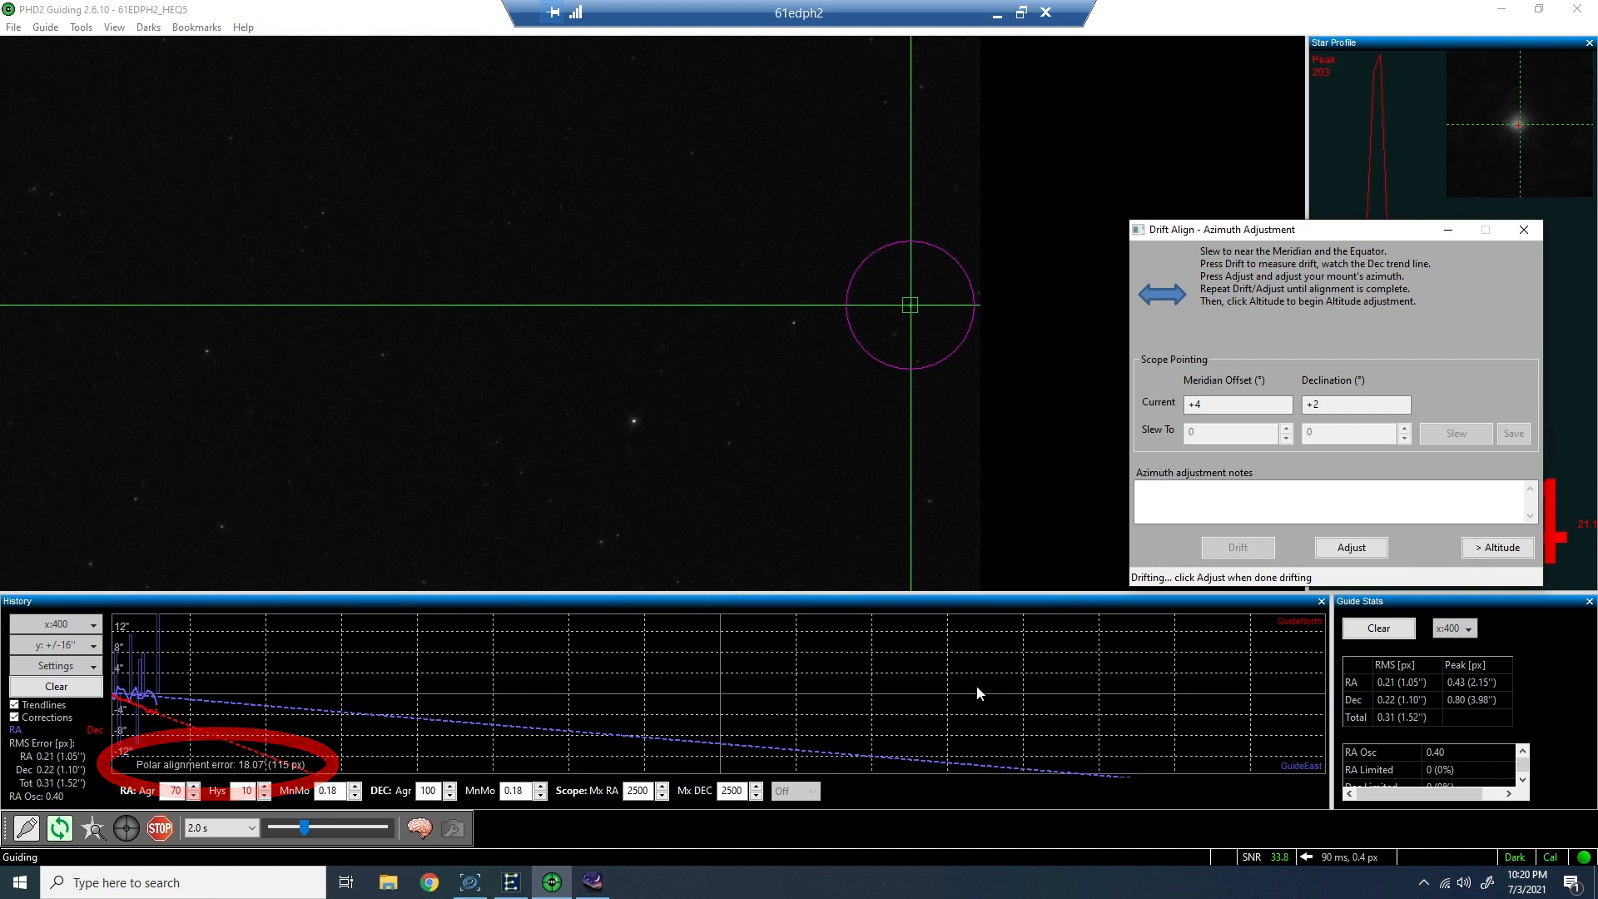
left_click(1350, 548)
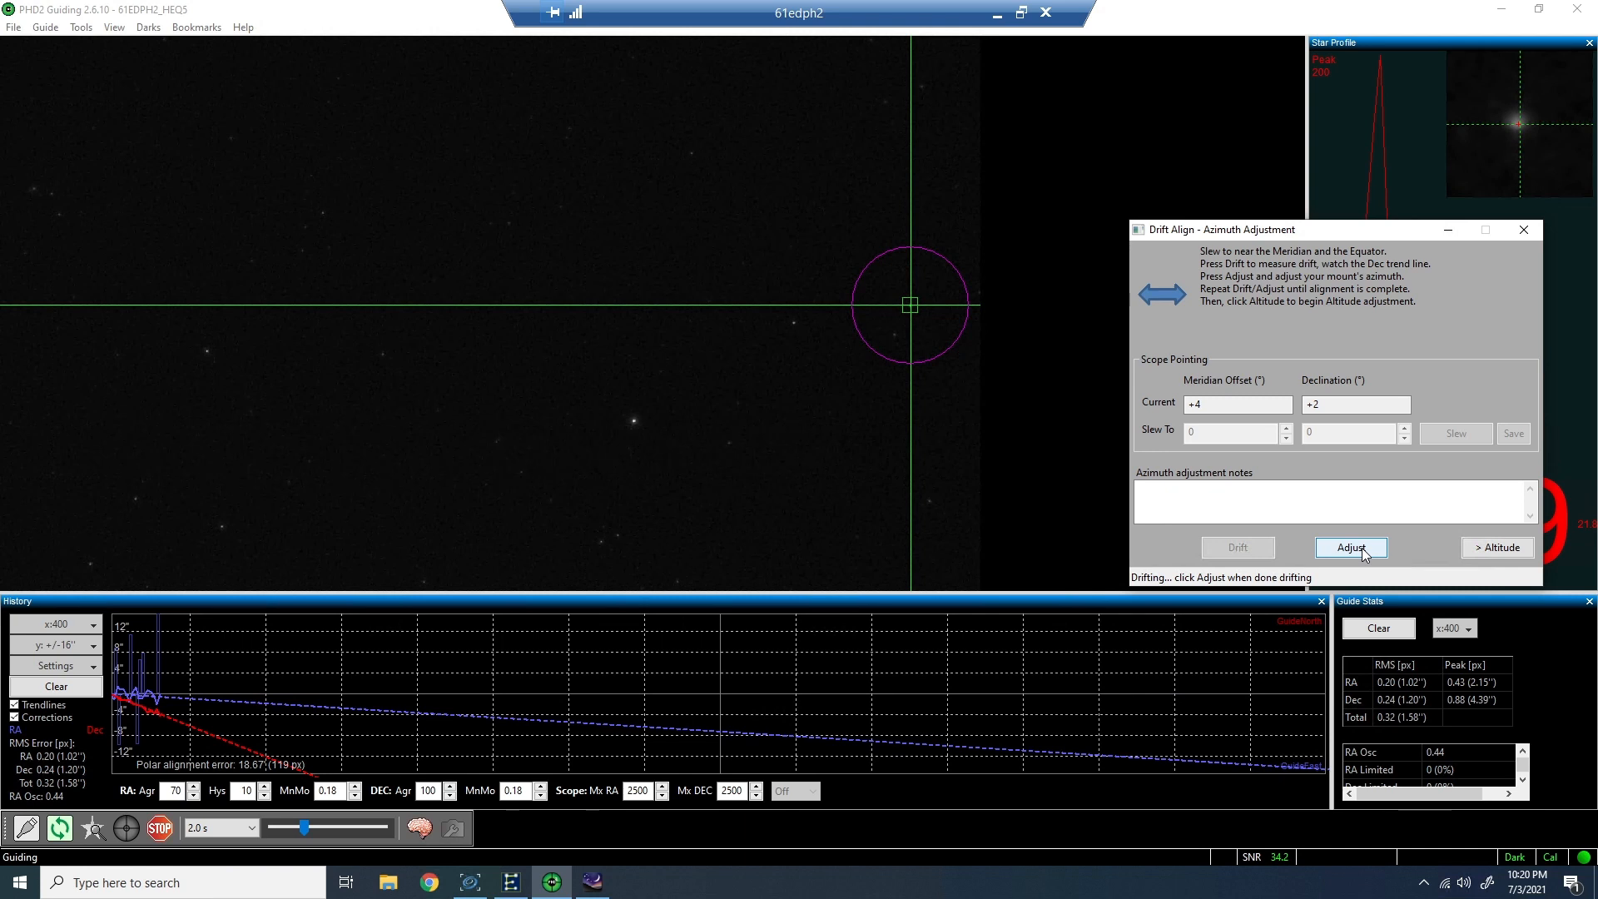
- Adjust azimuth, redrift, and record 'Left knob backwards -> Up' in azimuth notes
left_click(1352, 548)
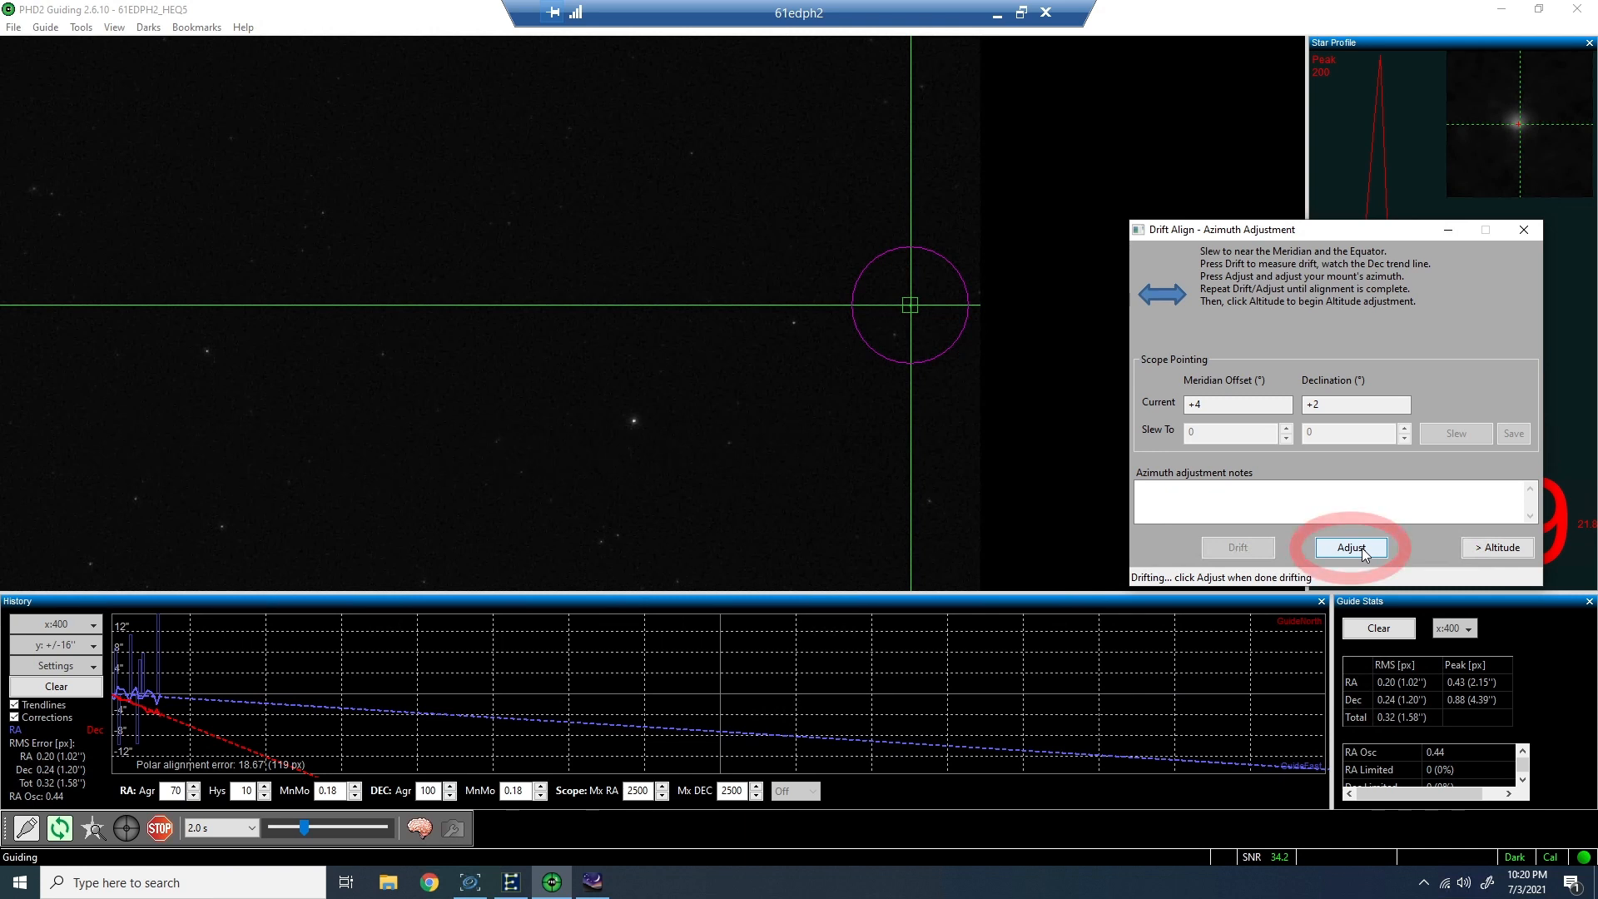
left_click(1352, 548)
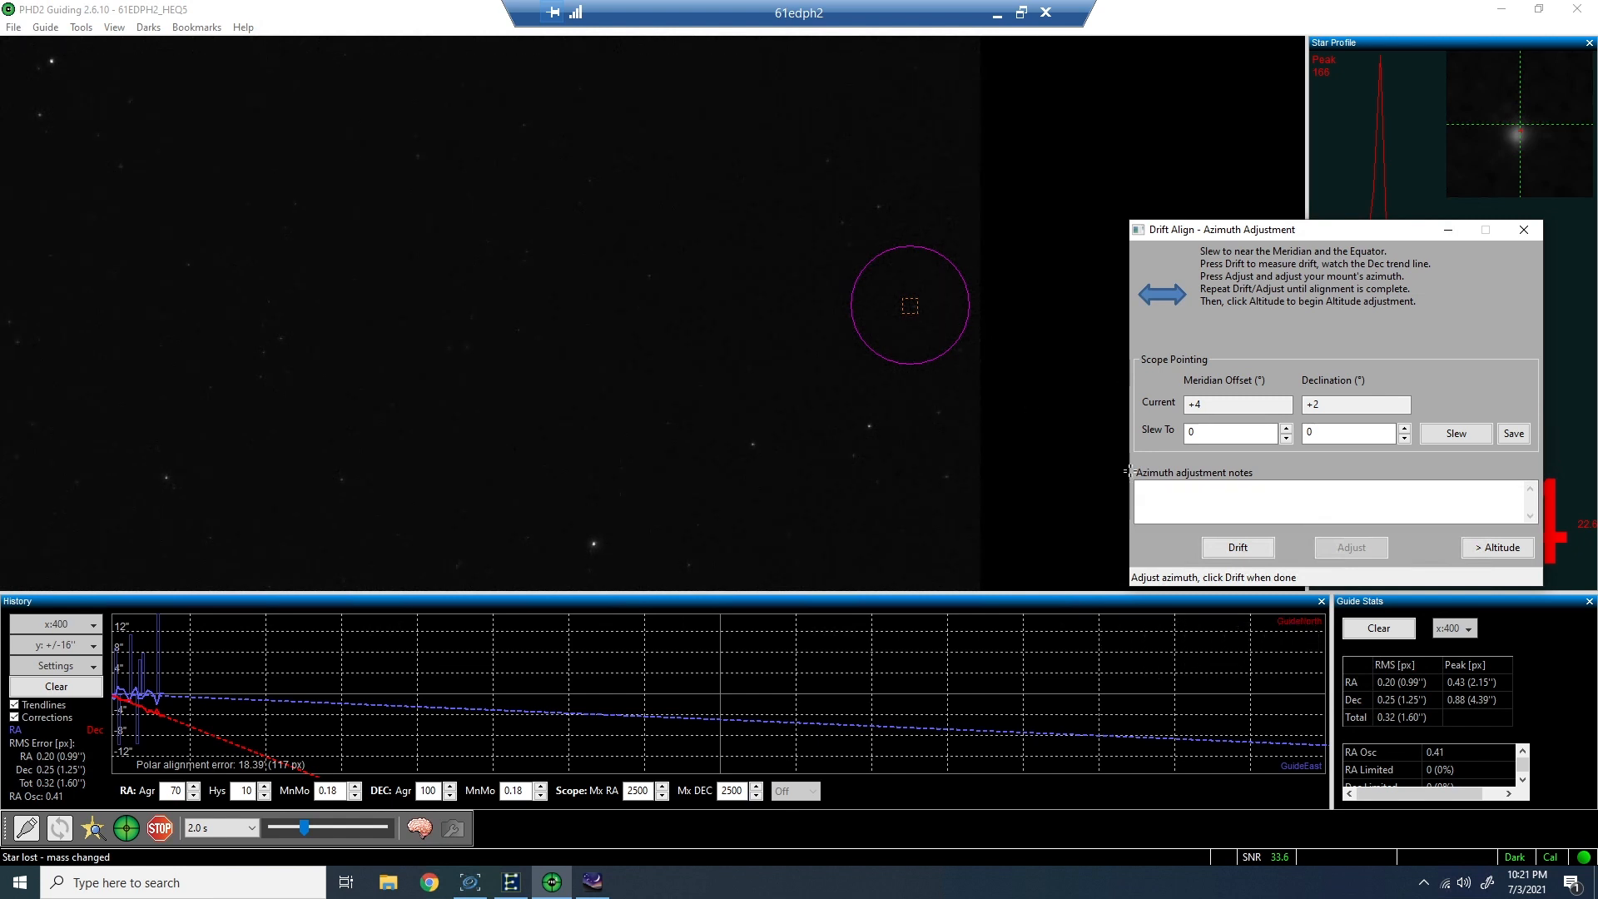
left_click(1236, 547)
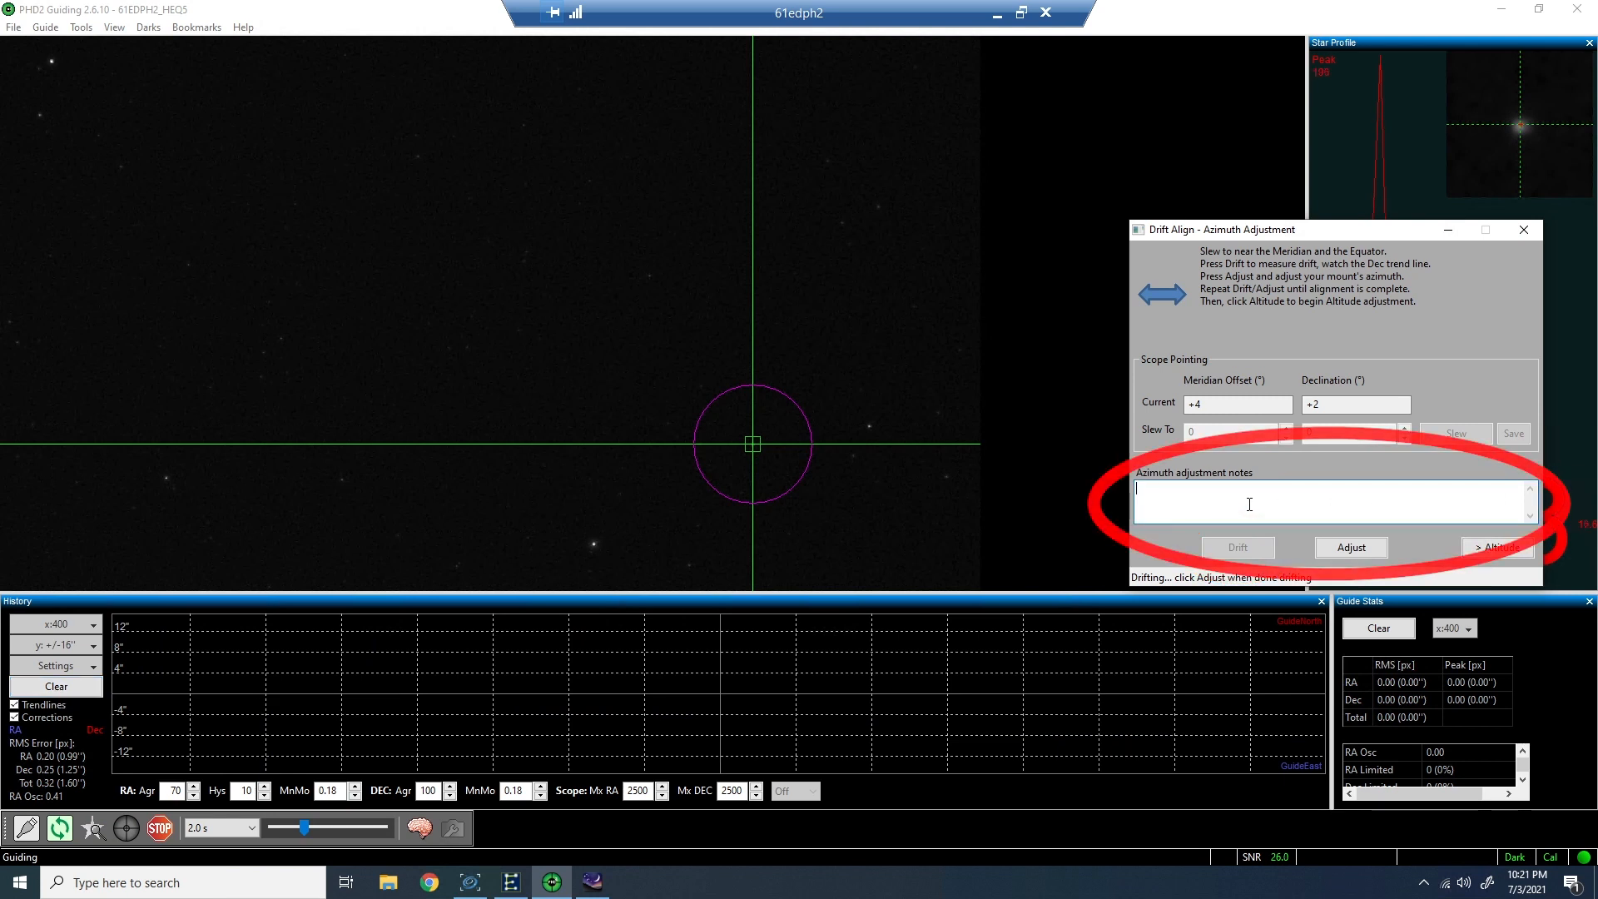
type("Left knob")
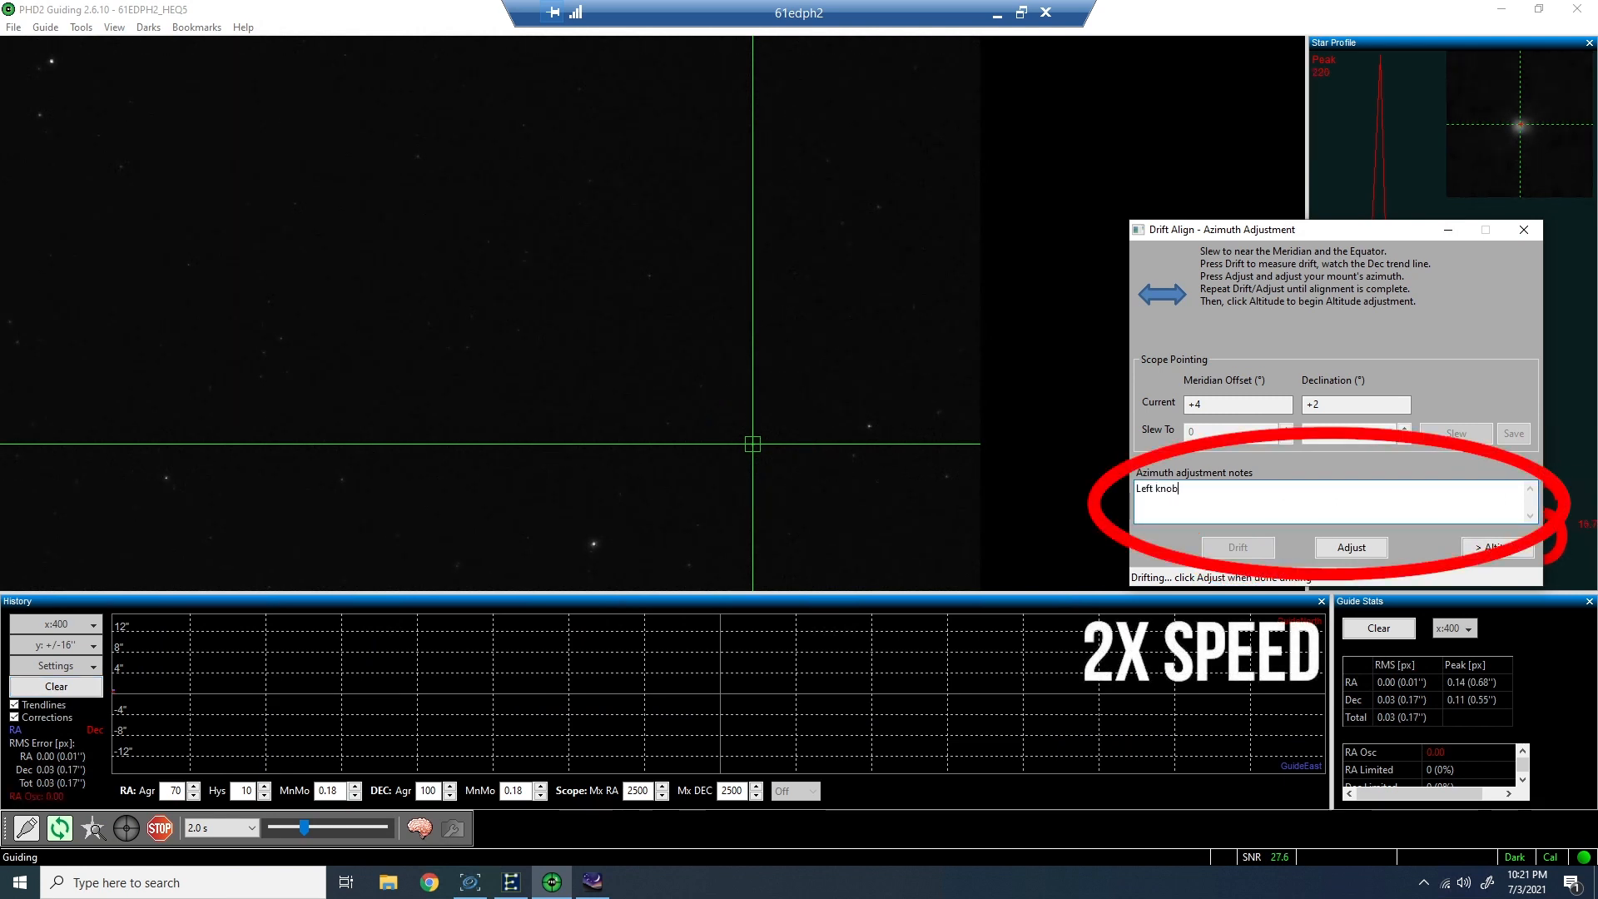
type("backwards")
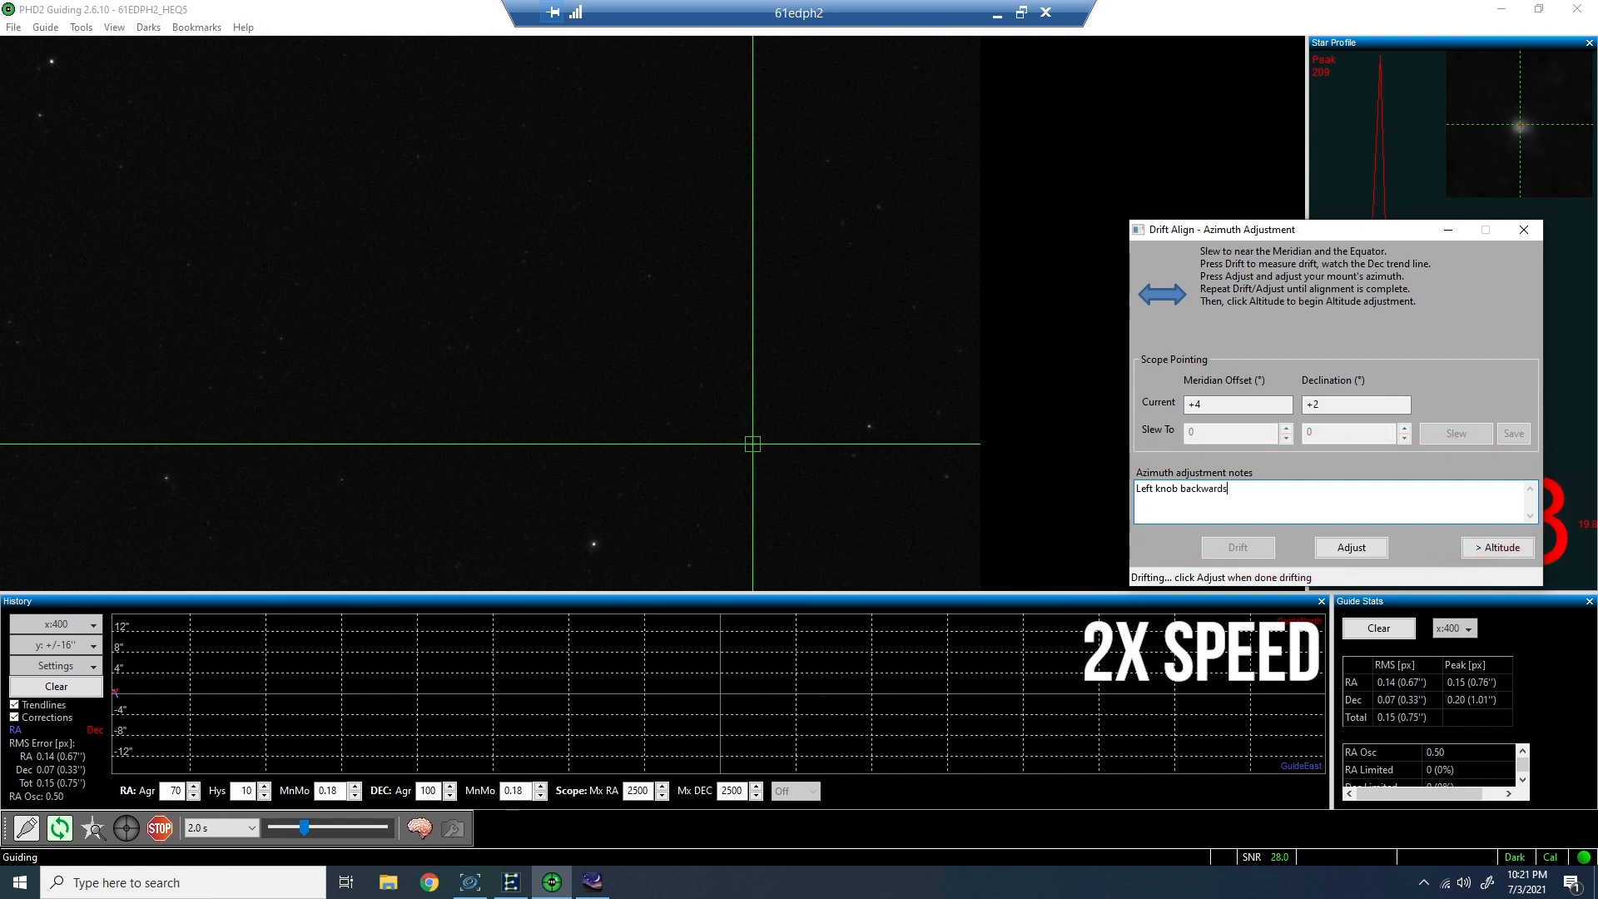
type("->")
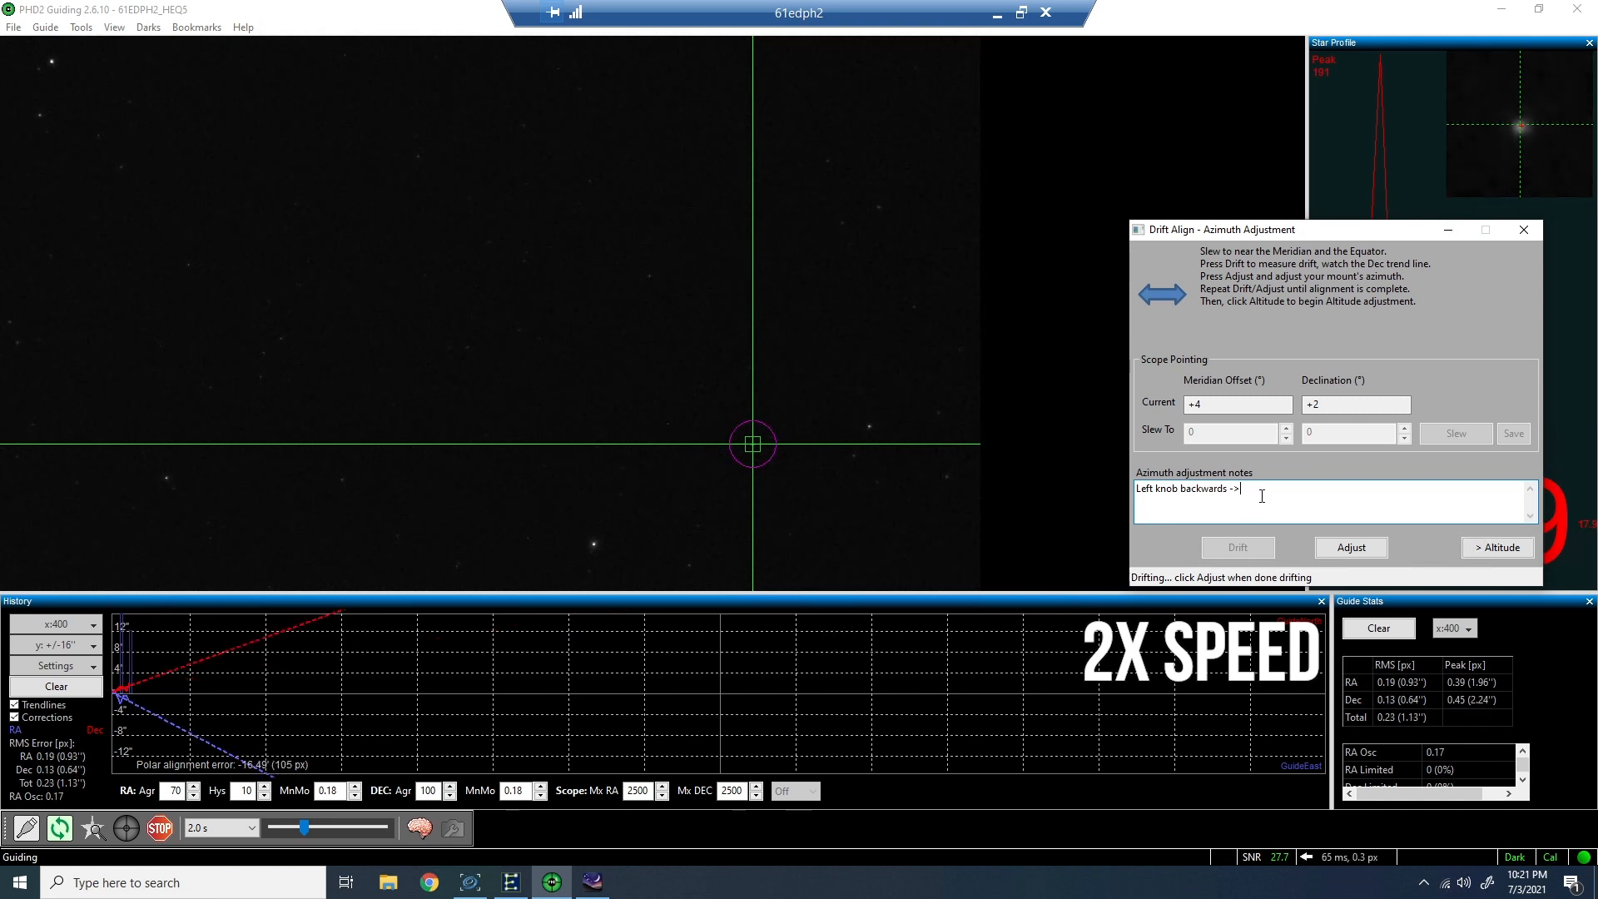
type("Up")
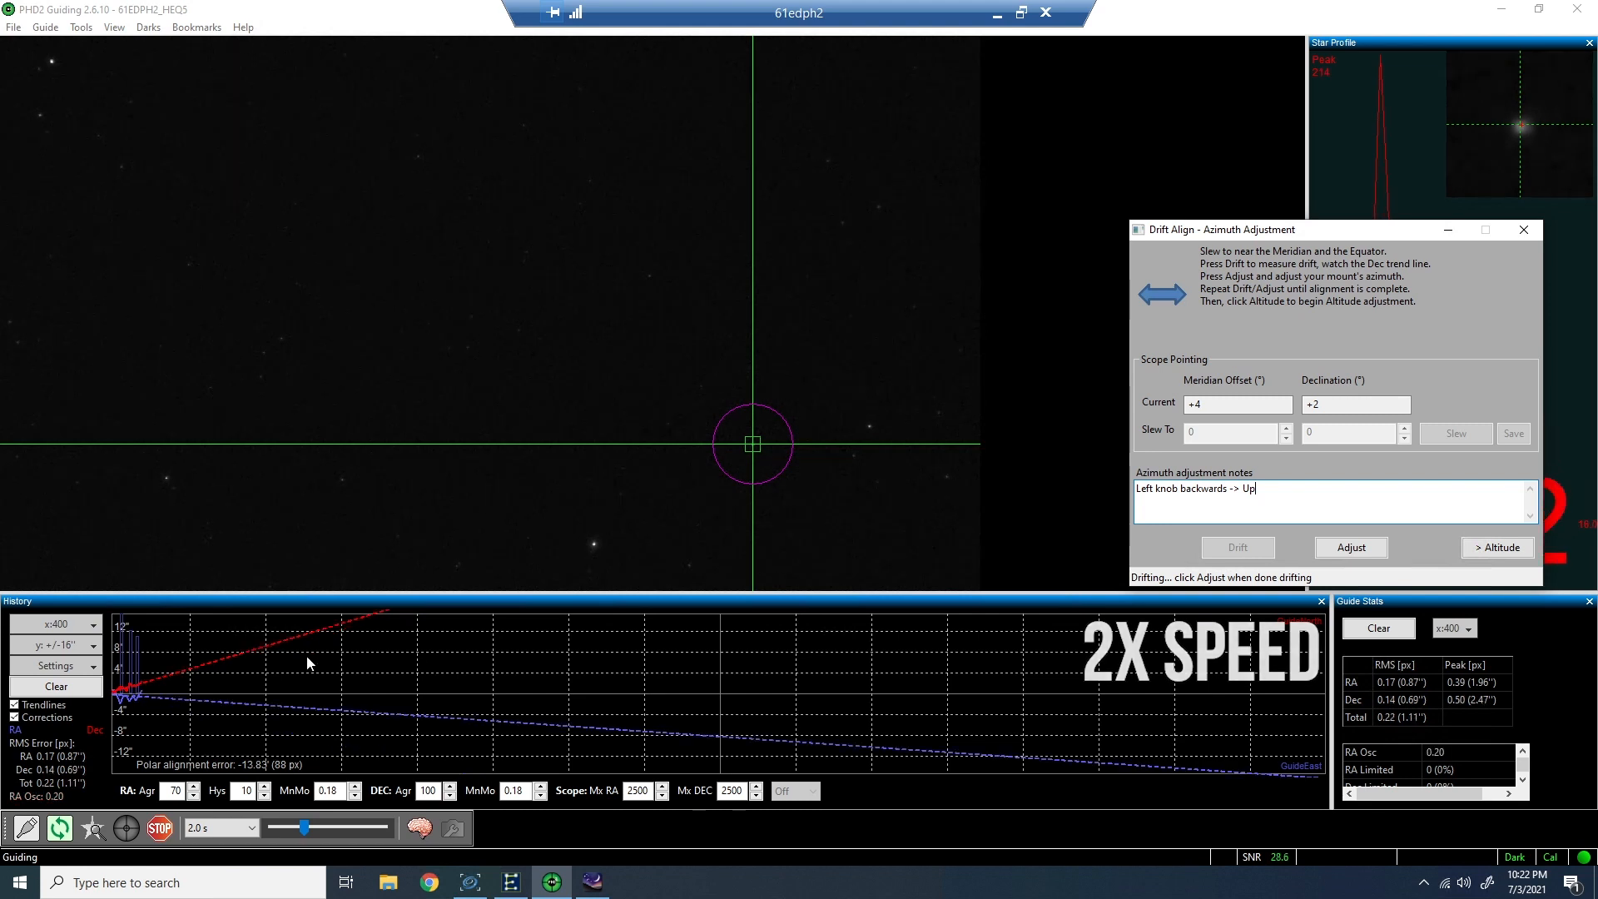
- Stop drifting for another azimuth adjustment, then restart the drift measurement
left_click(1350, 548)
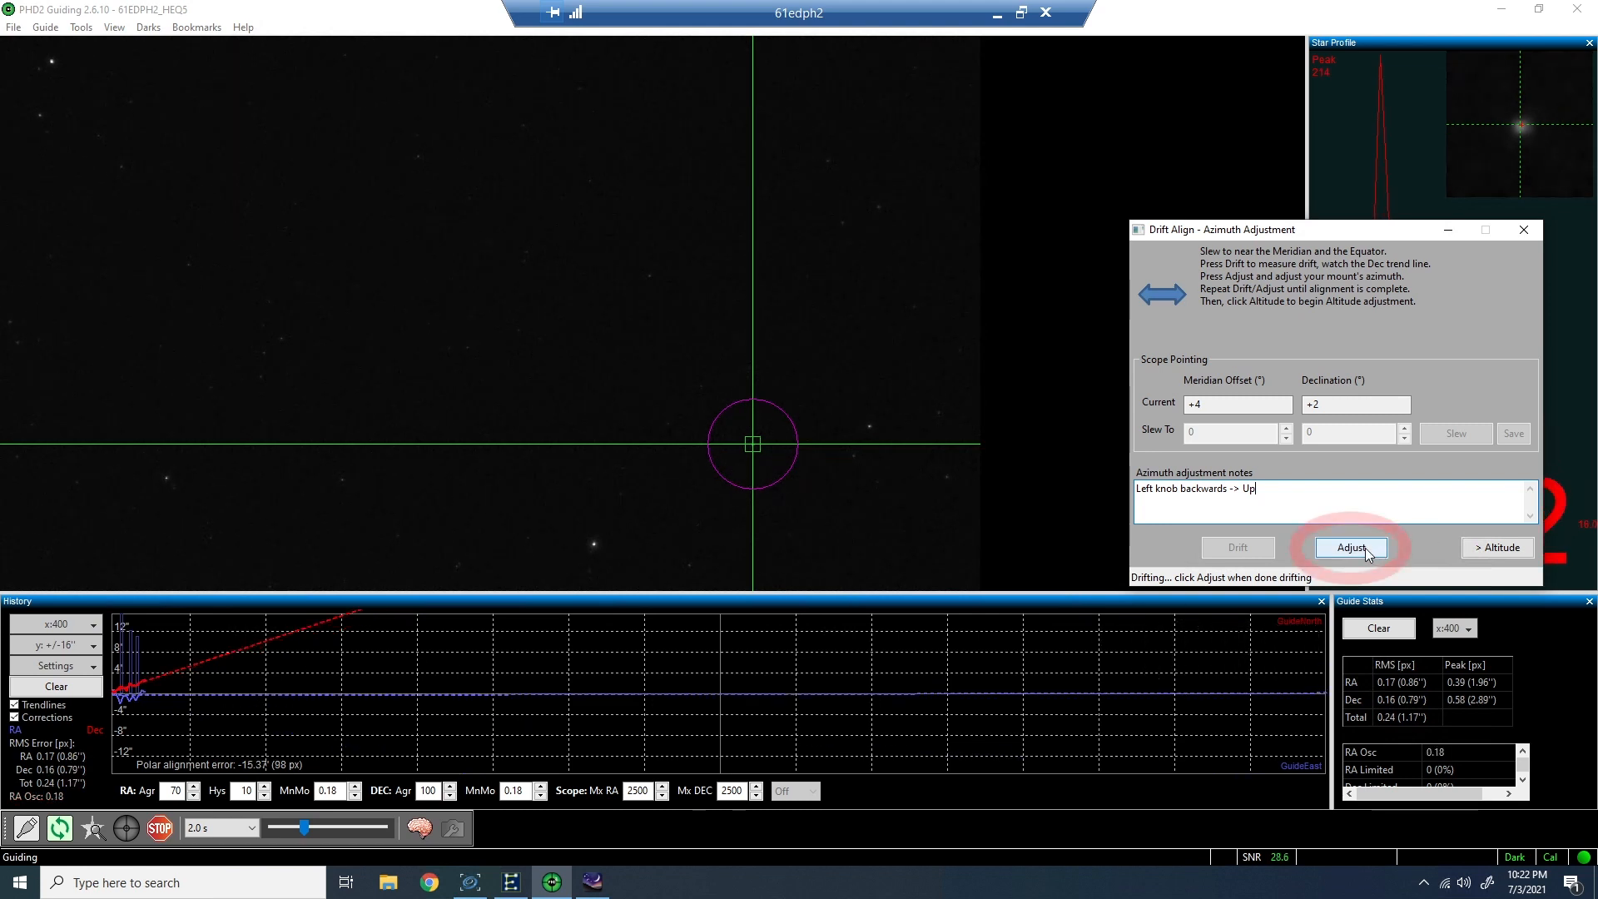
left_click(1350, 548)
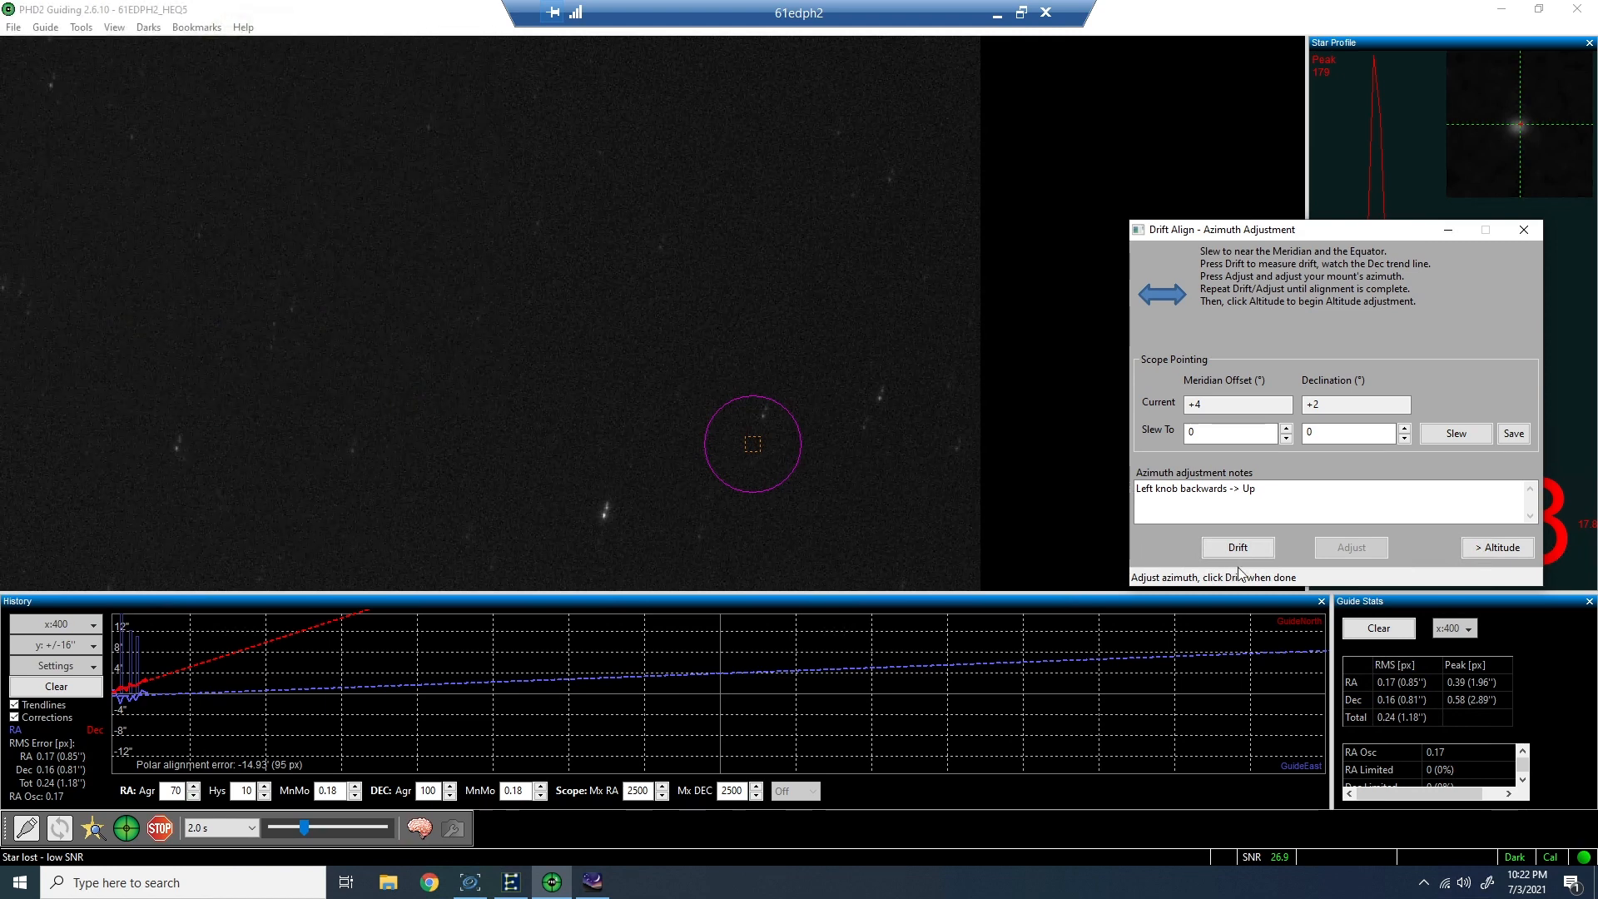
left_click(1238, 547)
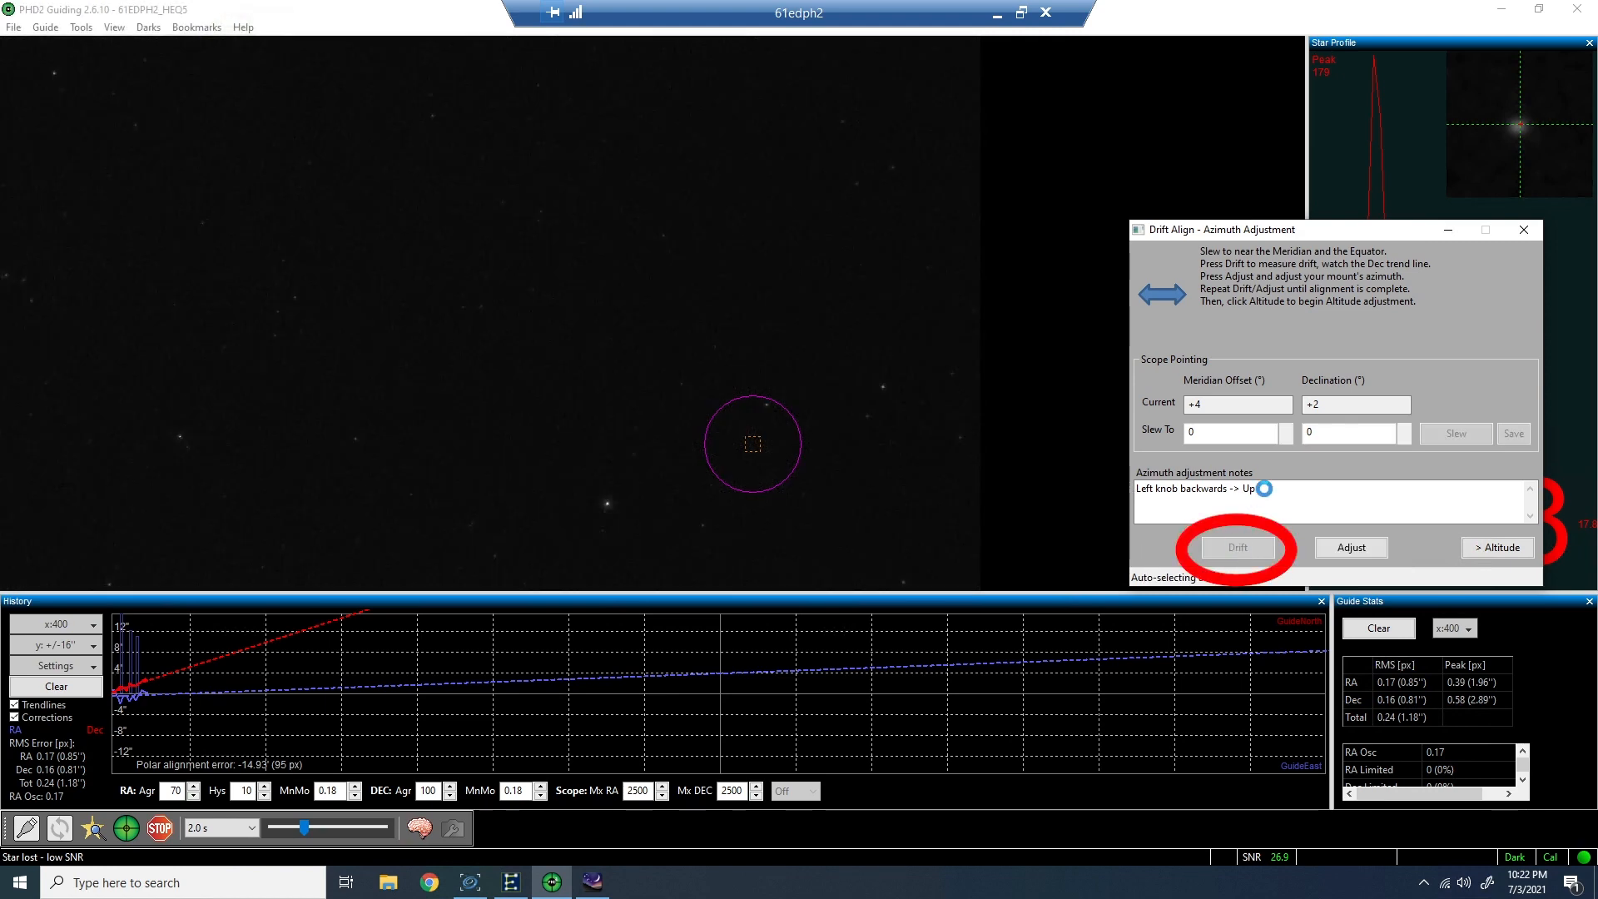
- Append 'Left knob forward -> Down' to the azimuth notes and halt drifting
left_click(1236, 547)
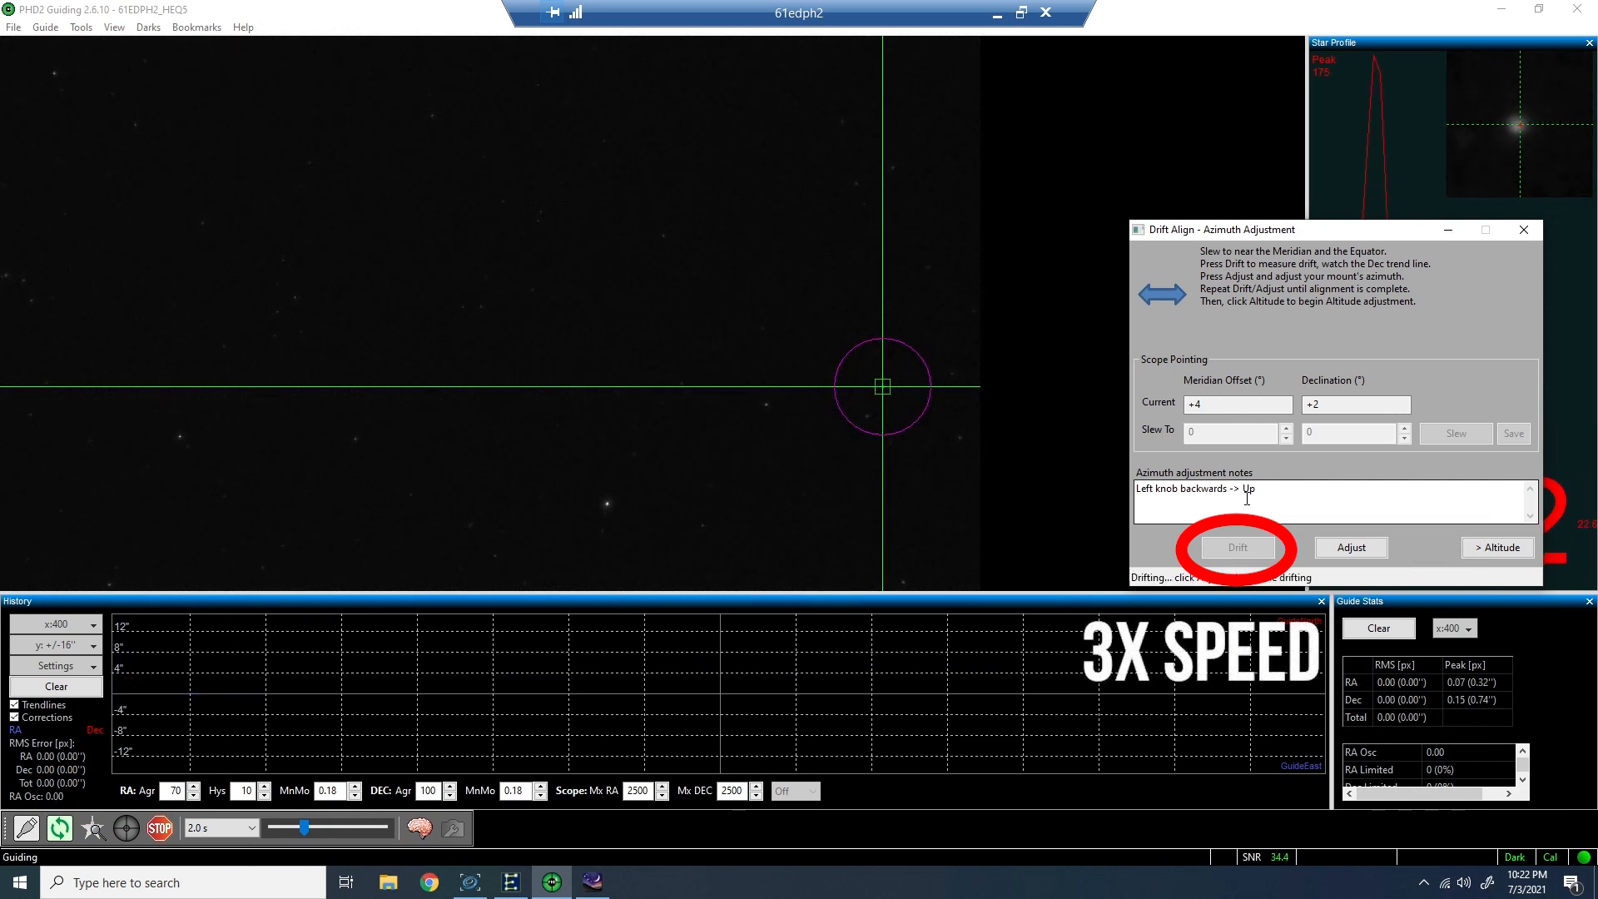
left_click(1237, 548)
type(", Left knob forward ->")
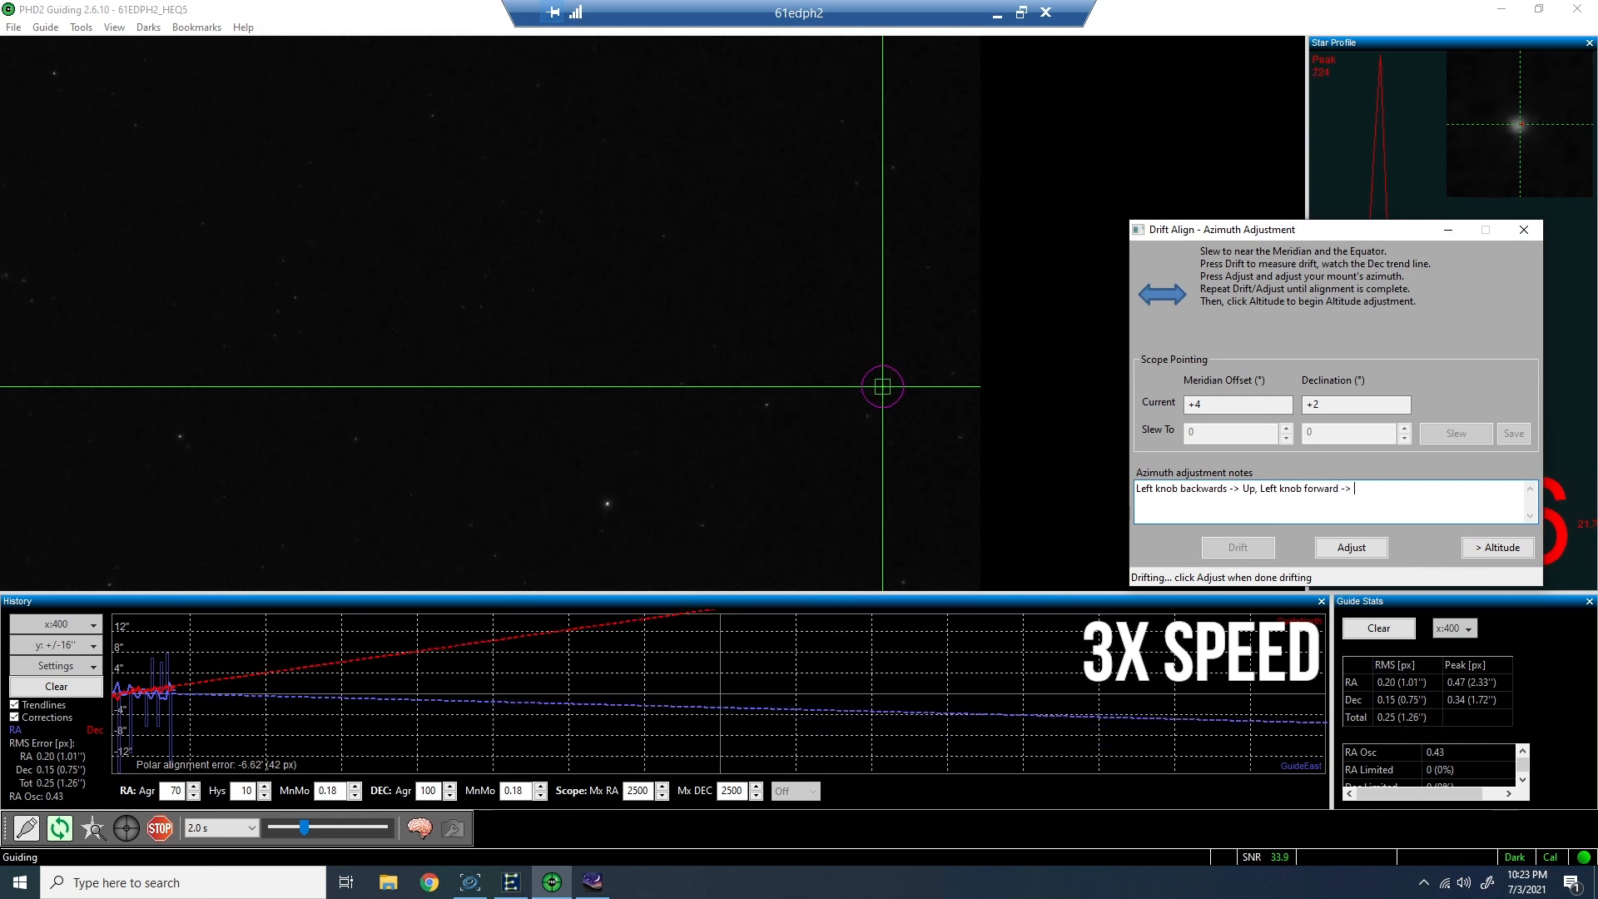
type("Down")
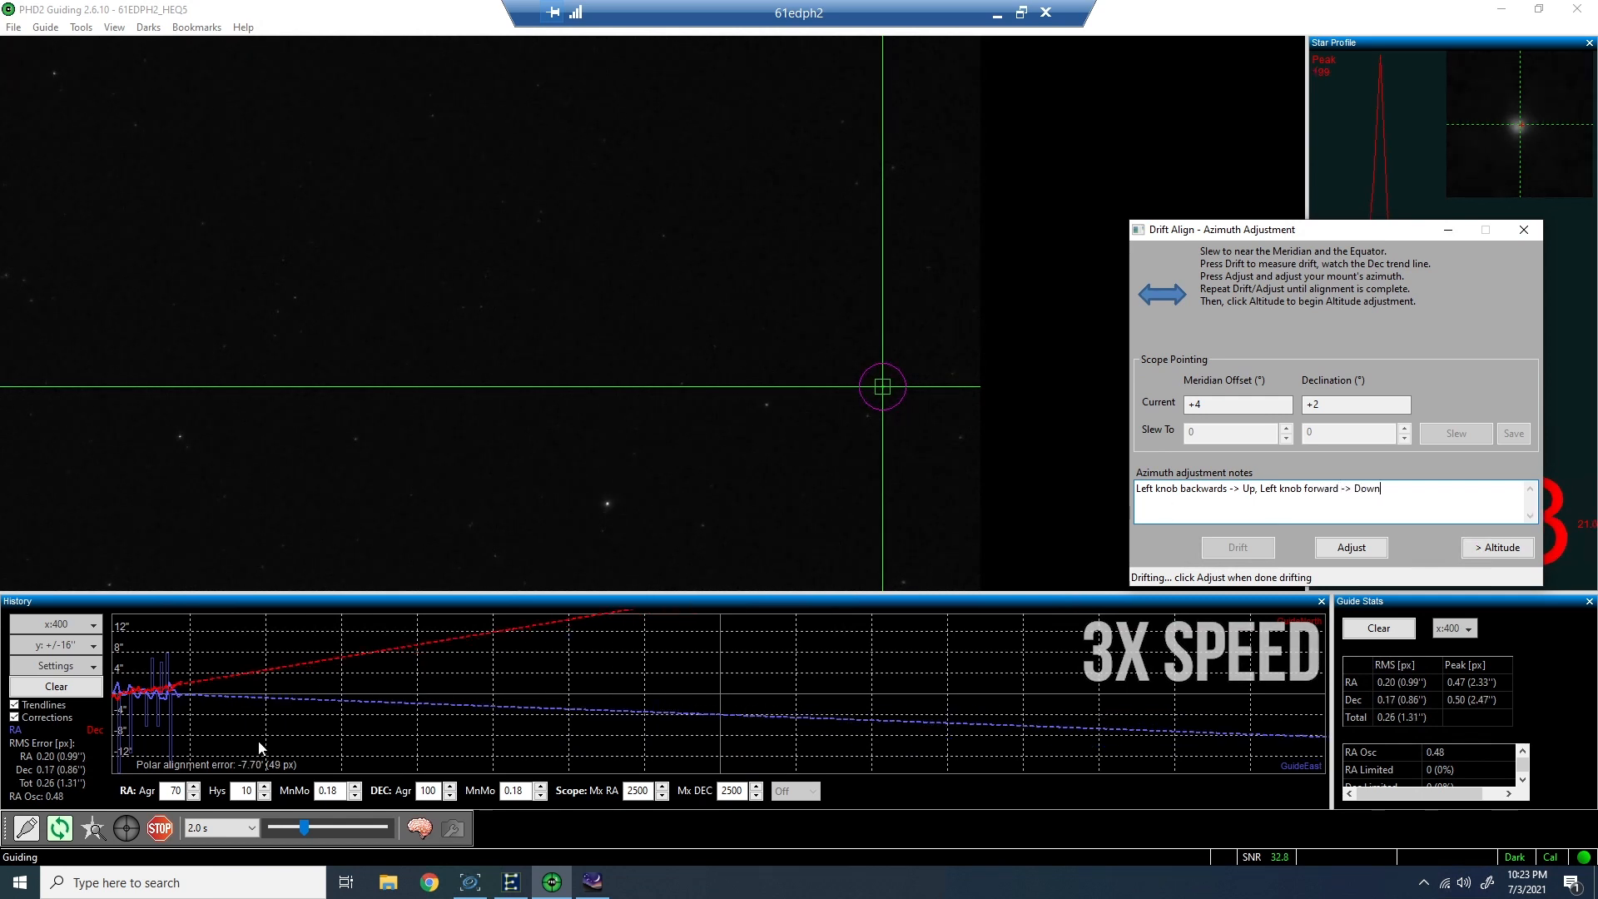
left_click(1349, 548)
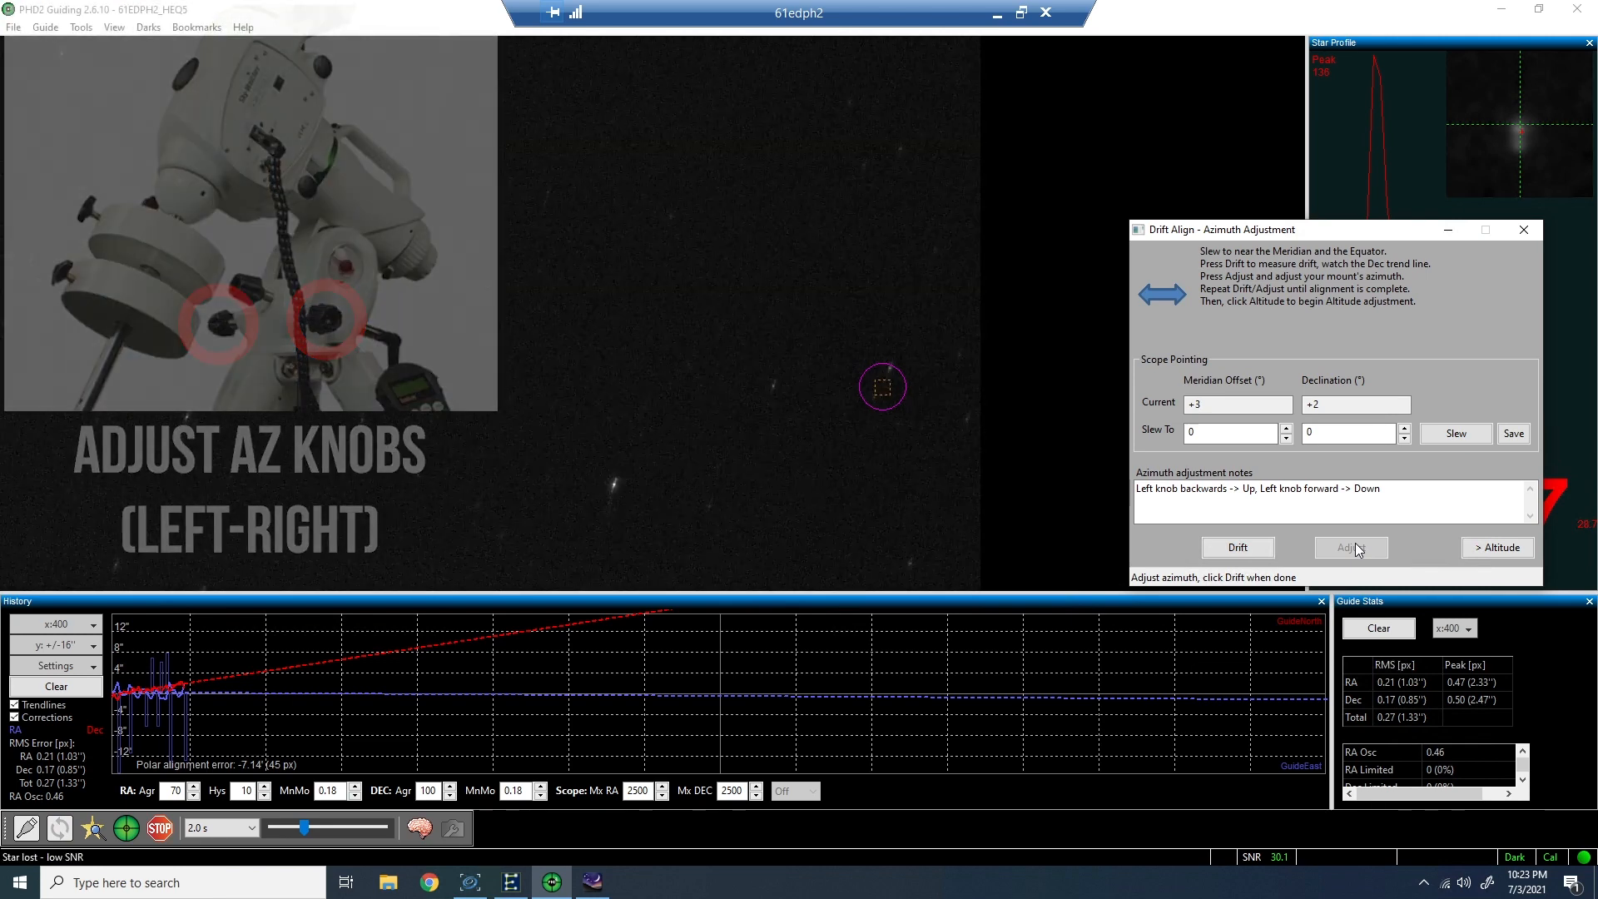
- Redrift after the azimuth tweak until error reaches about 1.74', then stop
left_click(1238, 548)
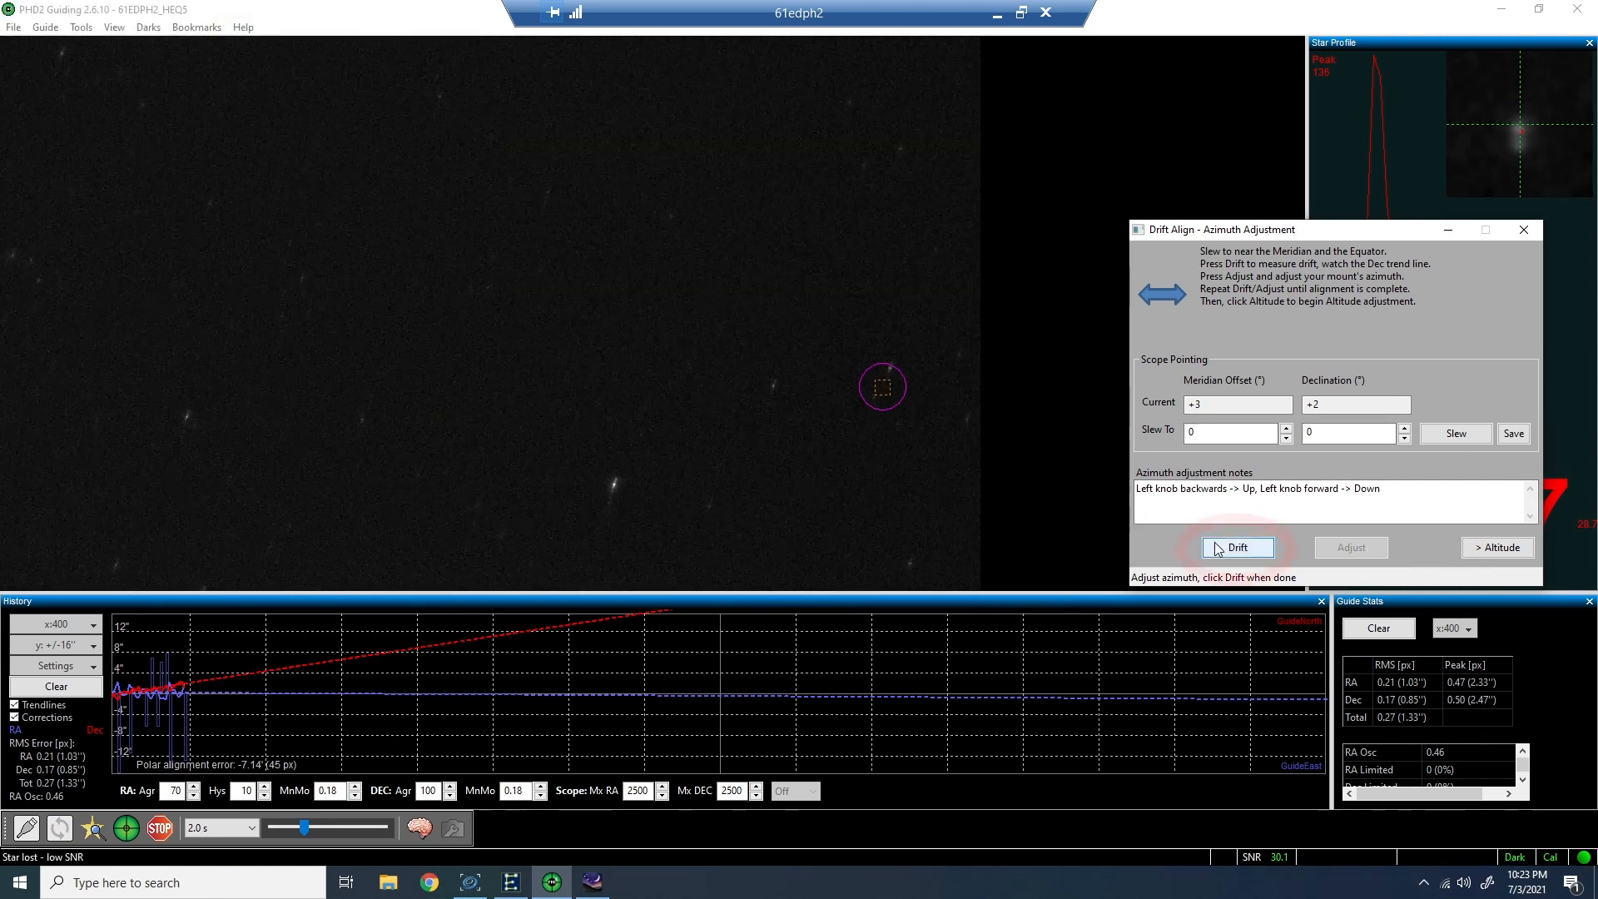
left_click(1238, 547)
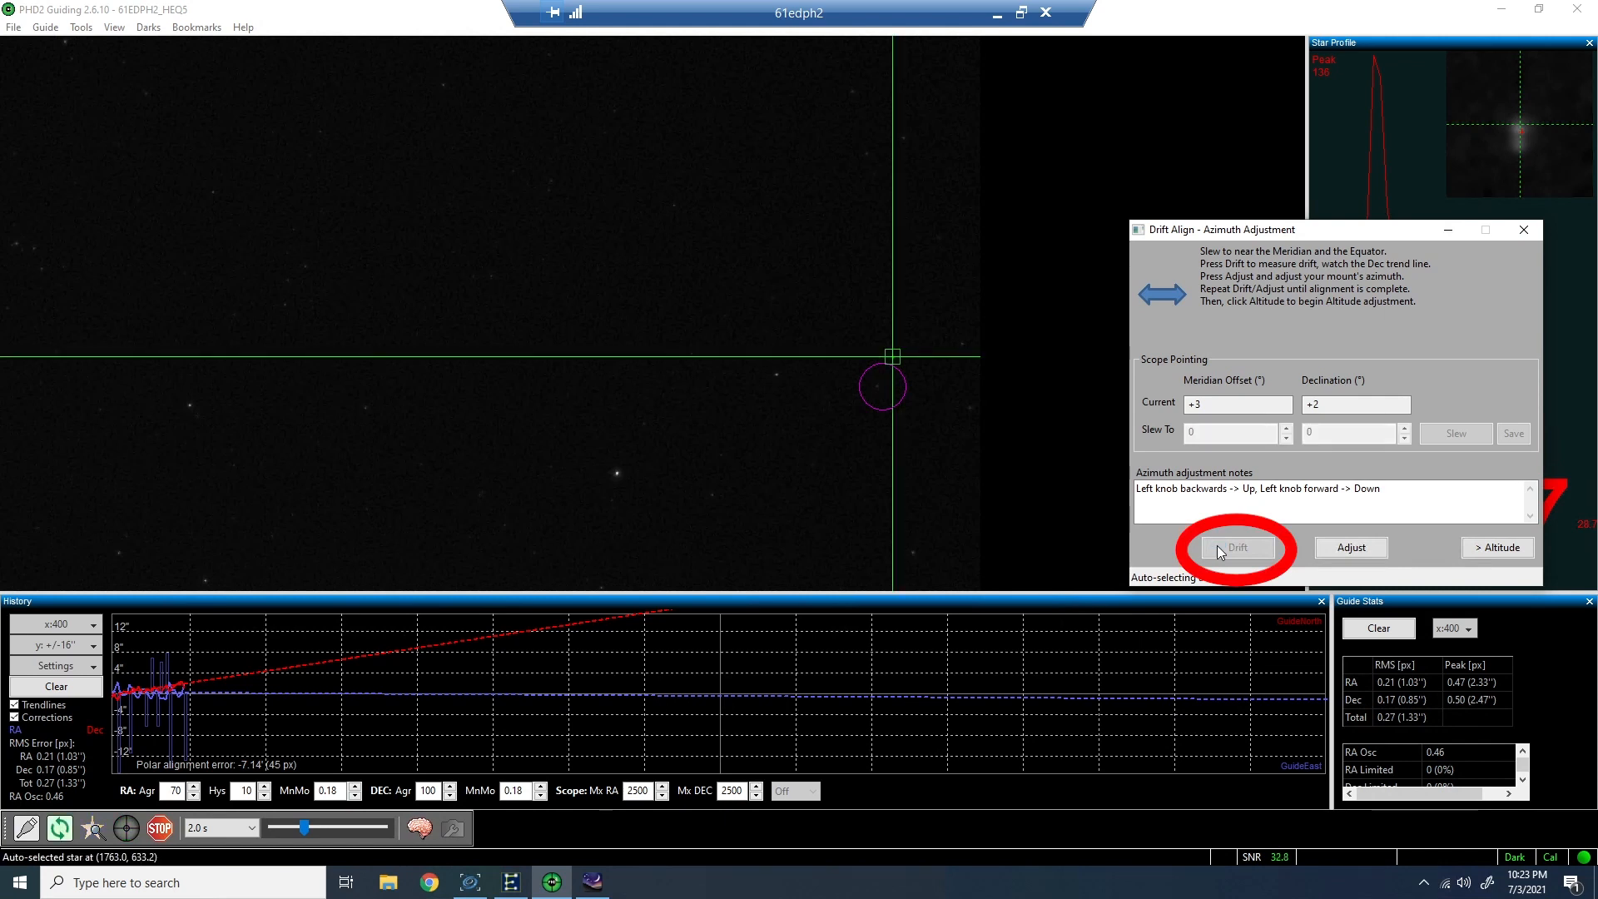
left_click(1238, 547)
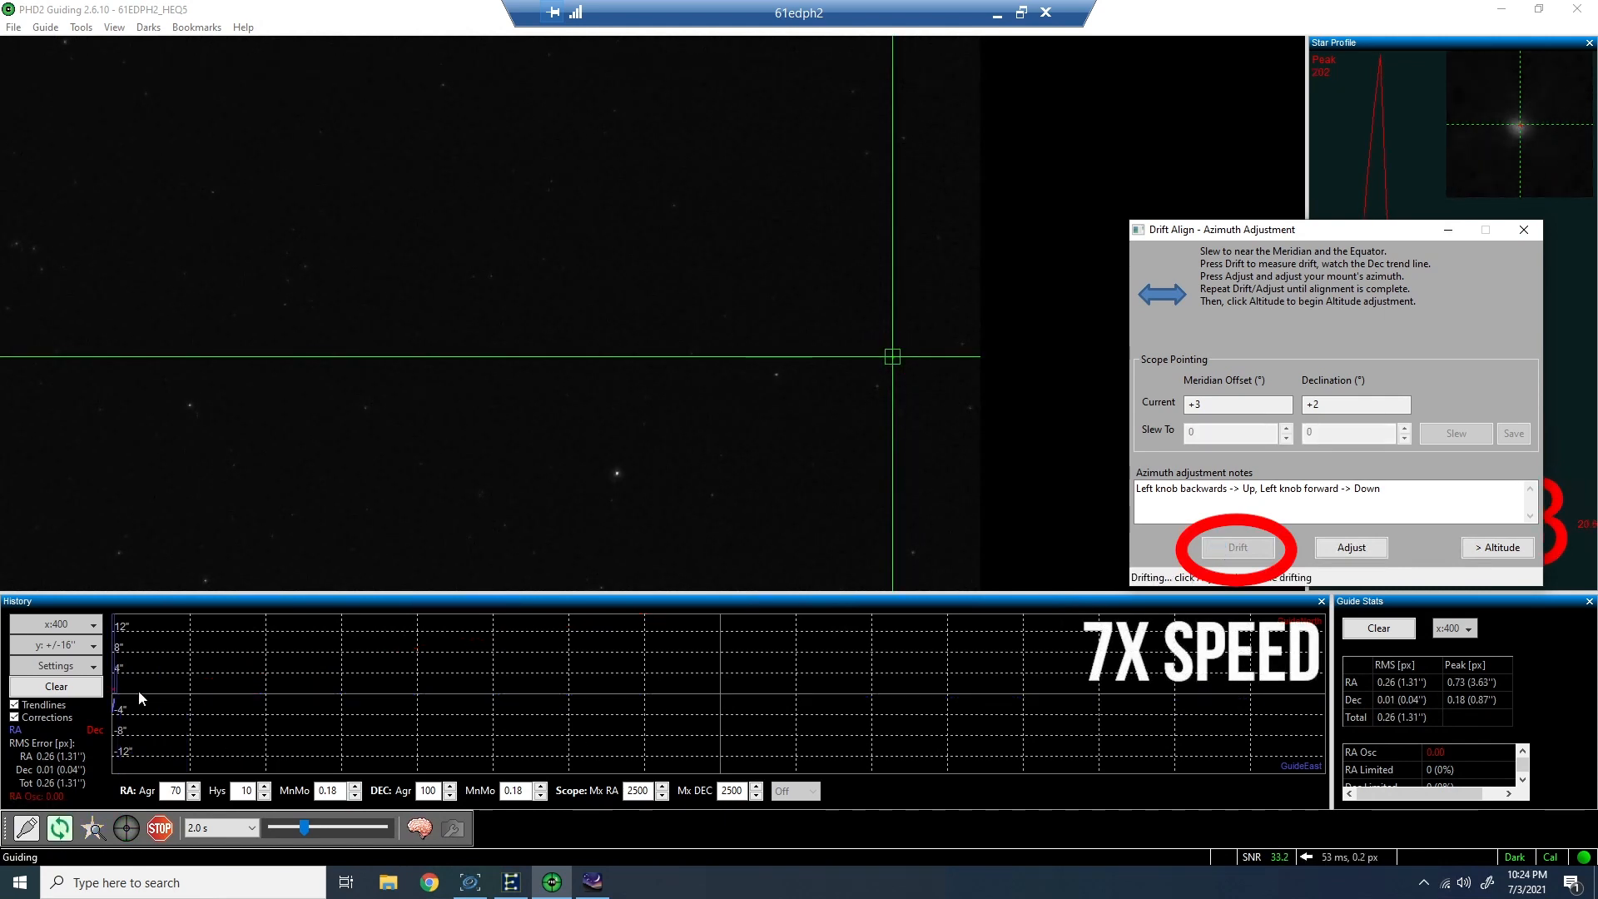
left_click(1237, 547)
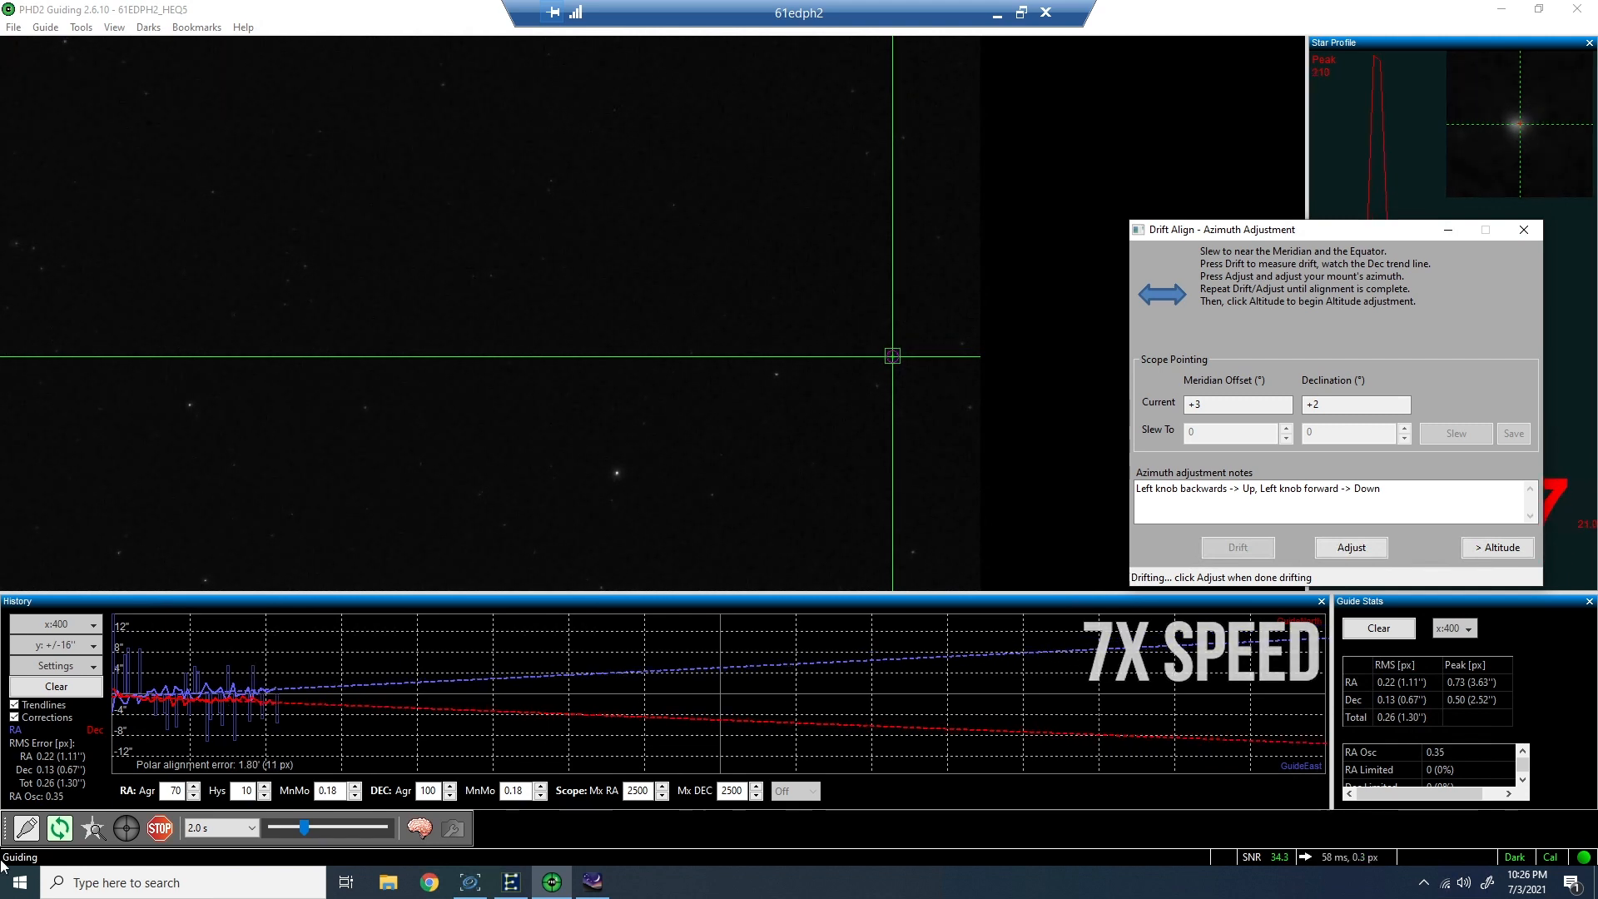
left_click(1349, 548)
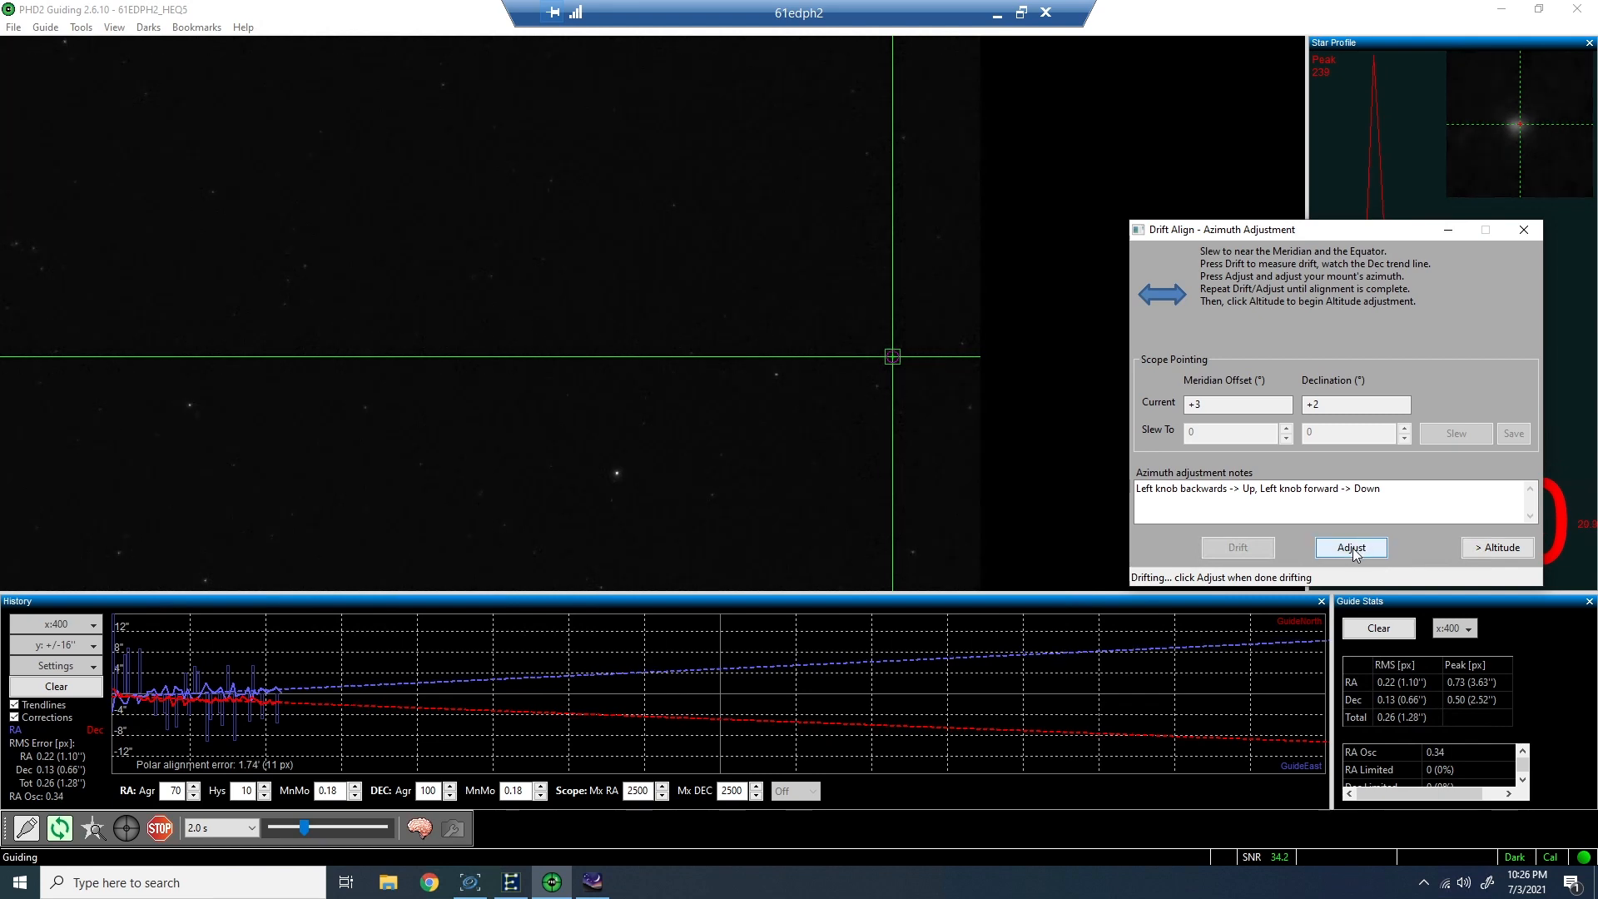
- Run another azimuth drift reading about -4.41' error, then stop for adjustment
left_click(1350, 548)
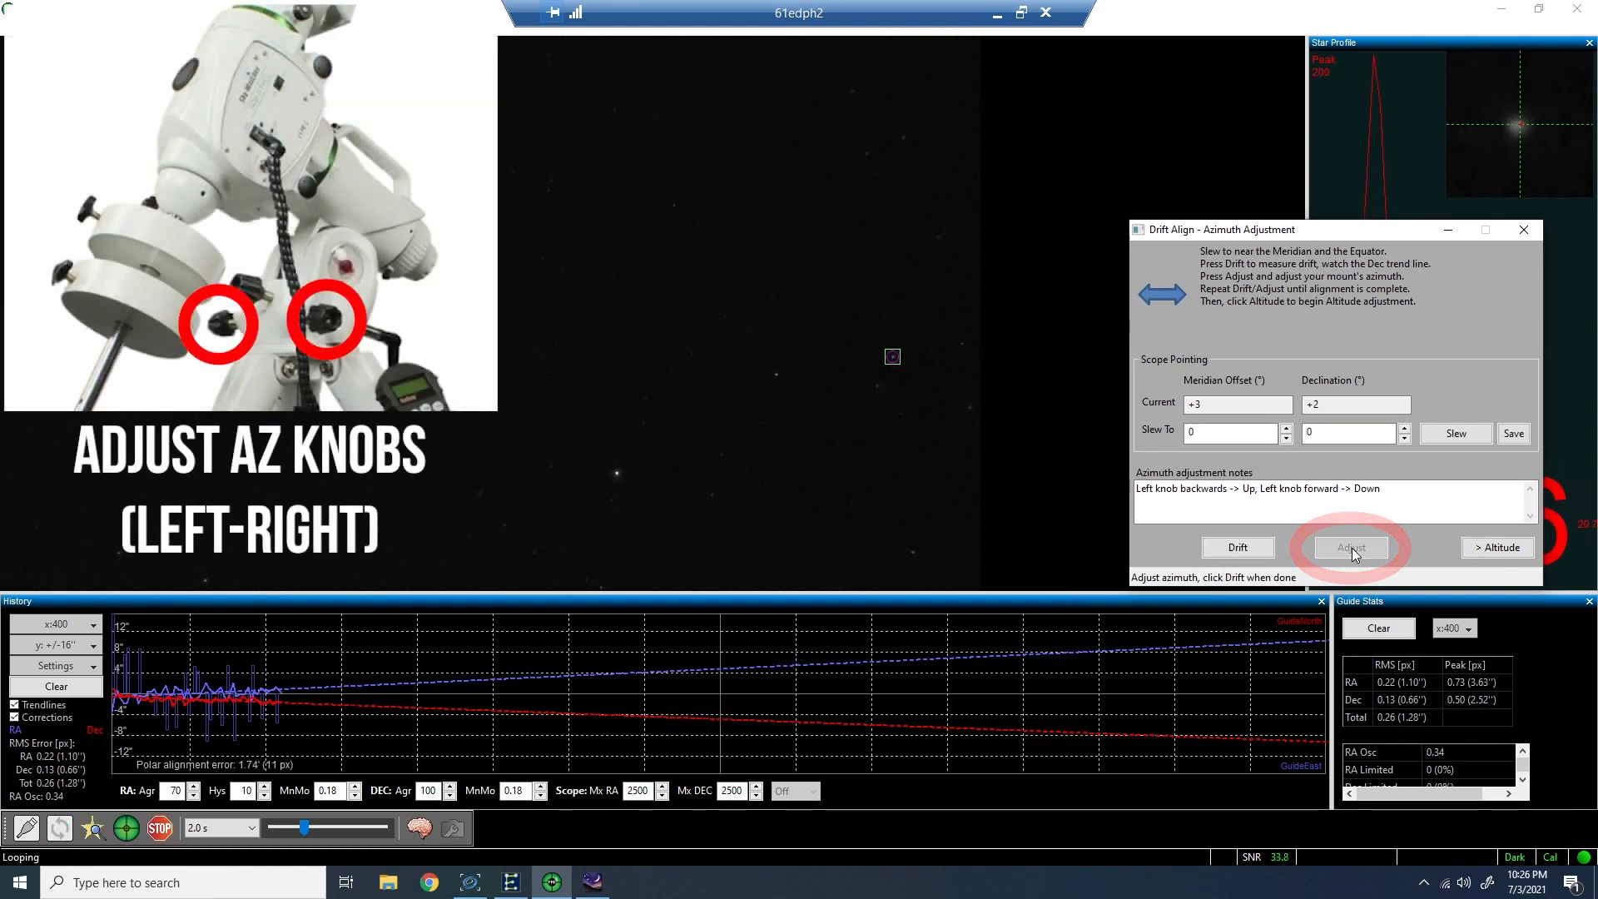
left_click(1350, 547)
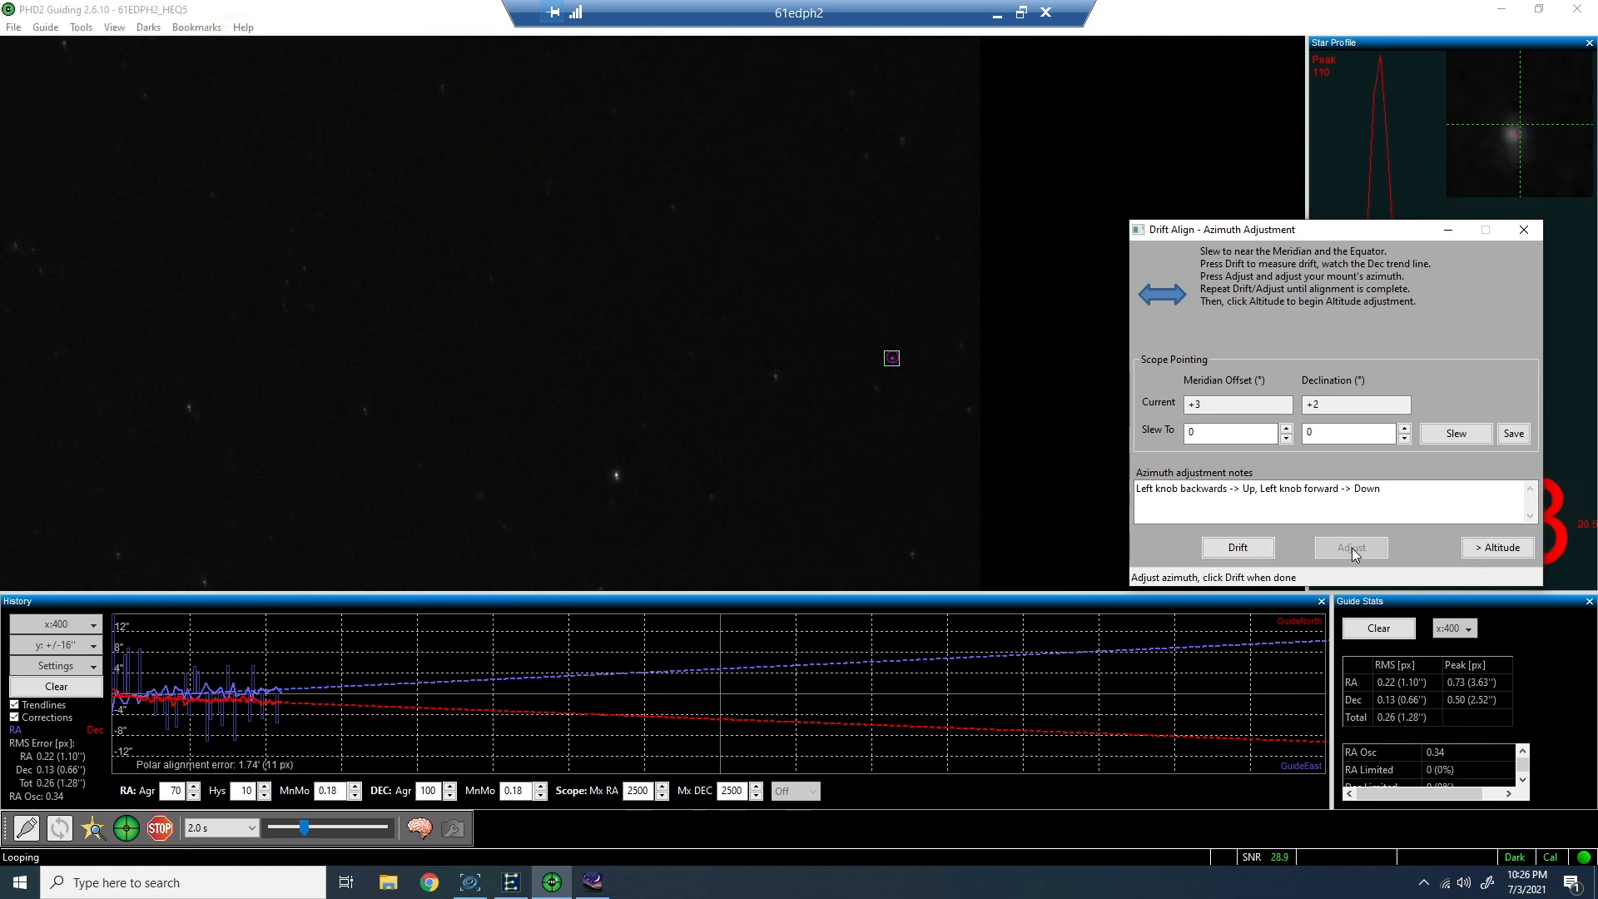
left_click(1237, 547)
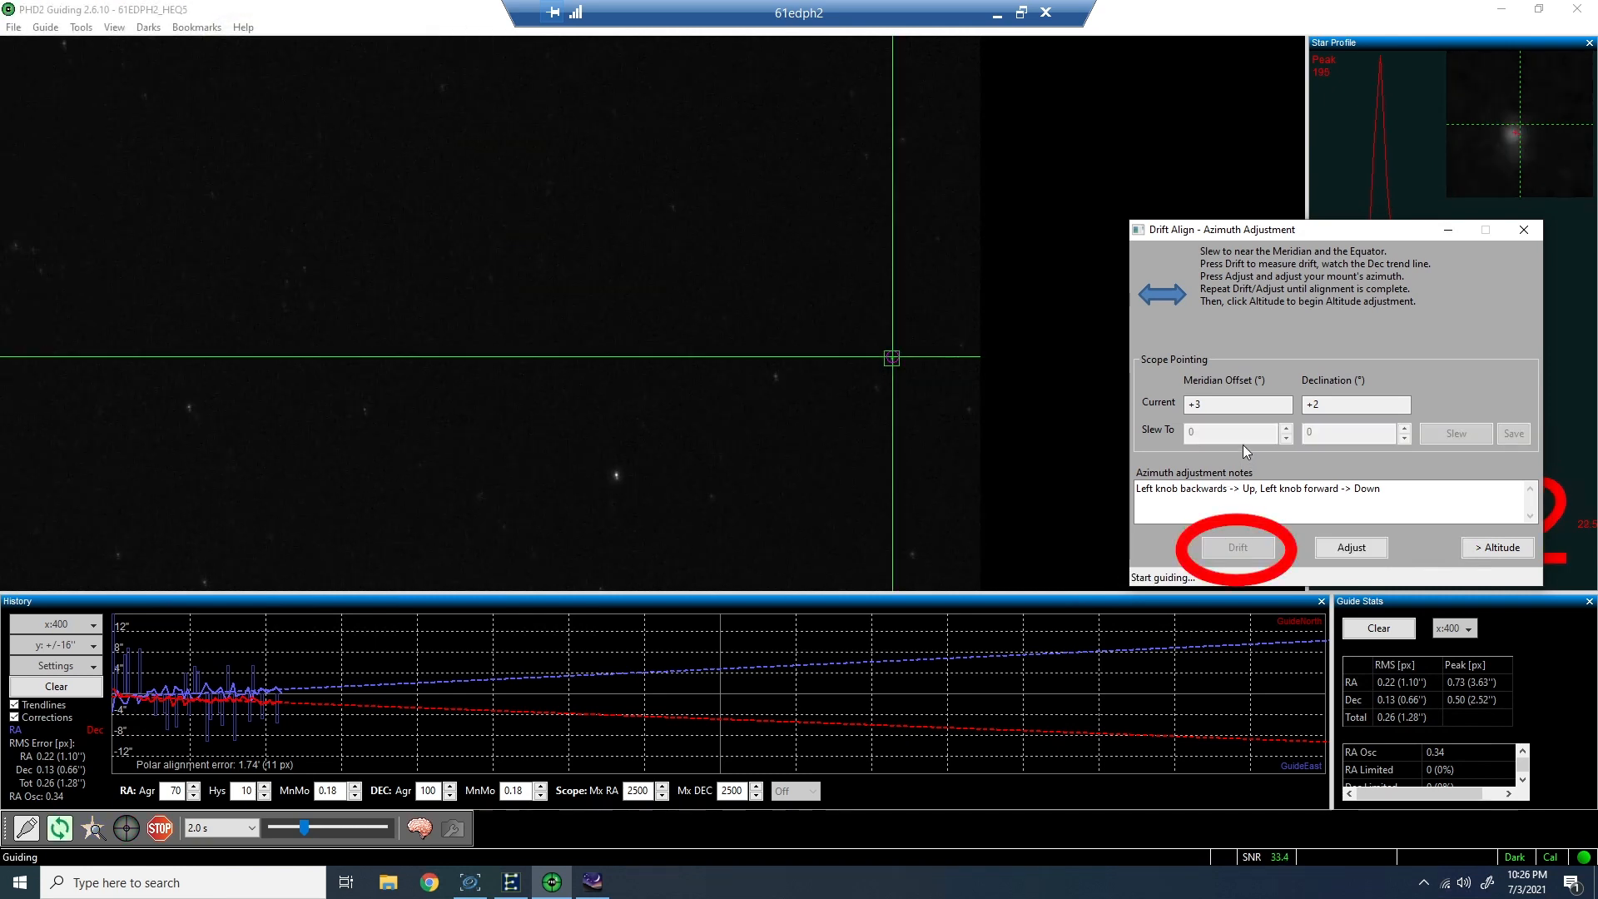
left_click(1238, 548)
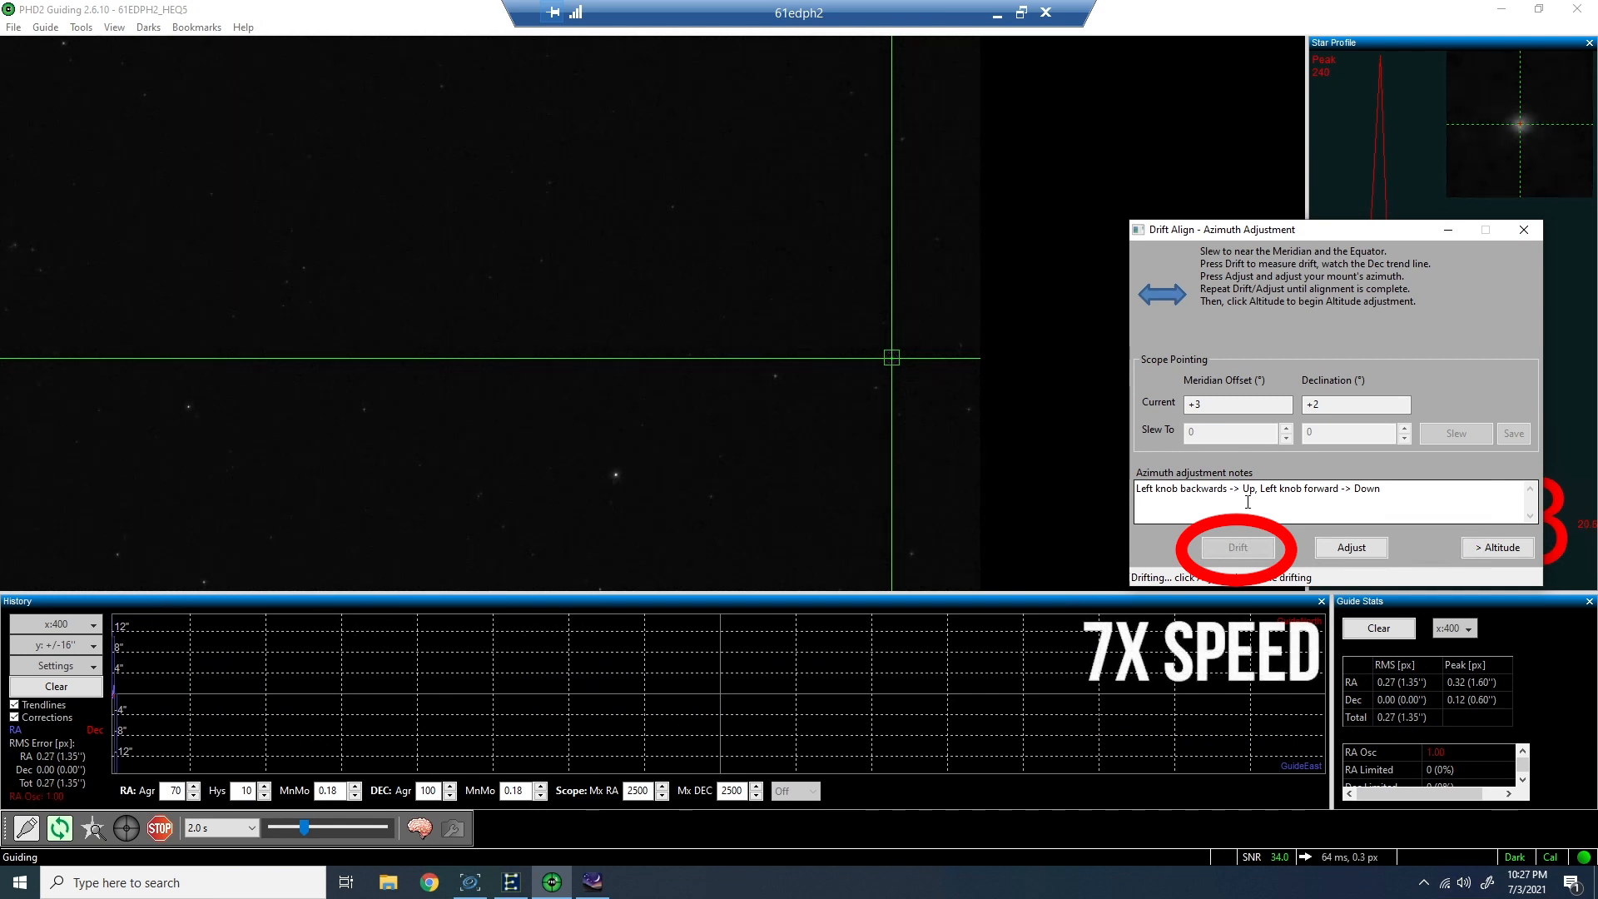
left_click(1238, 547)
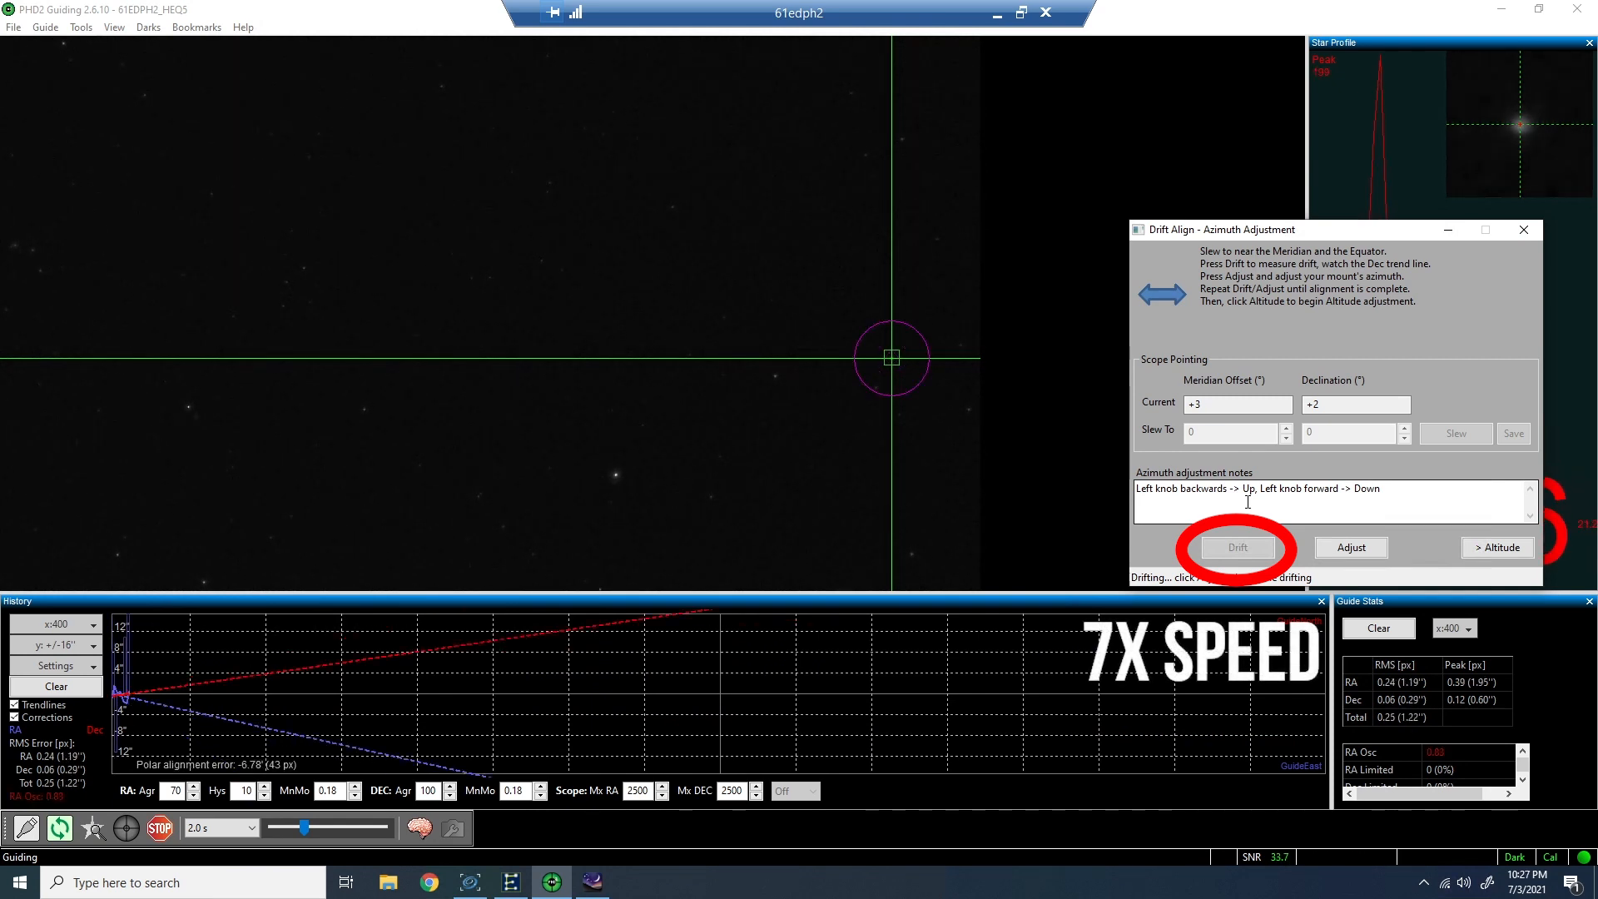
left_click(1237, 547)
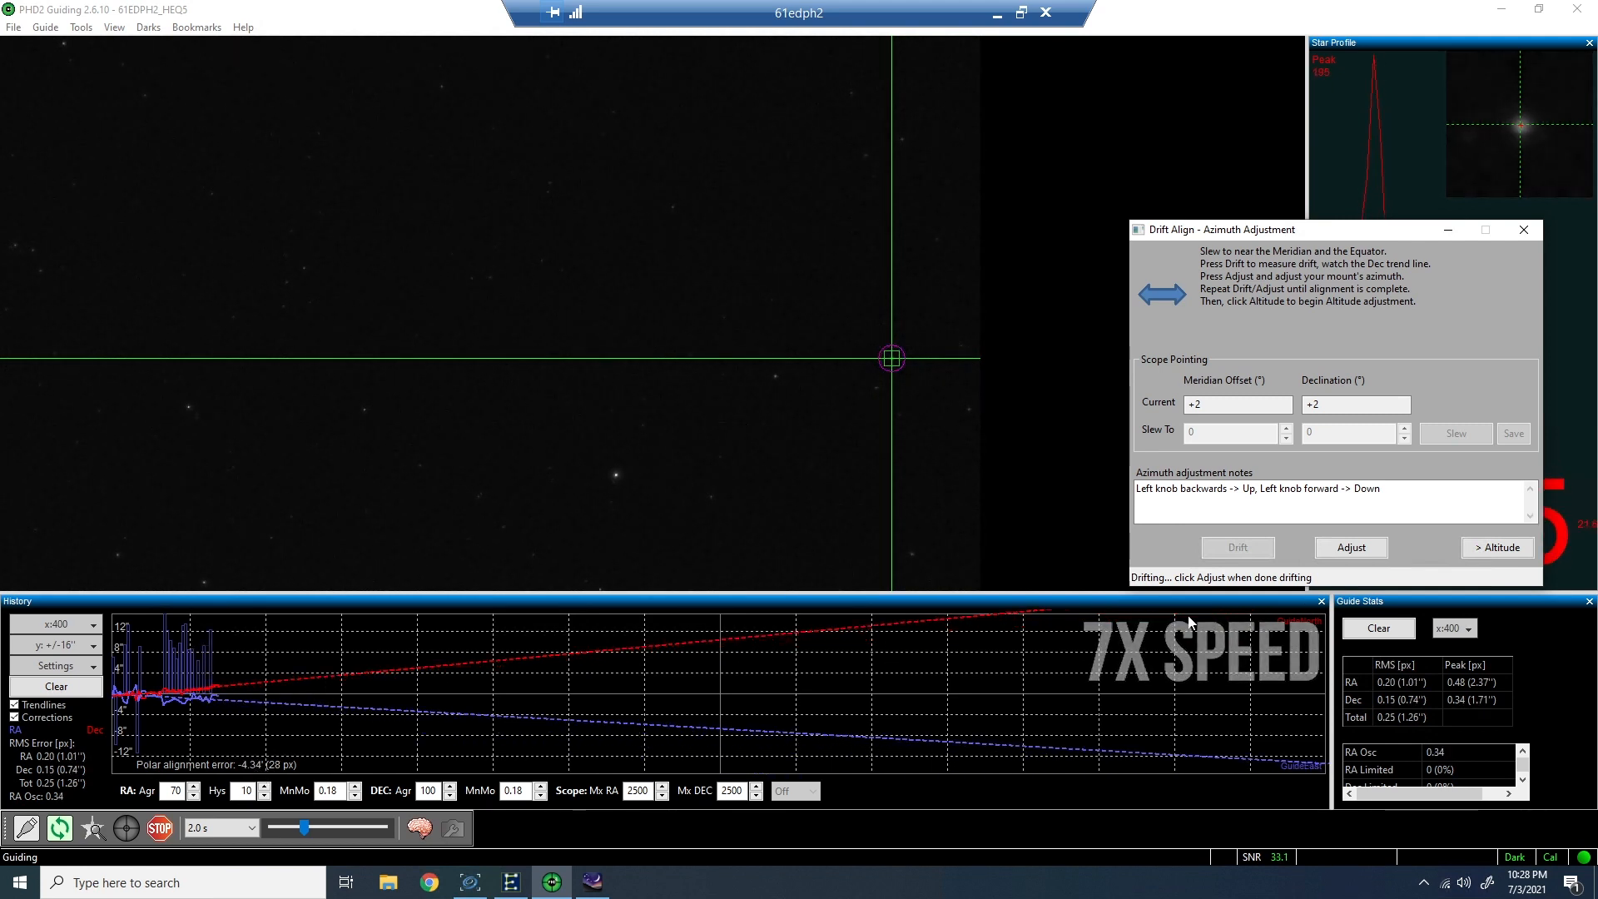
left_click(1349, 548)
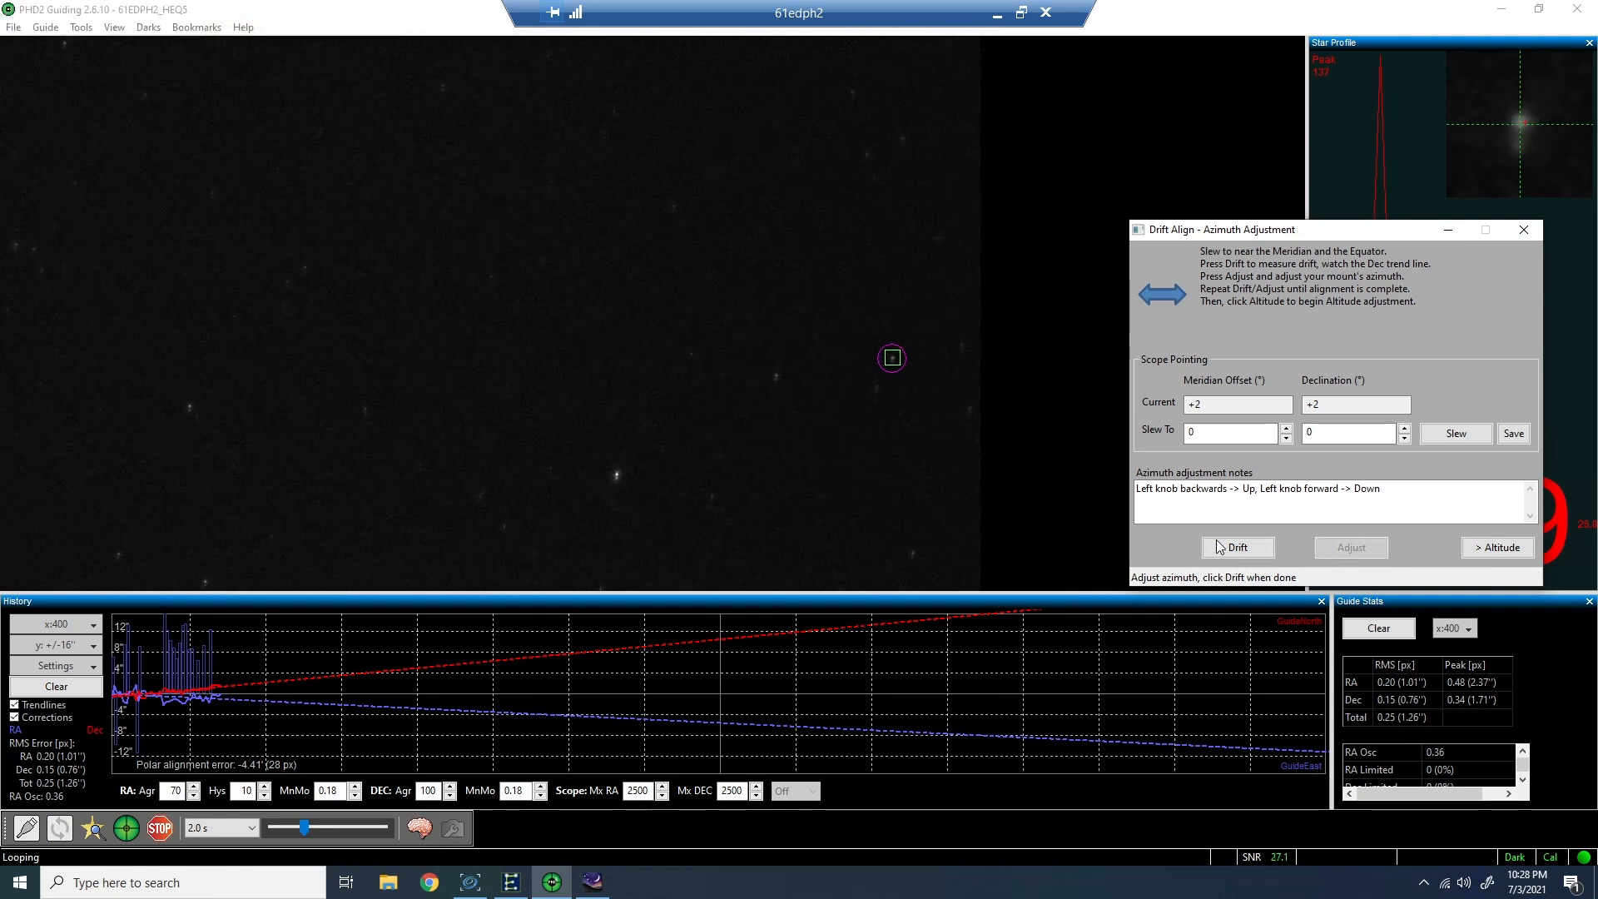
- Run one more azimuth drift measurement and stop to tweak azimuth
left_click(1237, 547)
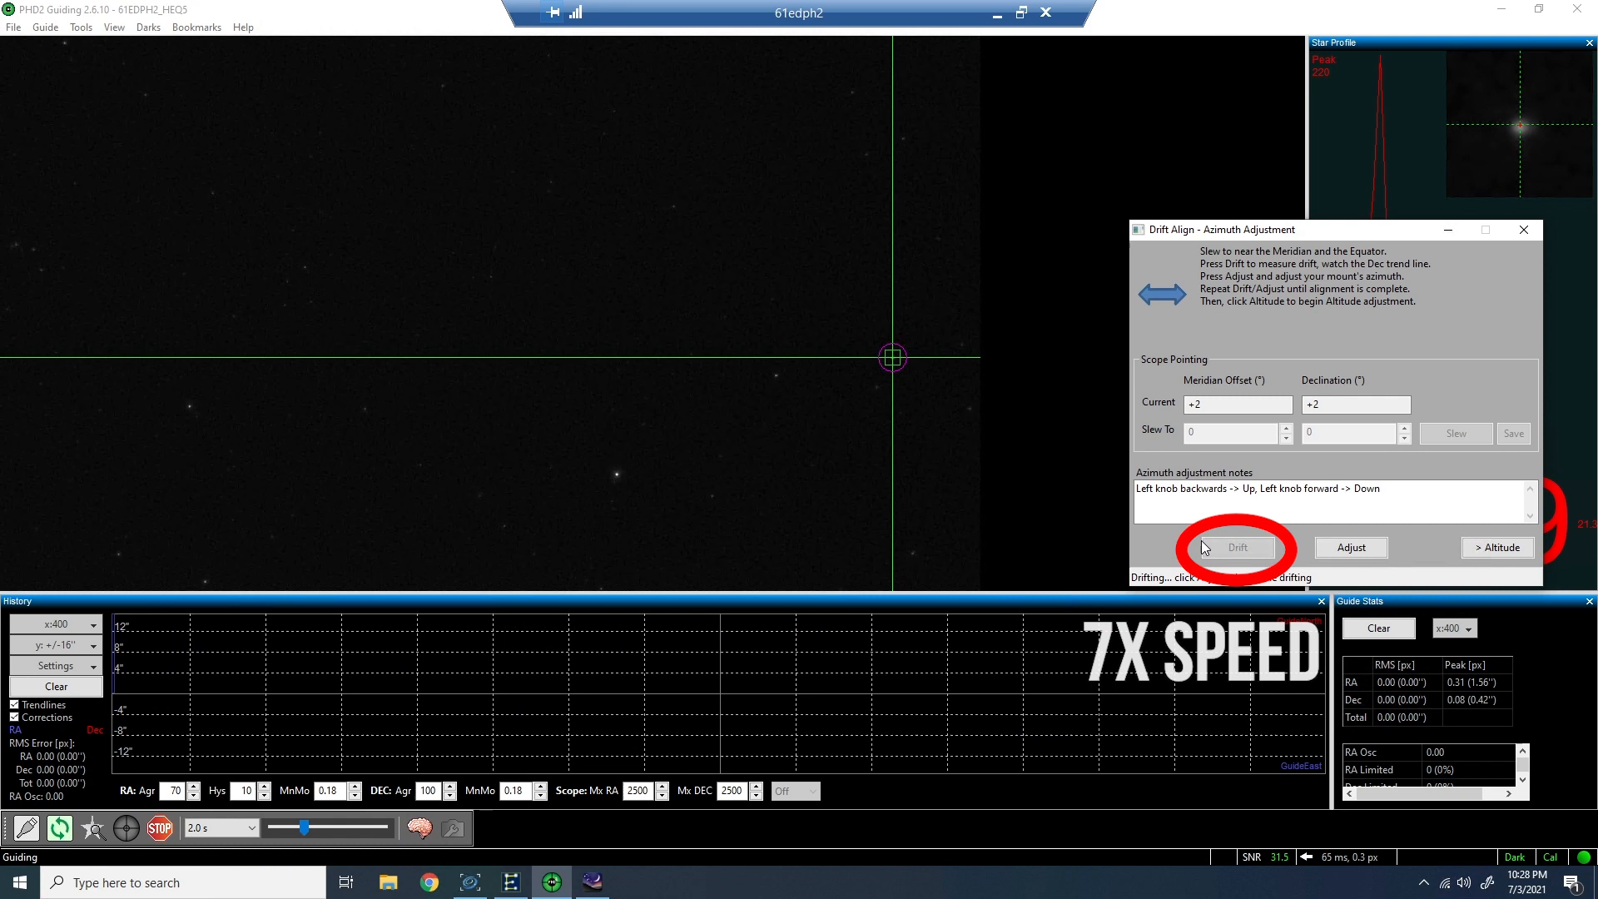
left_click(1238, 548)
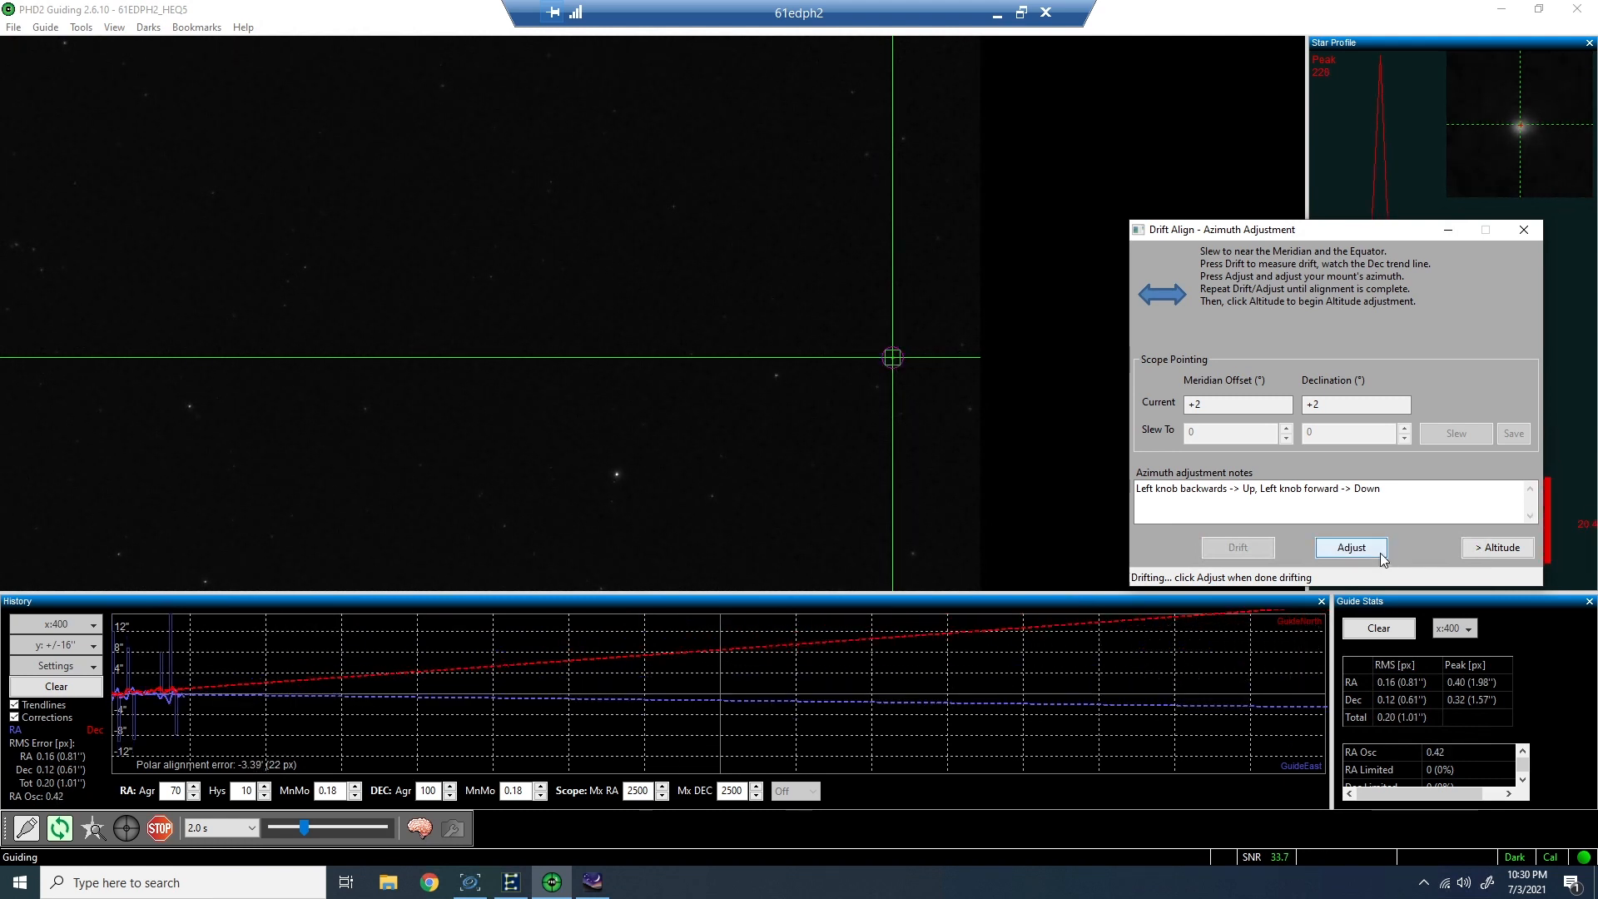
left_click(1351, 547)
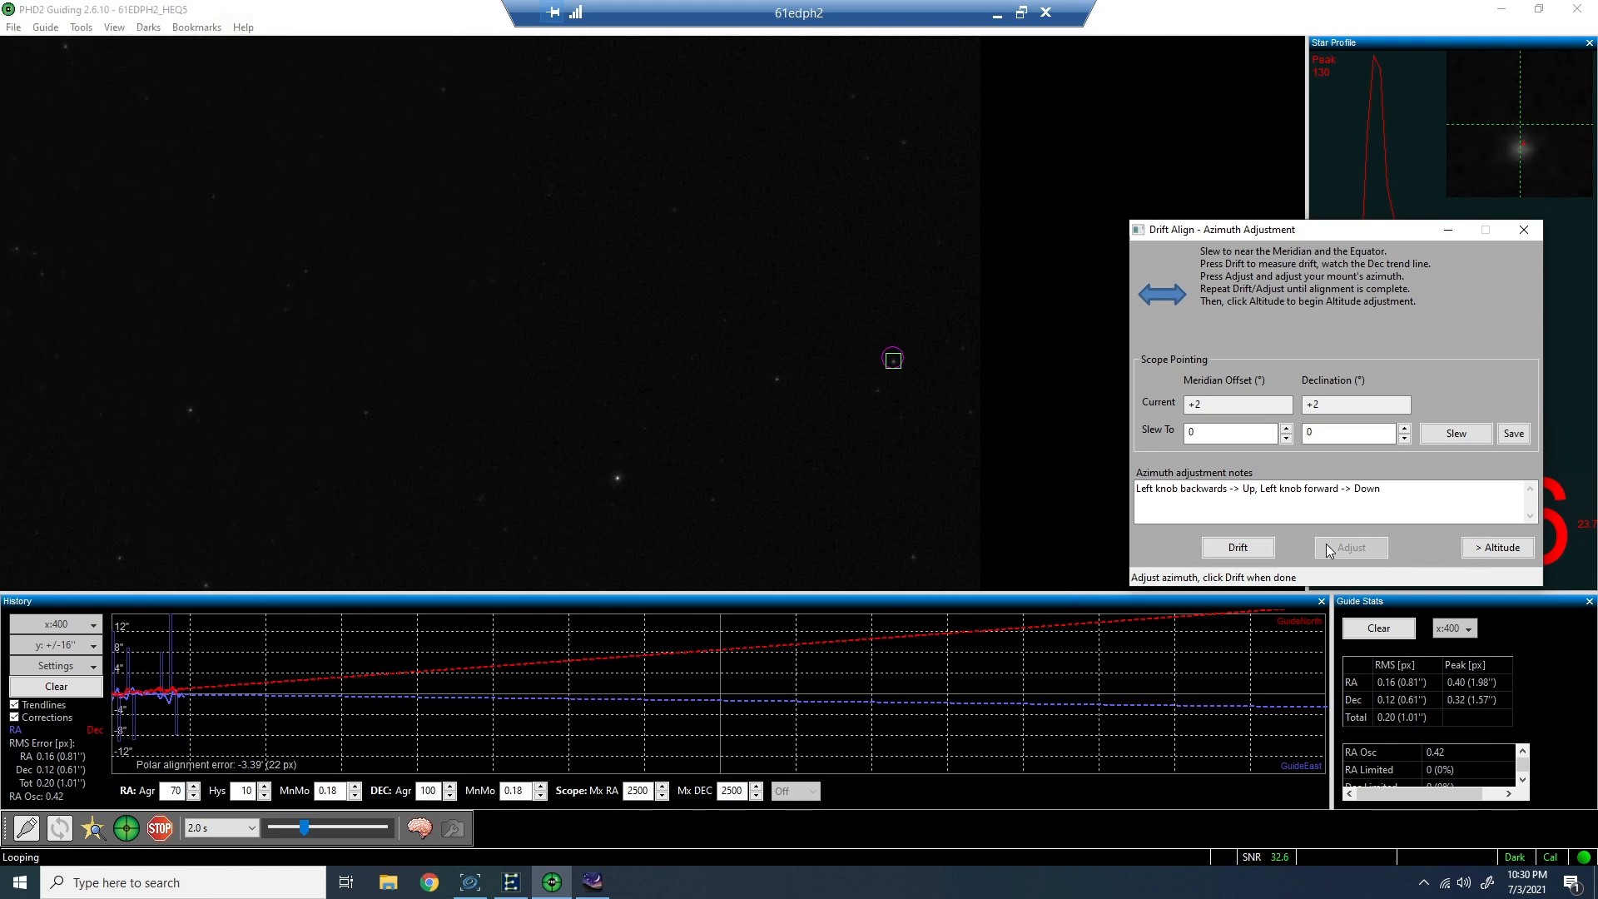
- Redrift until error drops to about -0.91', then switch to Altitude adjustment
left_click(1238, 548)
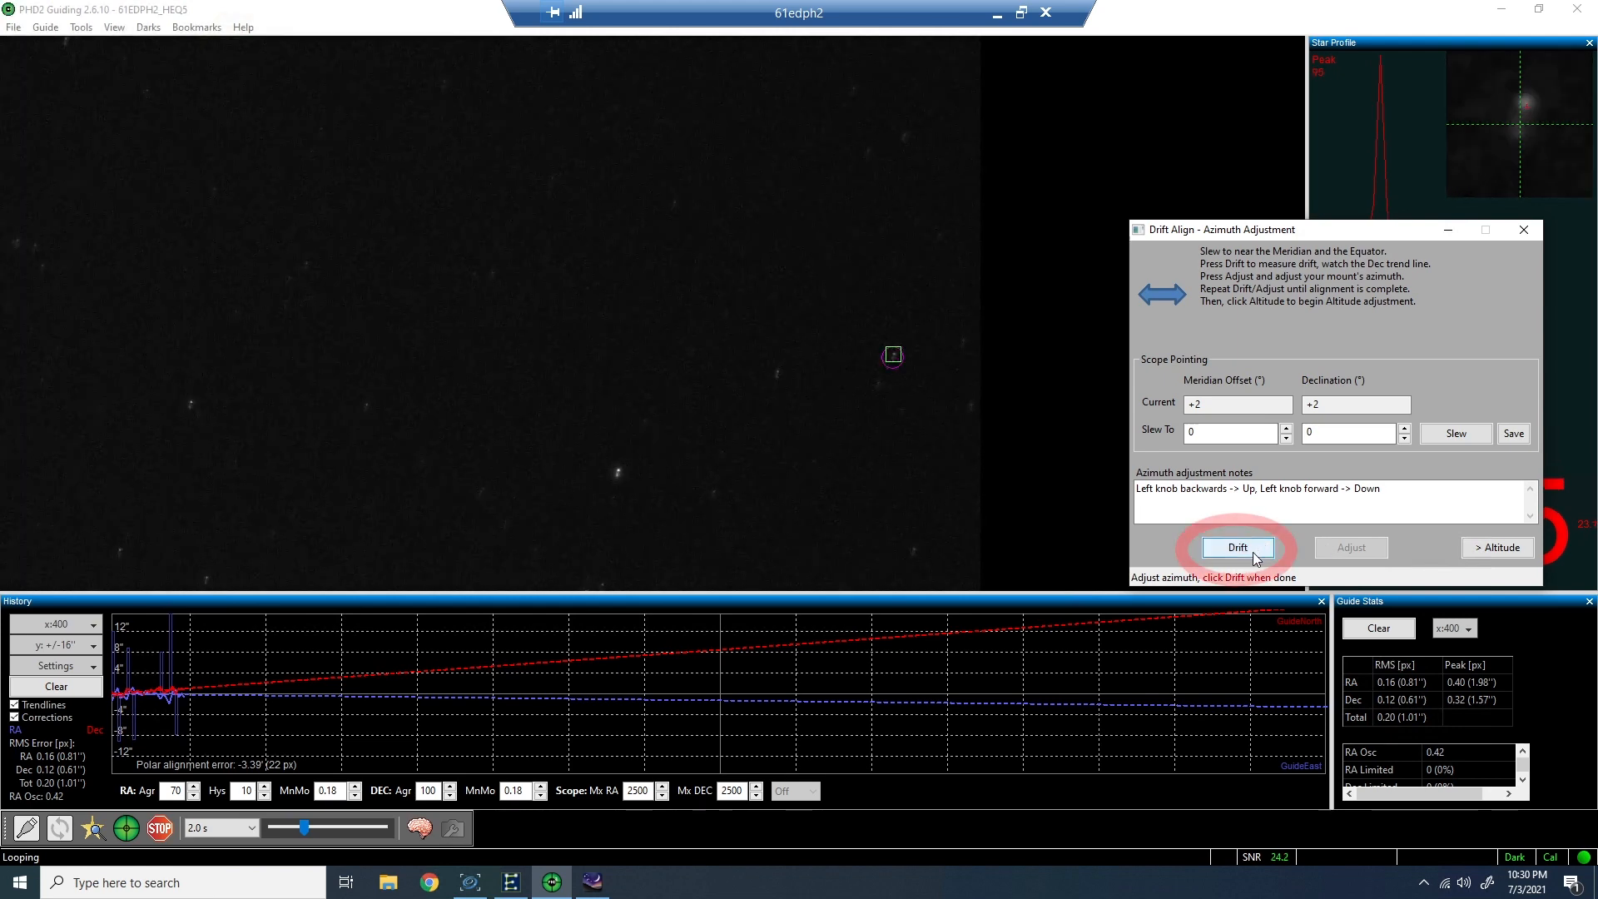
left_click(1237, 548)
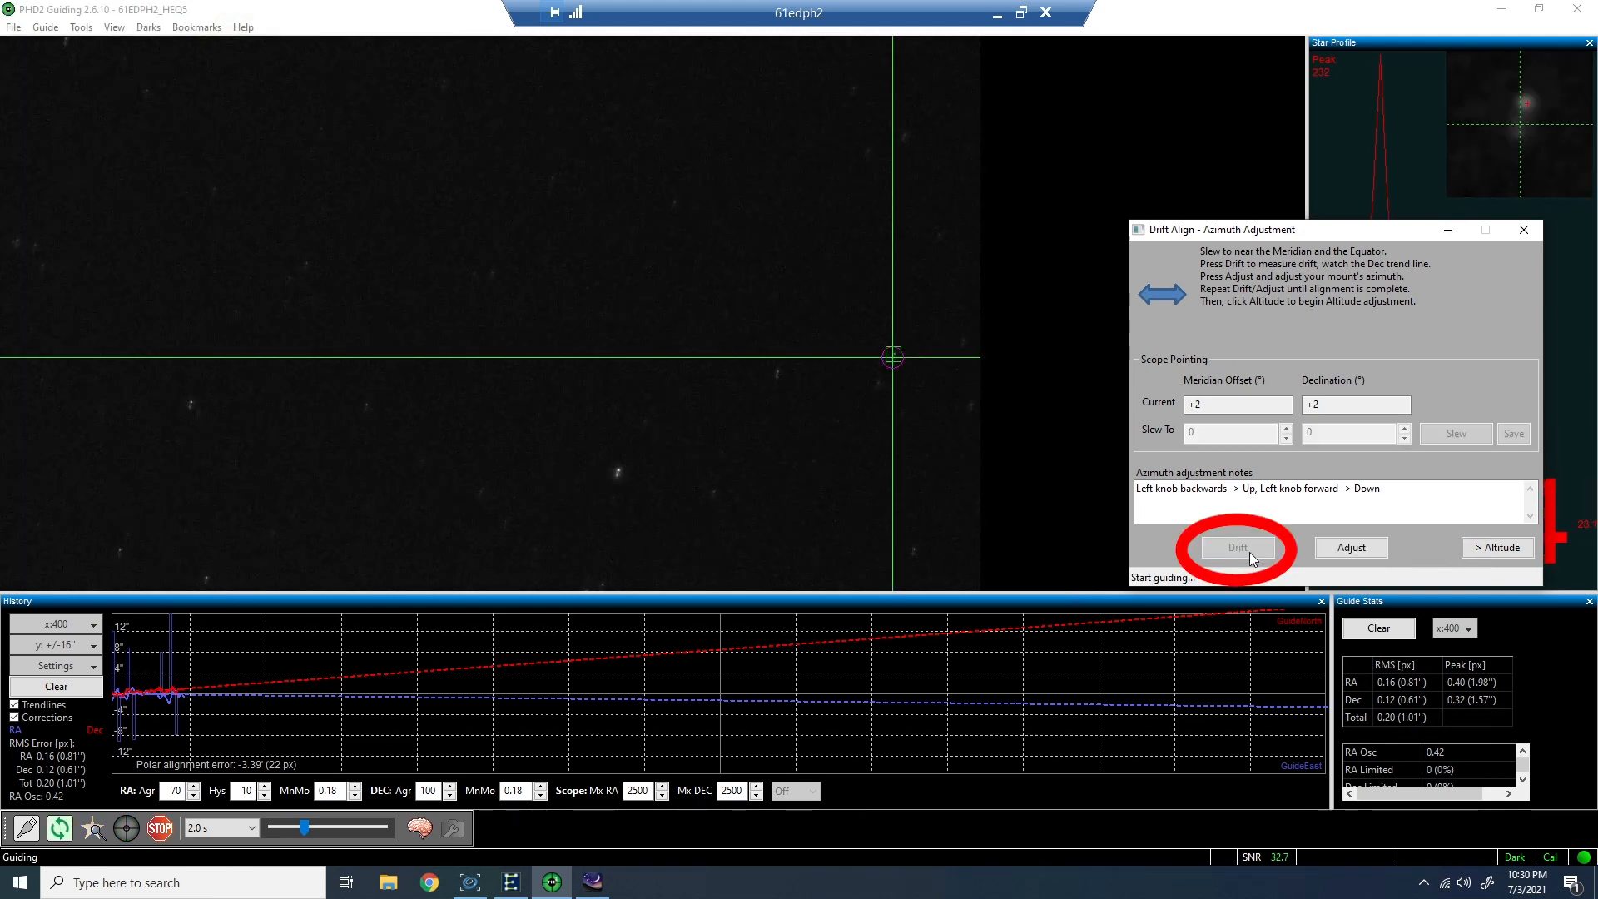
left_click(1236, 547)
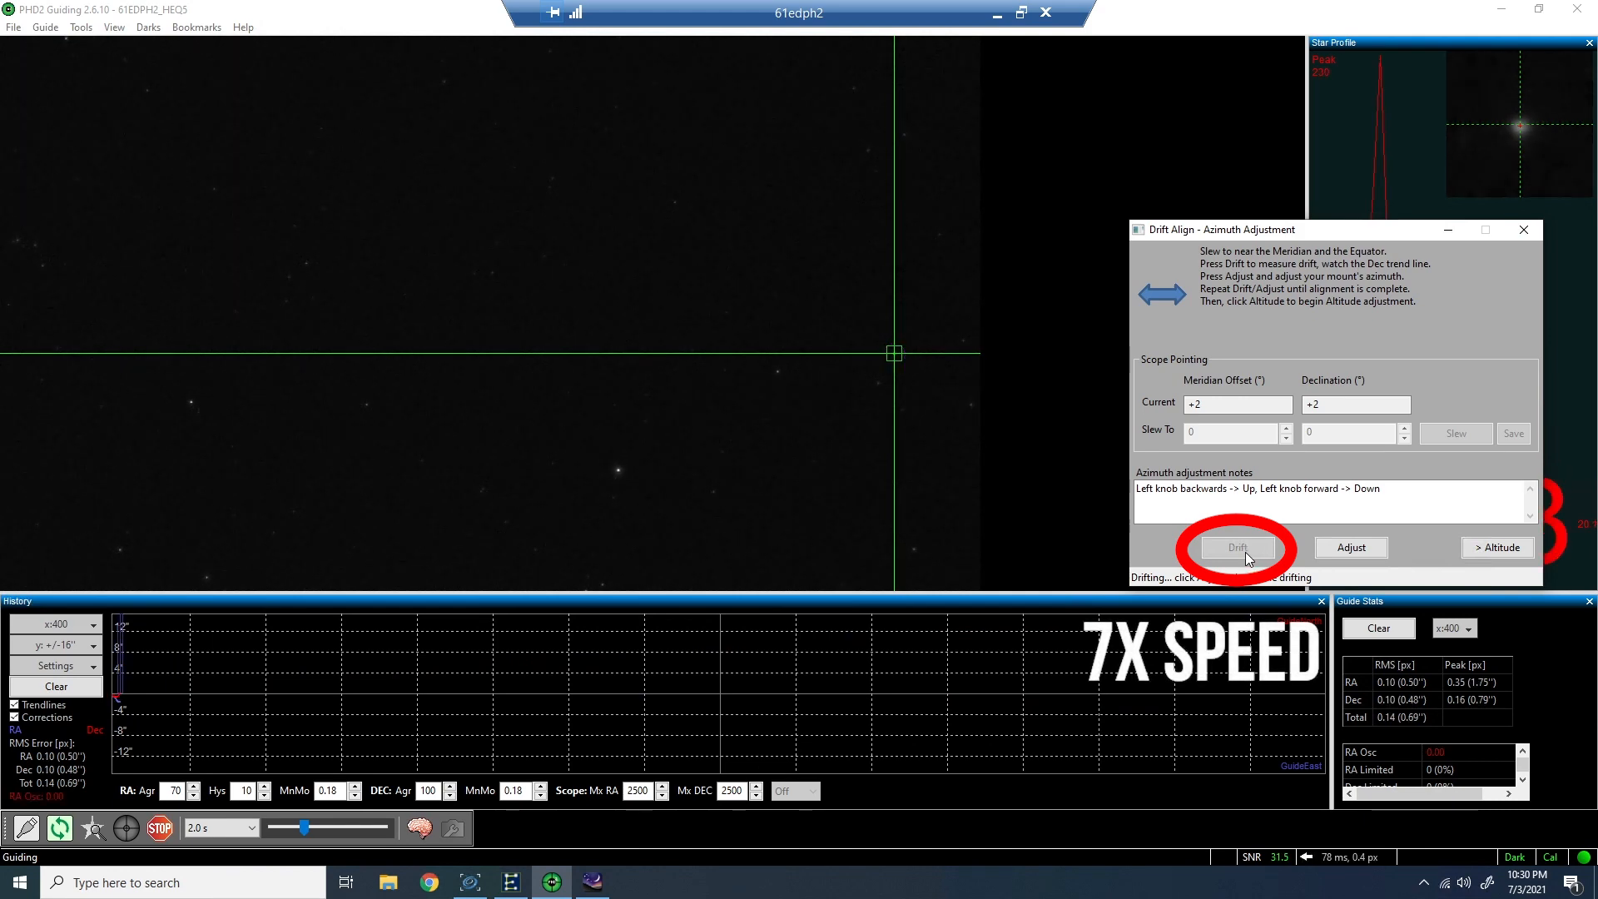
left_click(1237, 548)
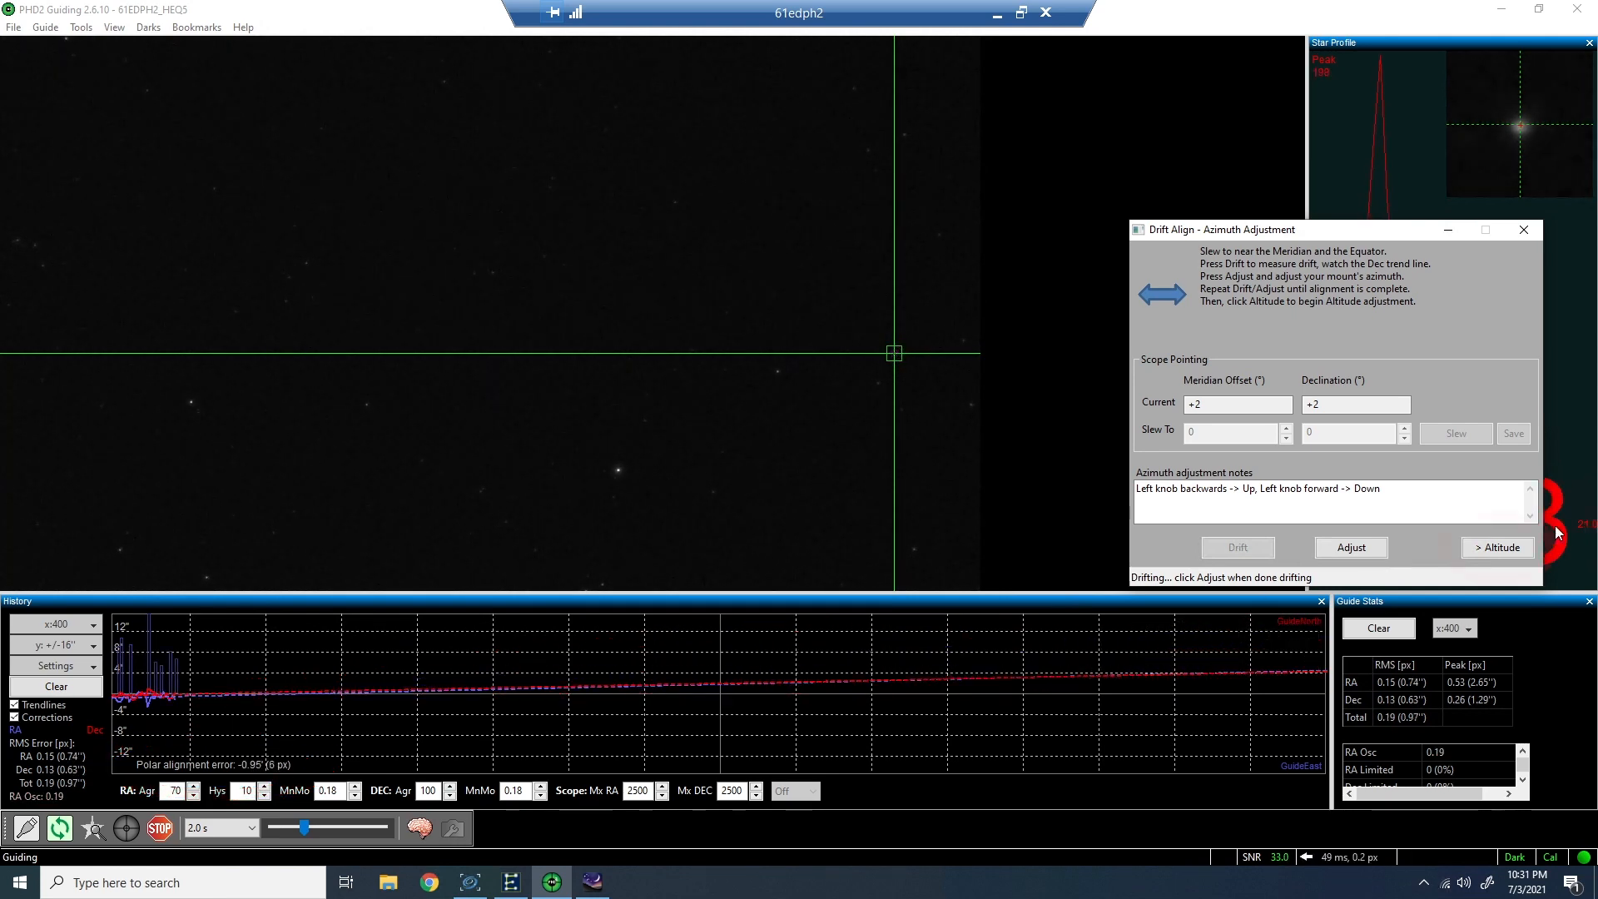
left_click(1497, 547)
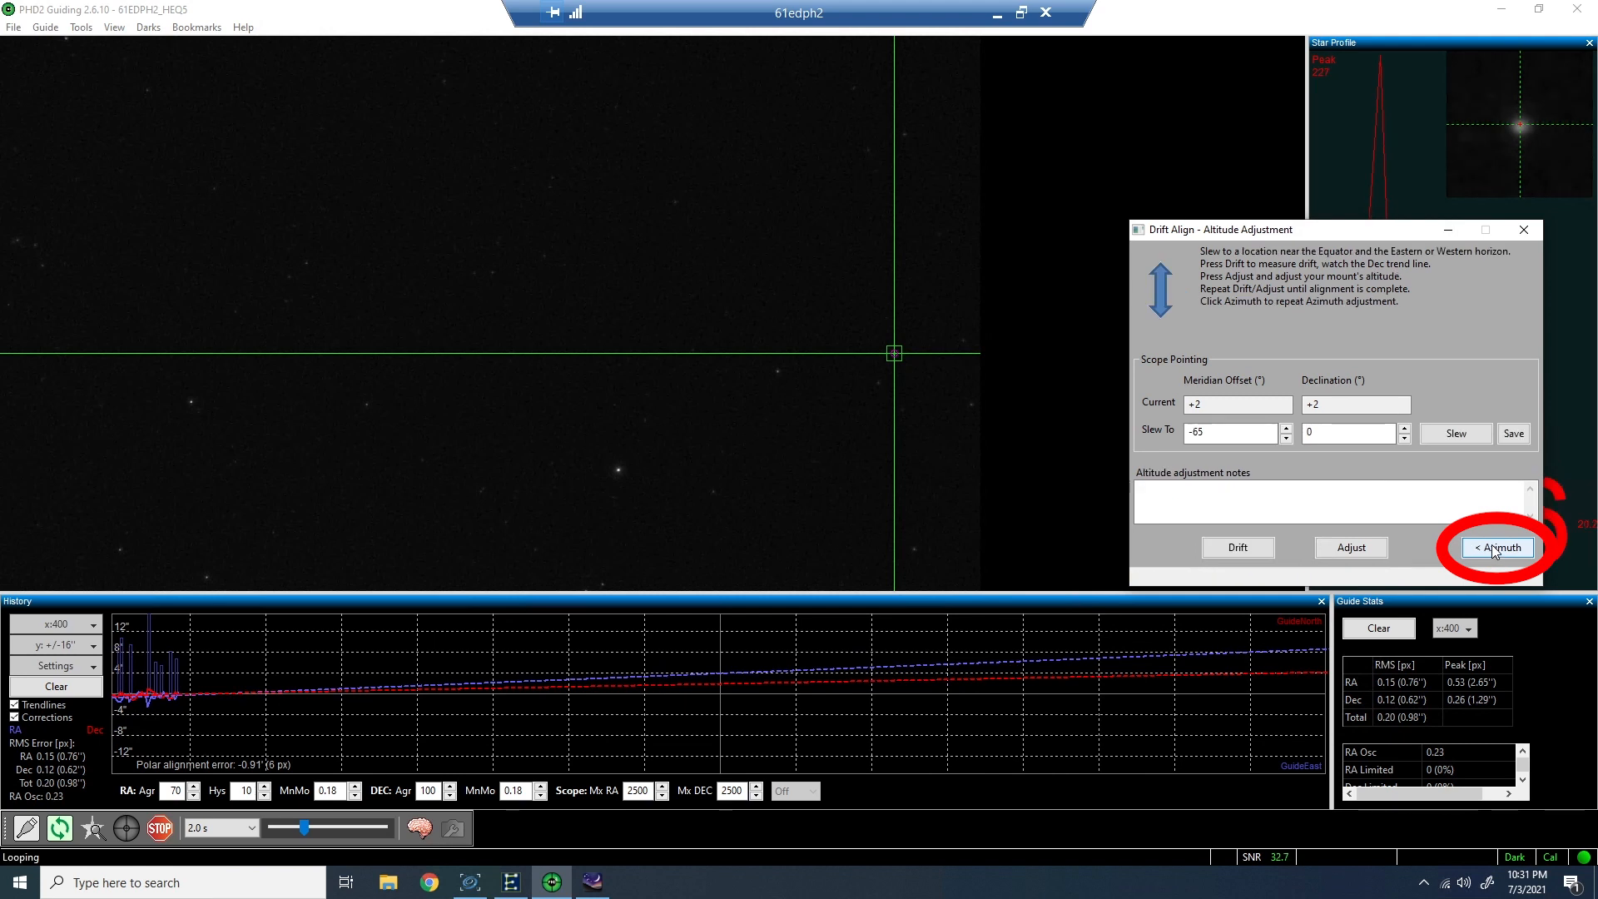
left_click(1497, 547)
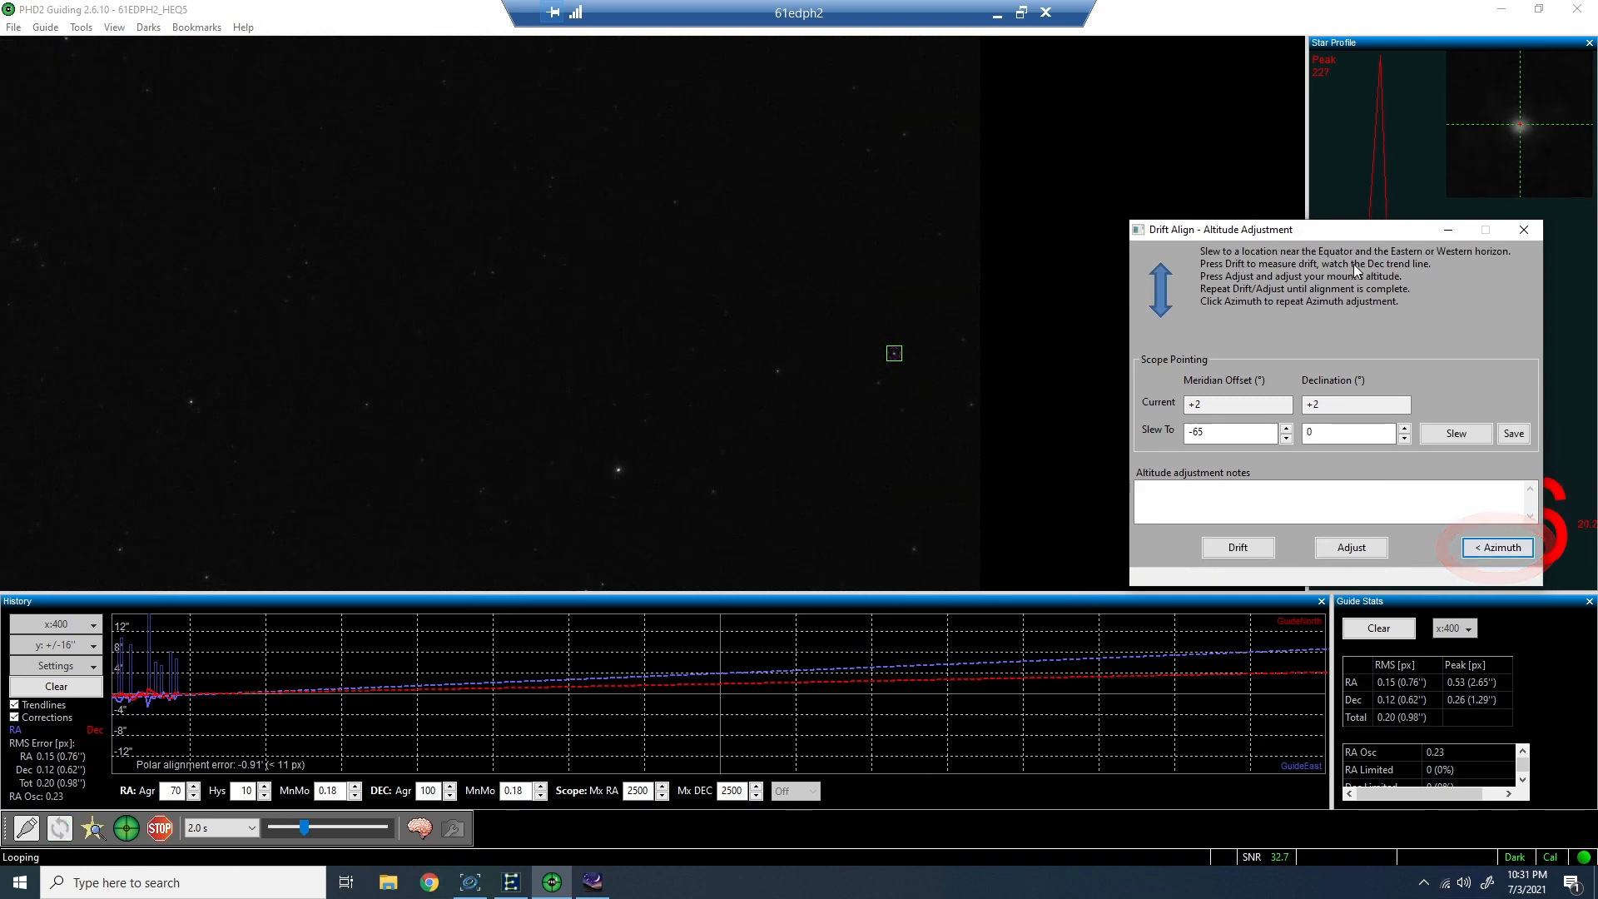
mouse_move(1483, 258)
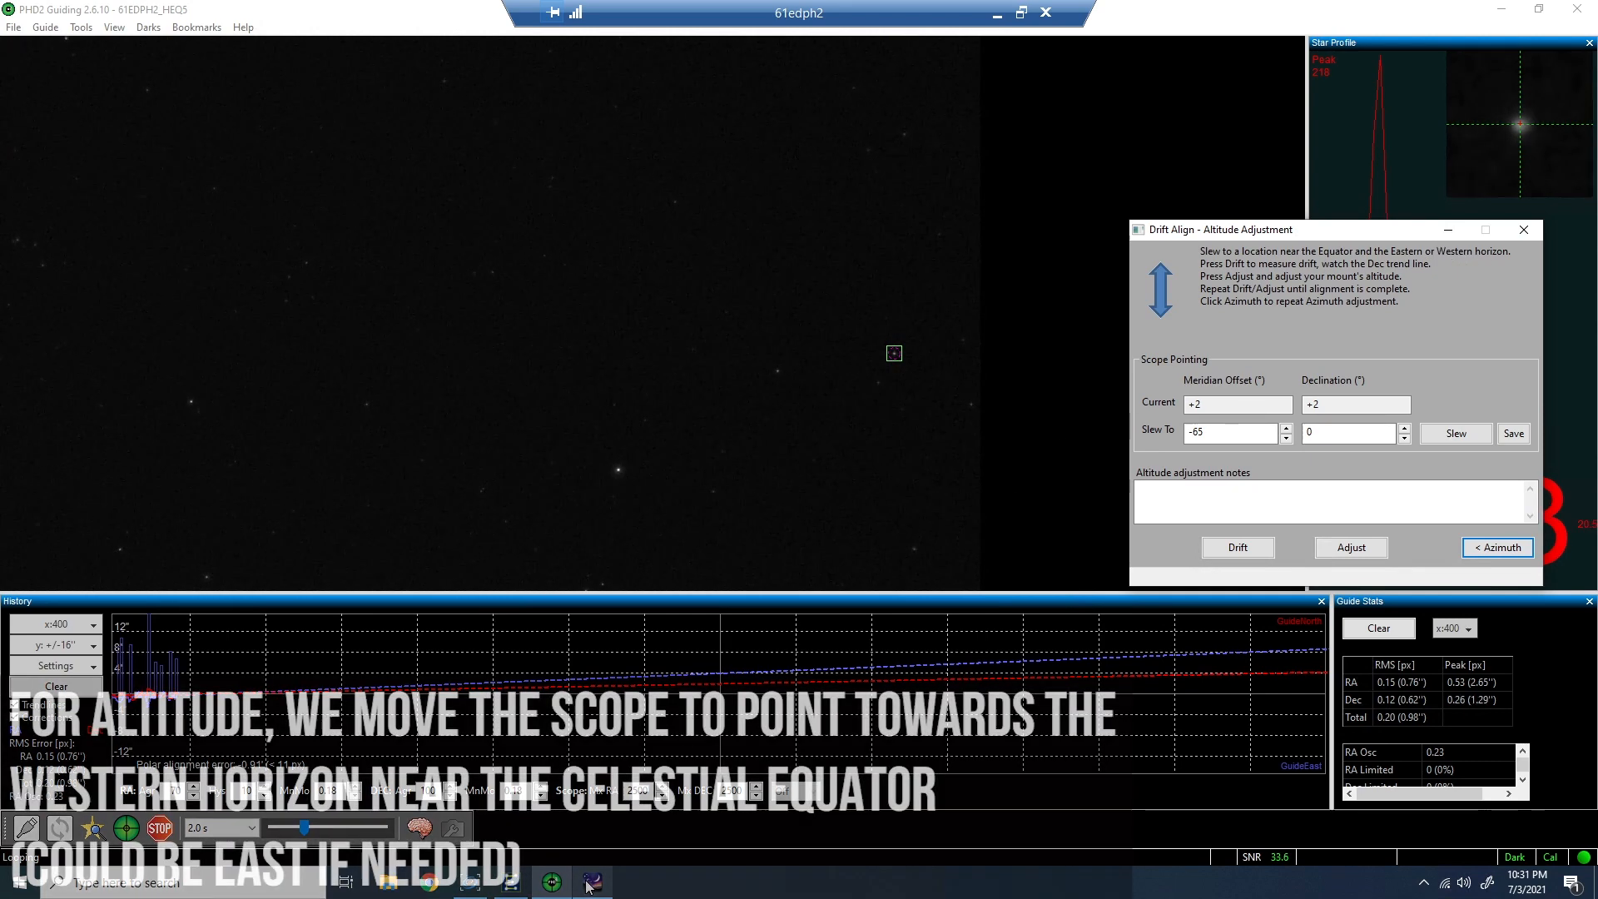
left_click(589, 881)
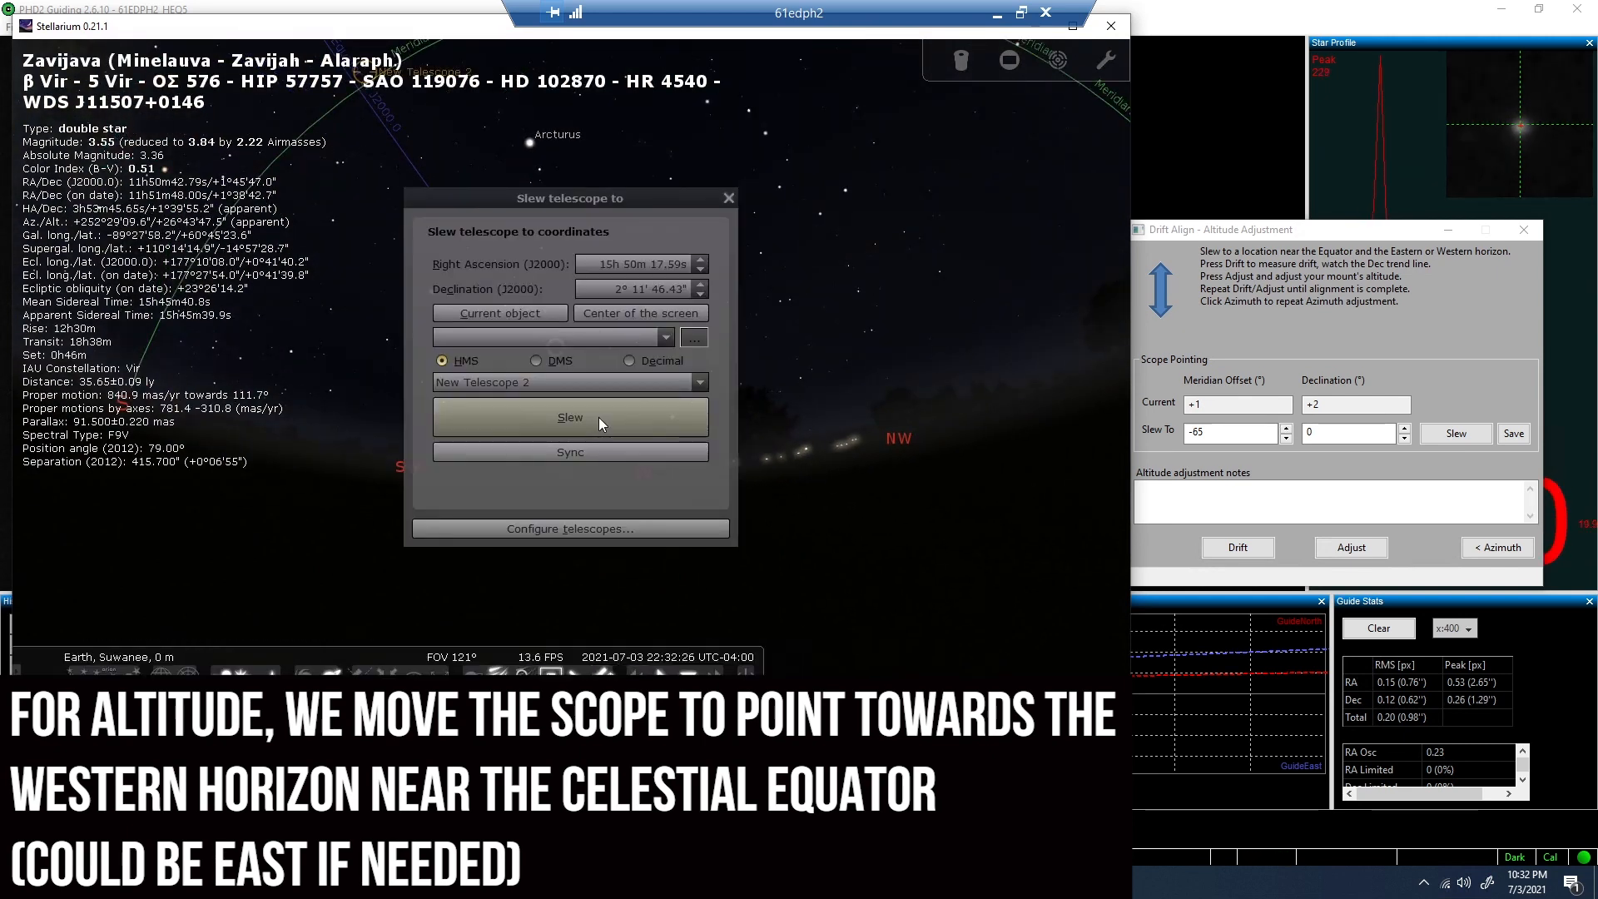
- Slew the scope west near the equator (-66° meridian offset, +1° dec), back to PHD2
left_click(569, 417)
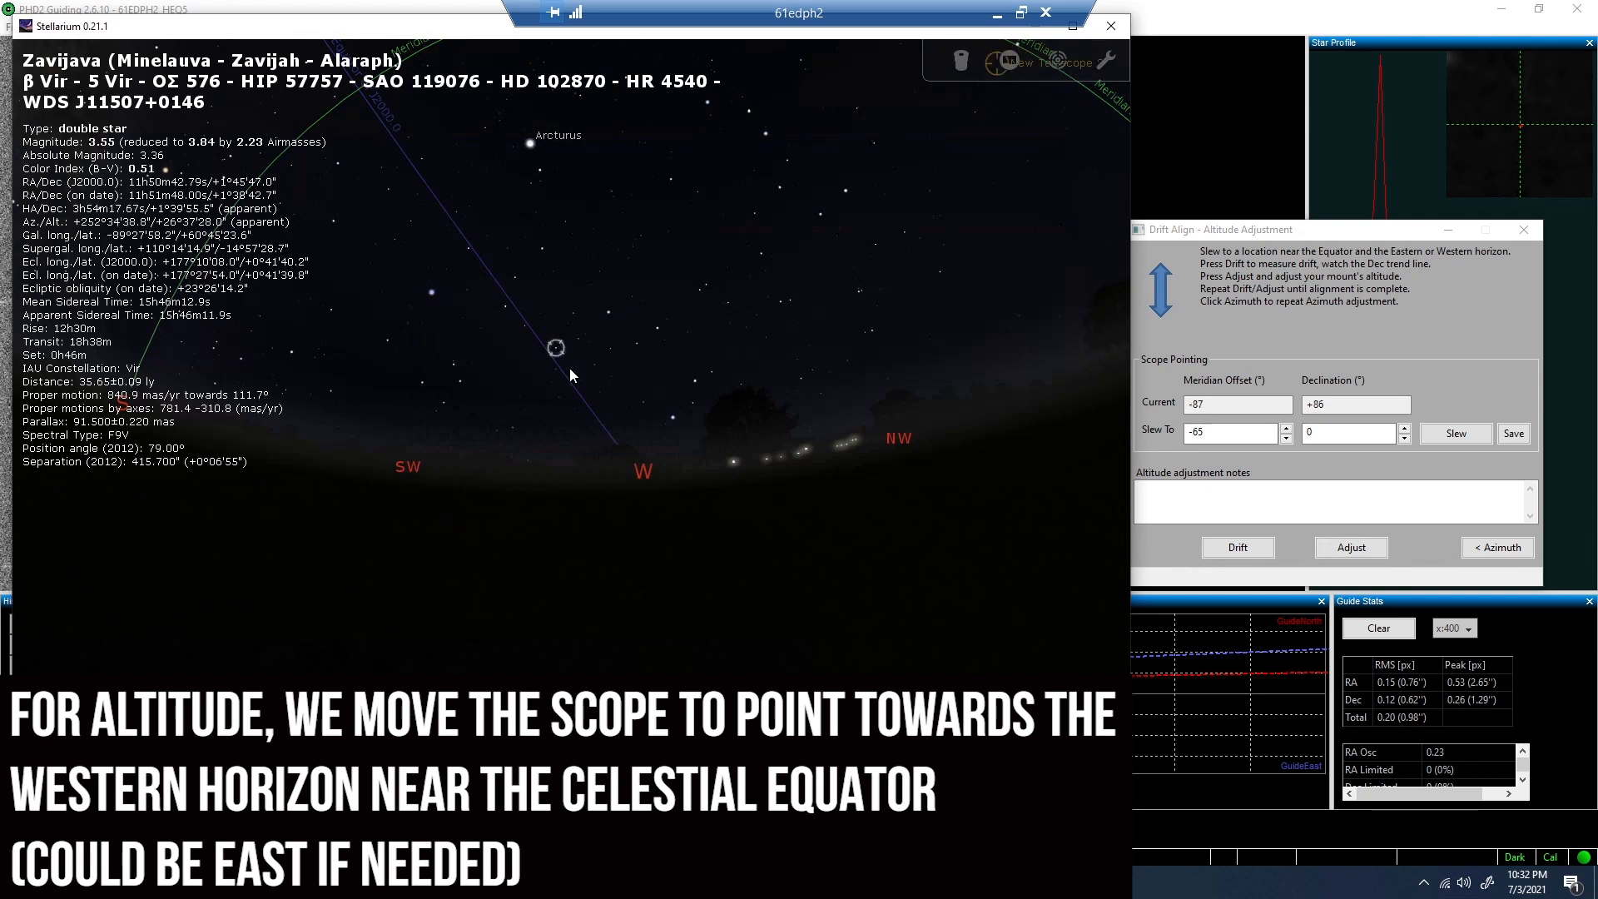
left_click(1454, 433)
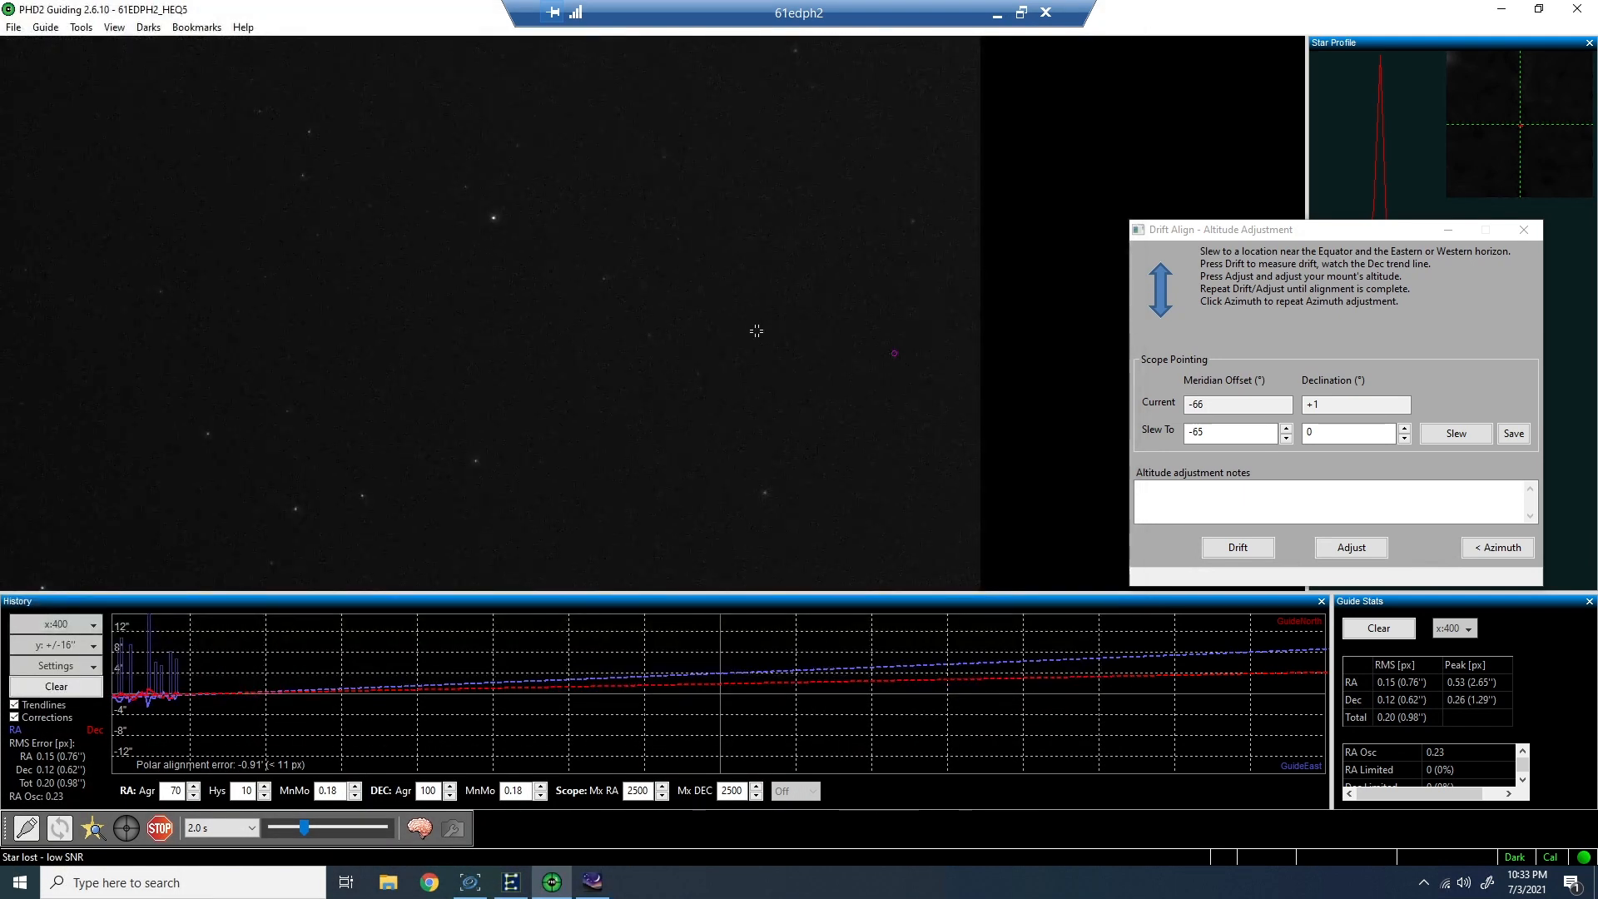
- Drift on altitude to about 18.42' error, noting 'Back Alt knob clockwise ->', then stop
left_click(1238, 548)
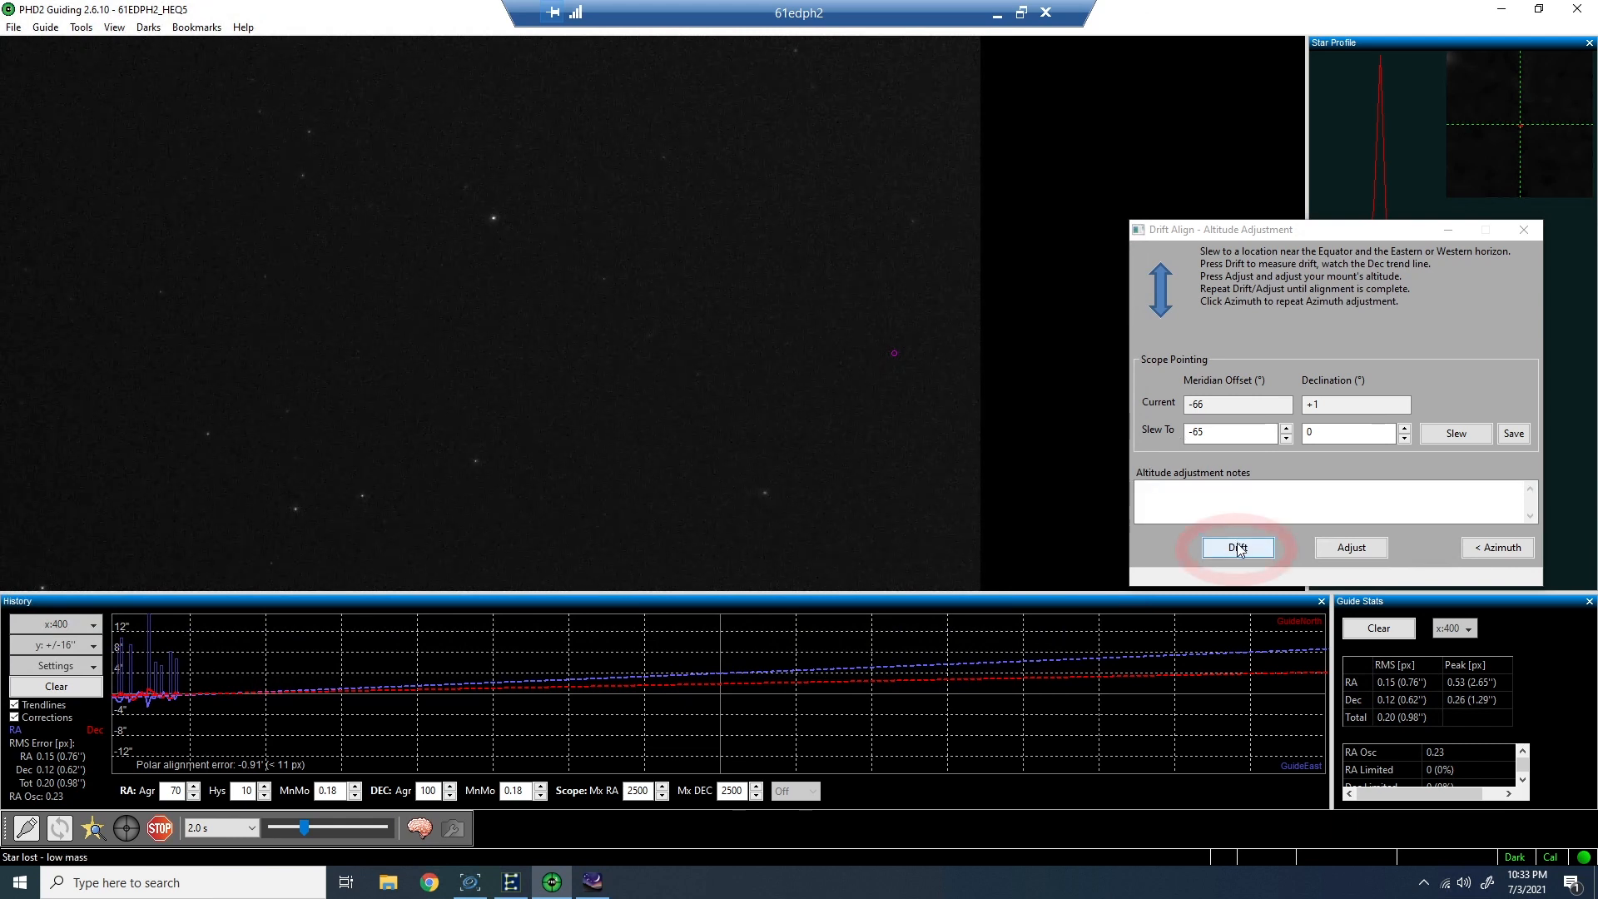
left_click(1237, 547)
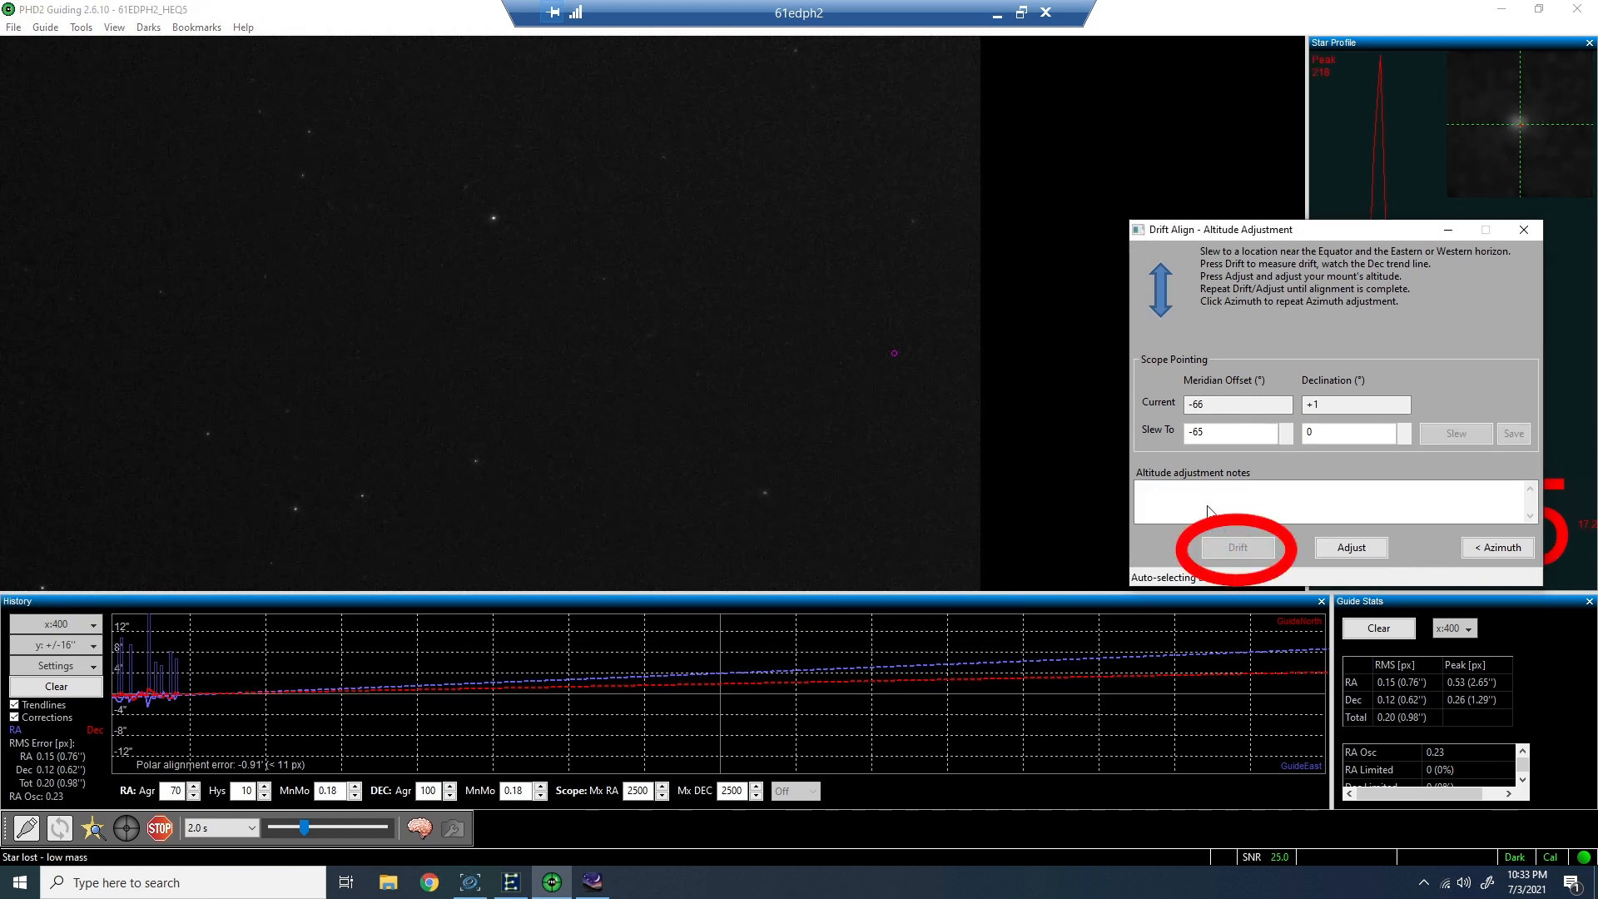
left_click(1238, 547)
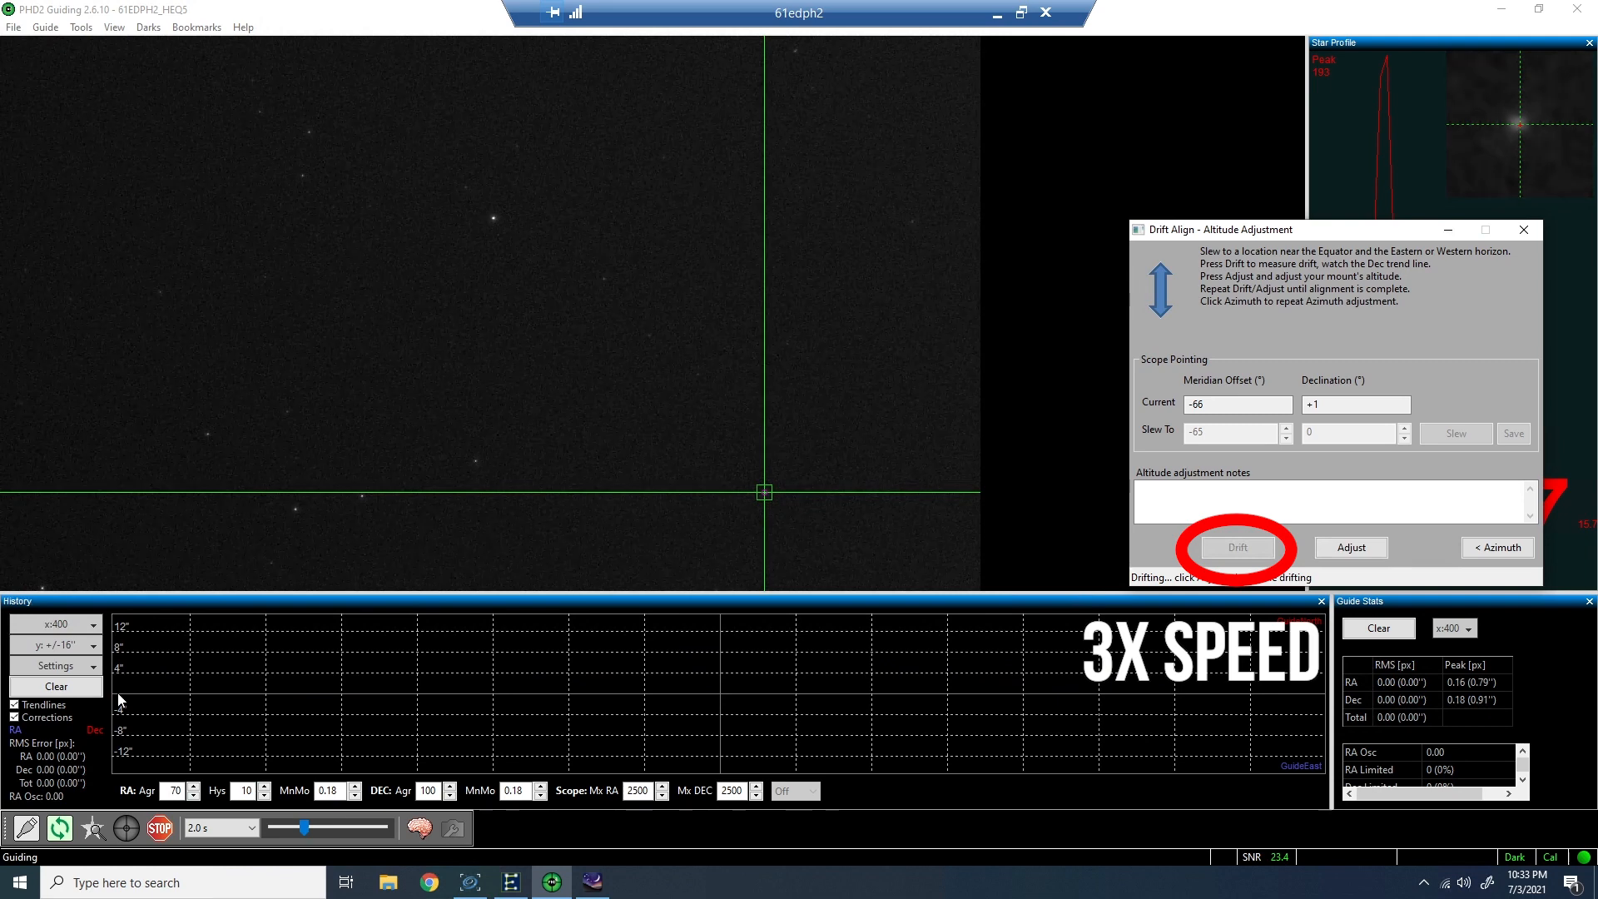
left_click(1237, 547)
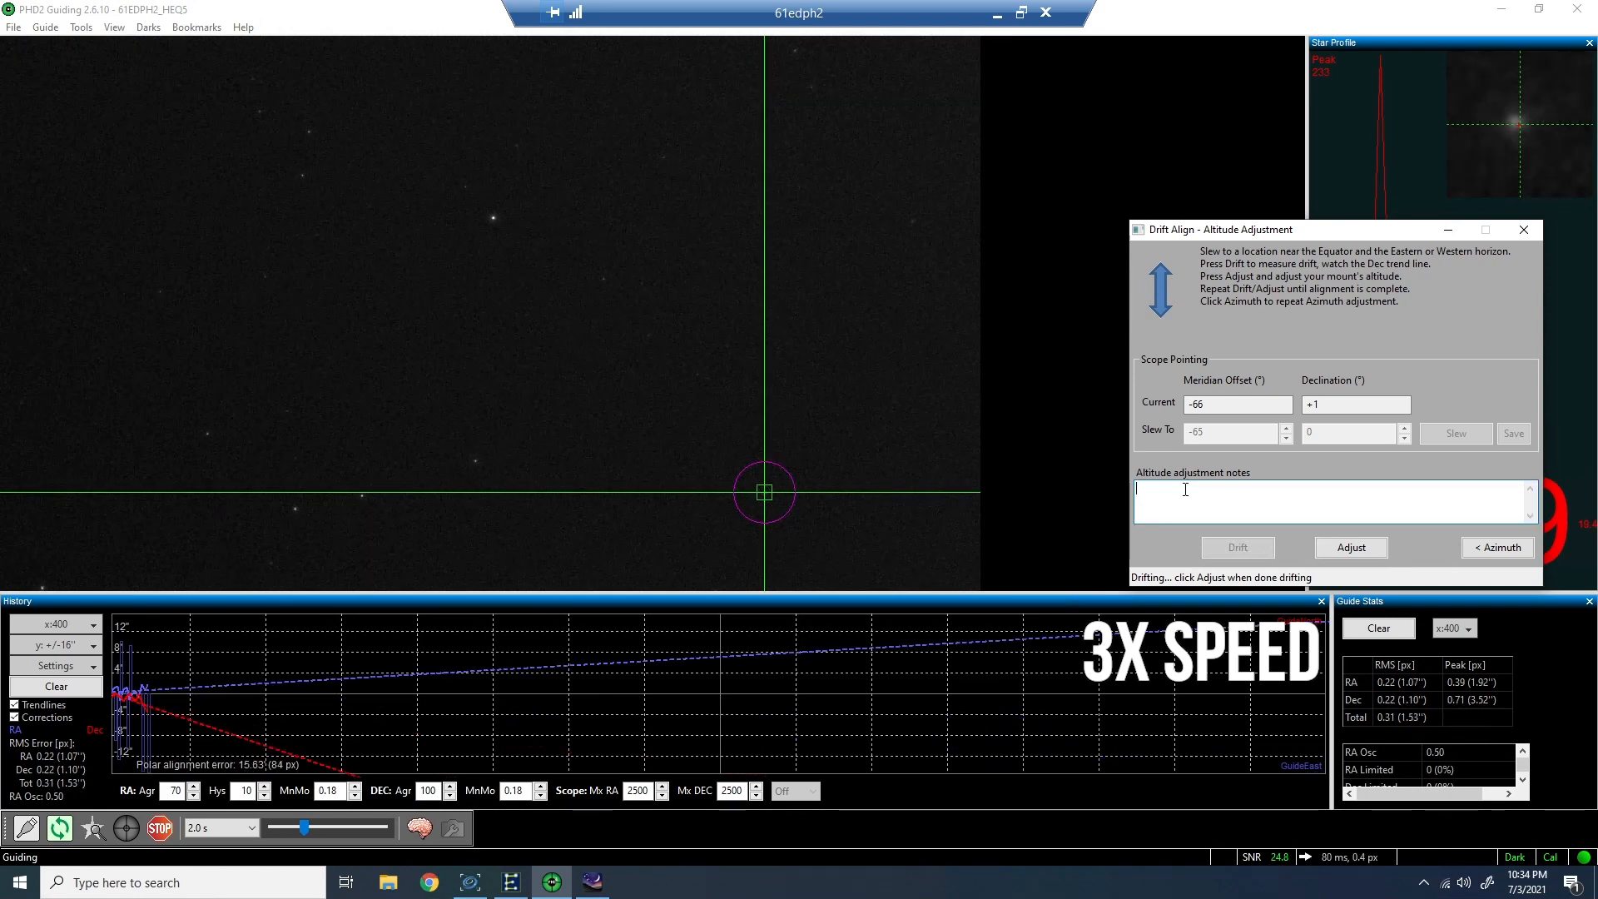
type("Back Alt knob")
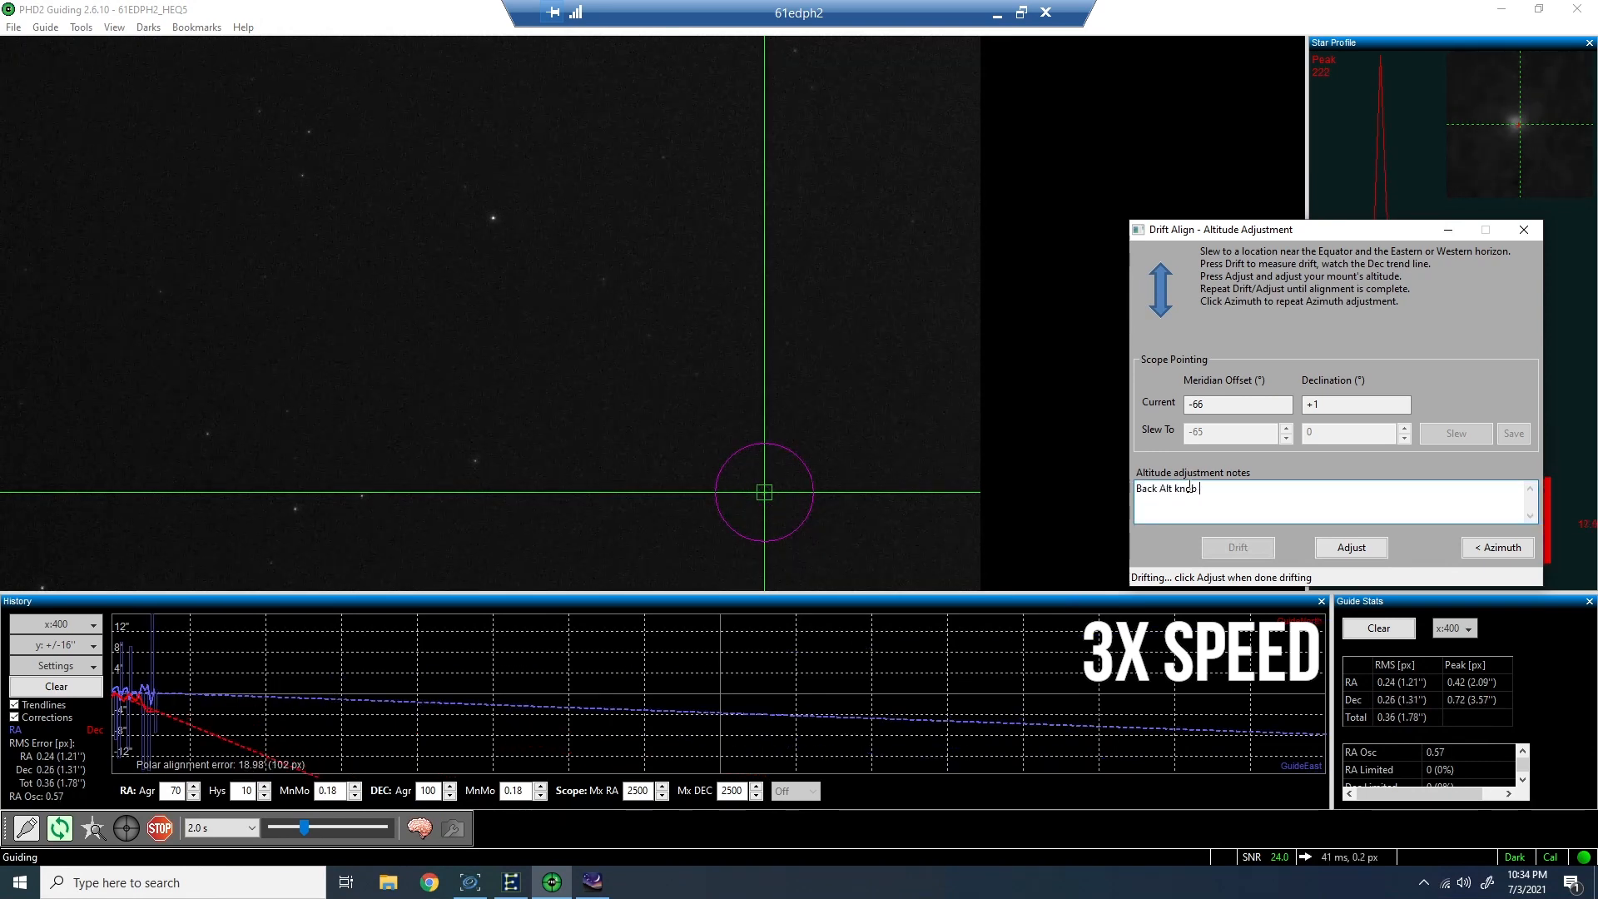
type("clockwise ->")
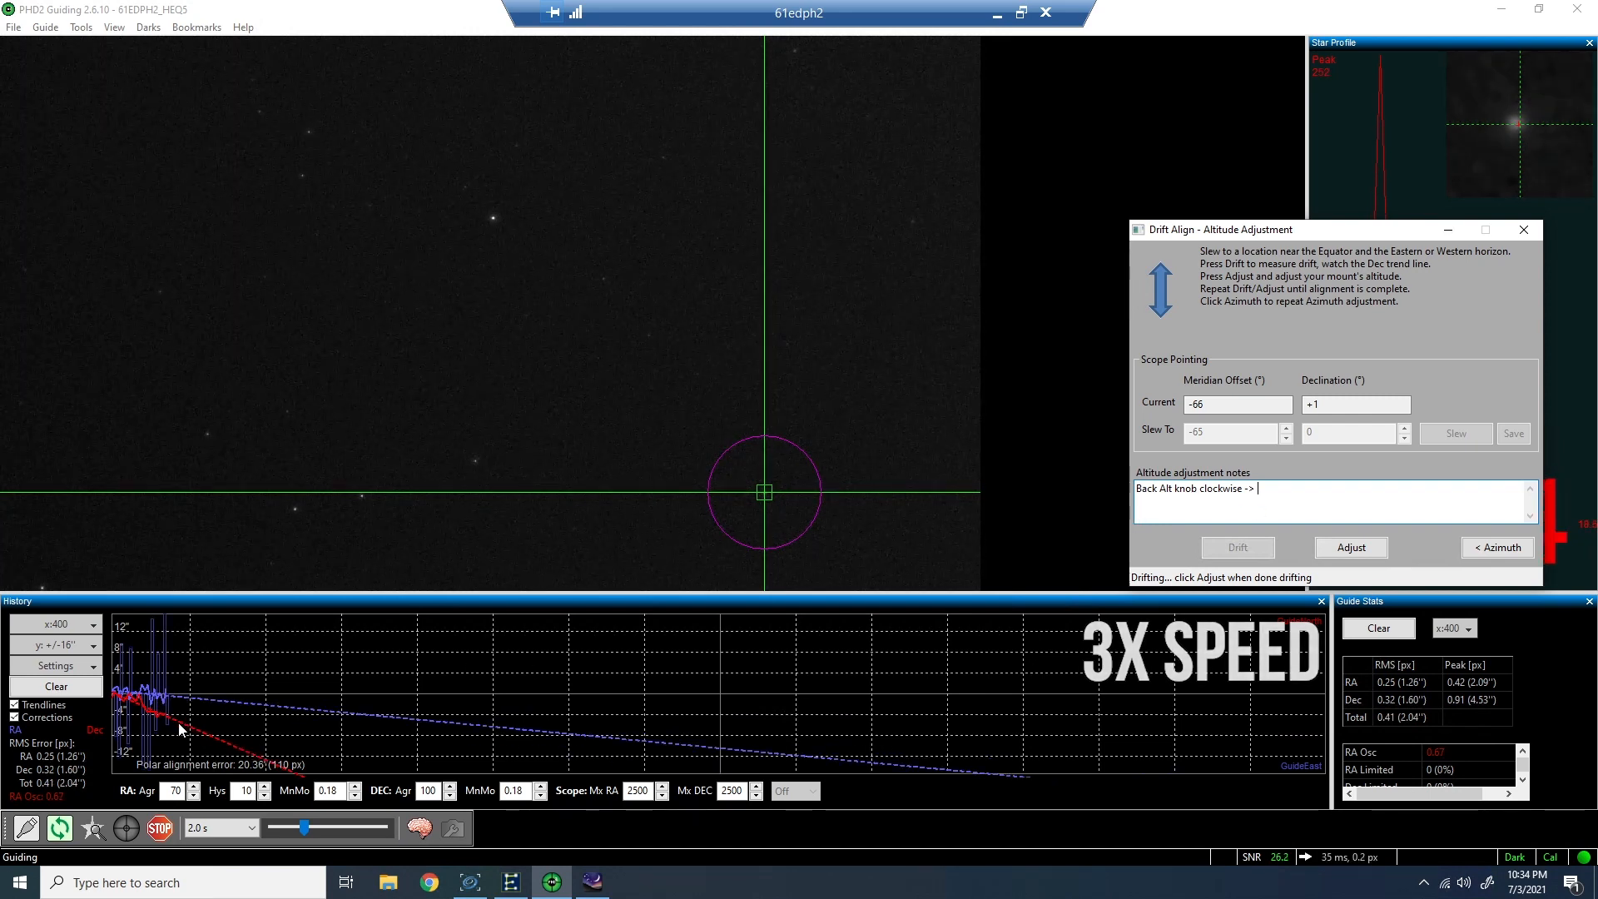
left_click(1350, 548)
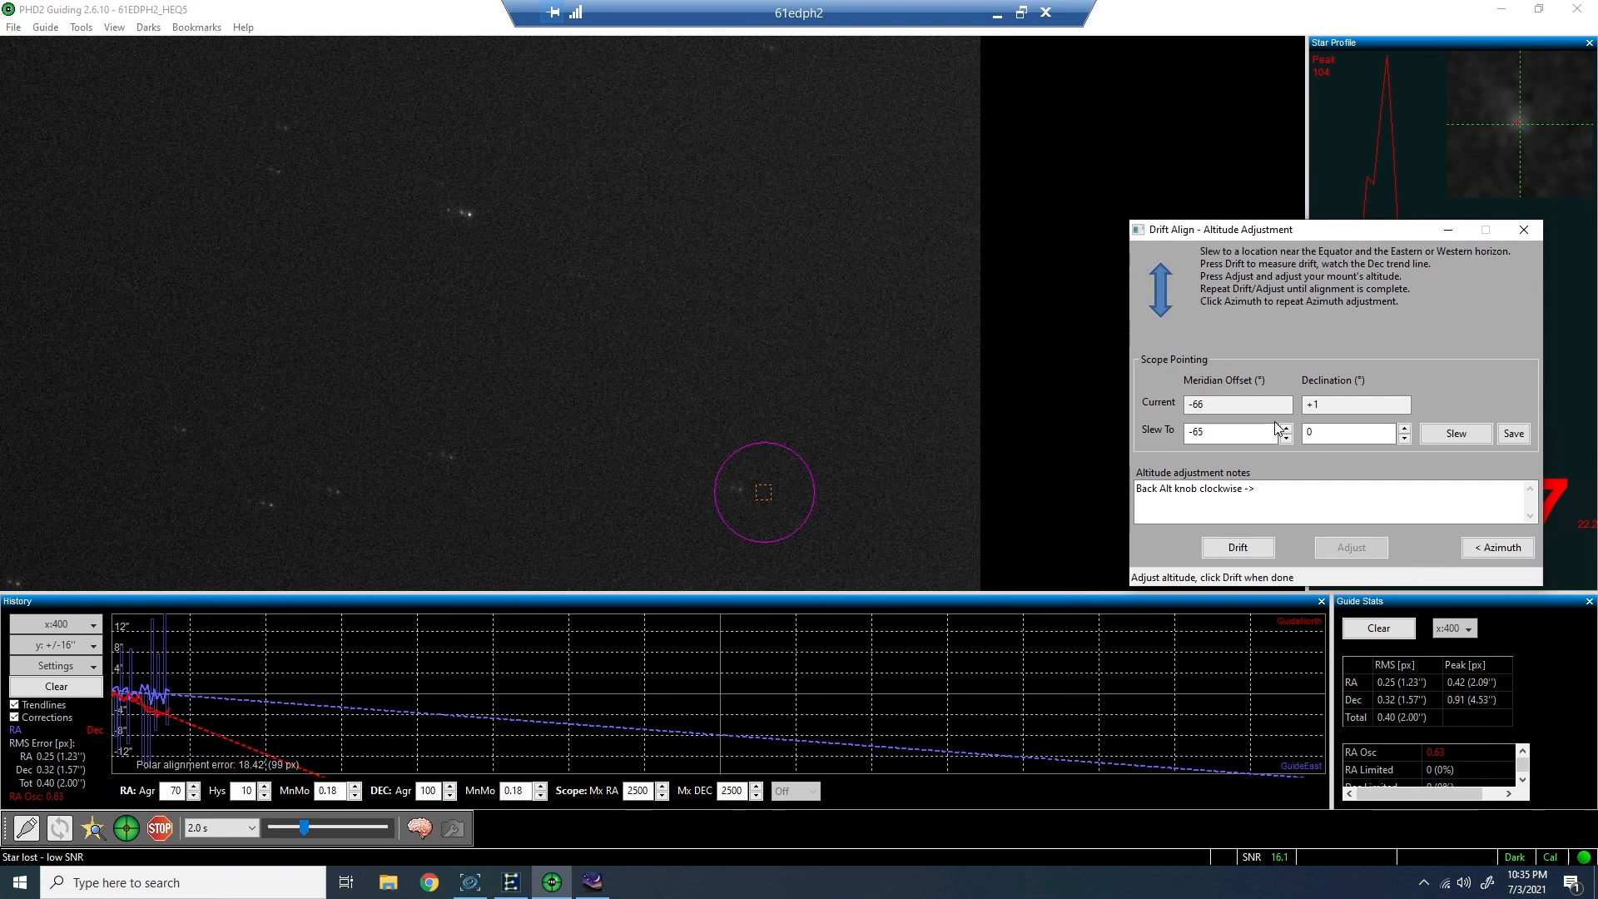
- Run another altitude drift, then stop it at the Adjust stage with error near -1.02'
left_click(1238, 548)
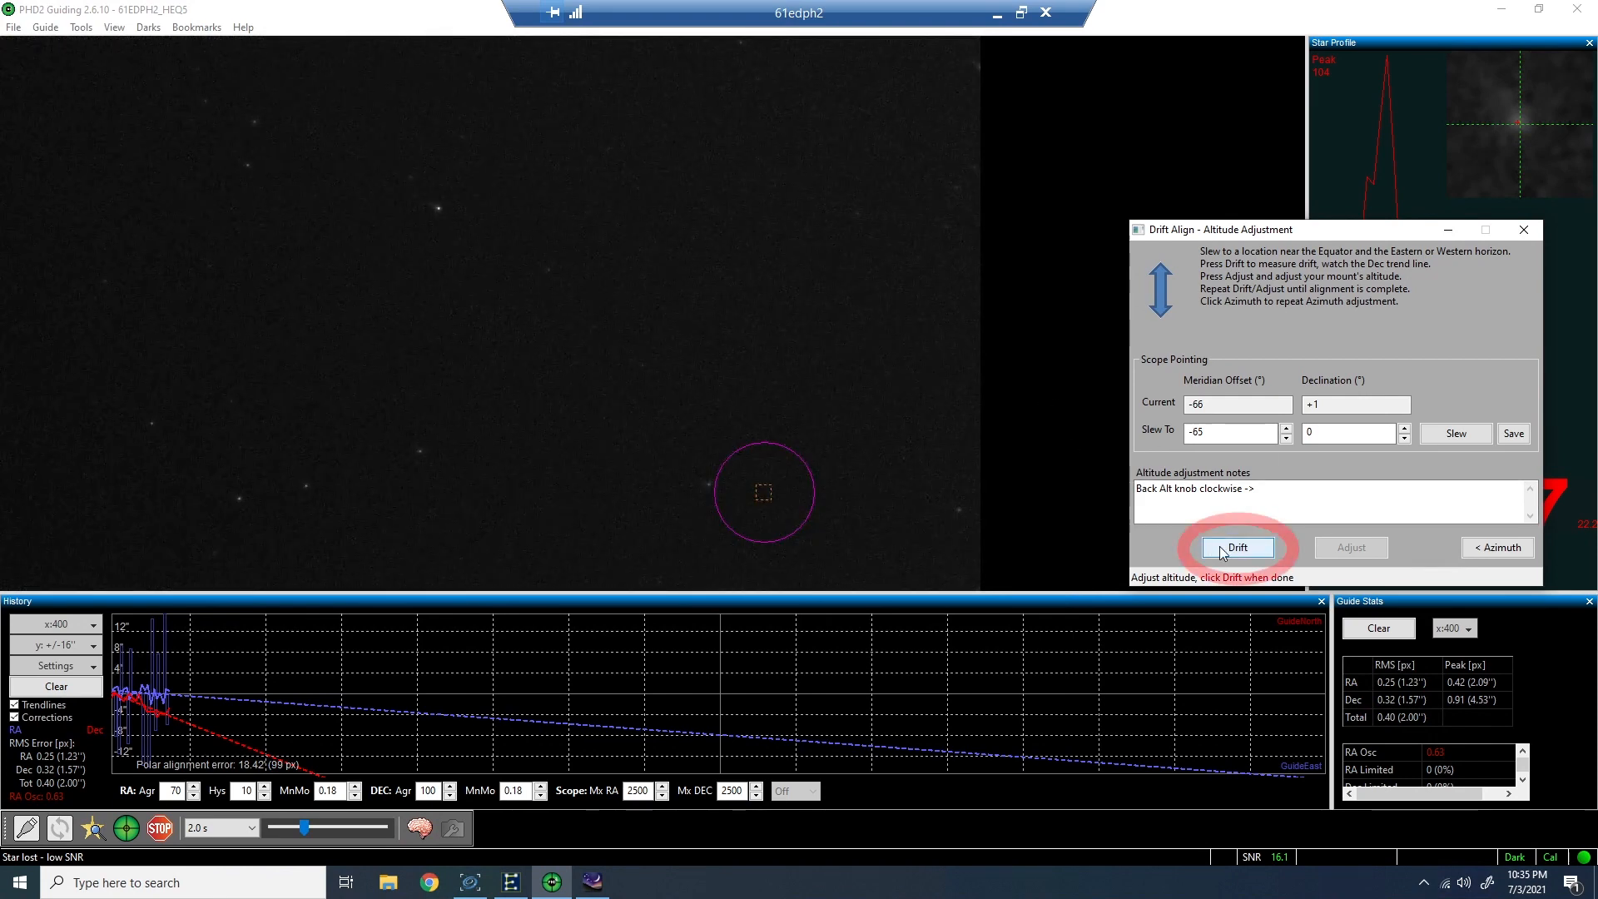
left_click(1236, 548)
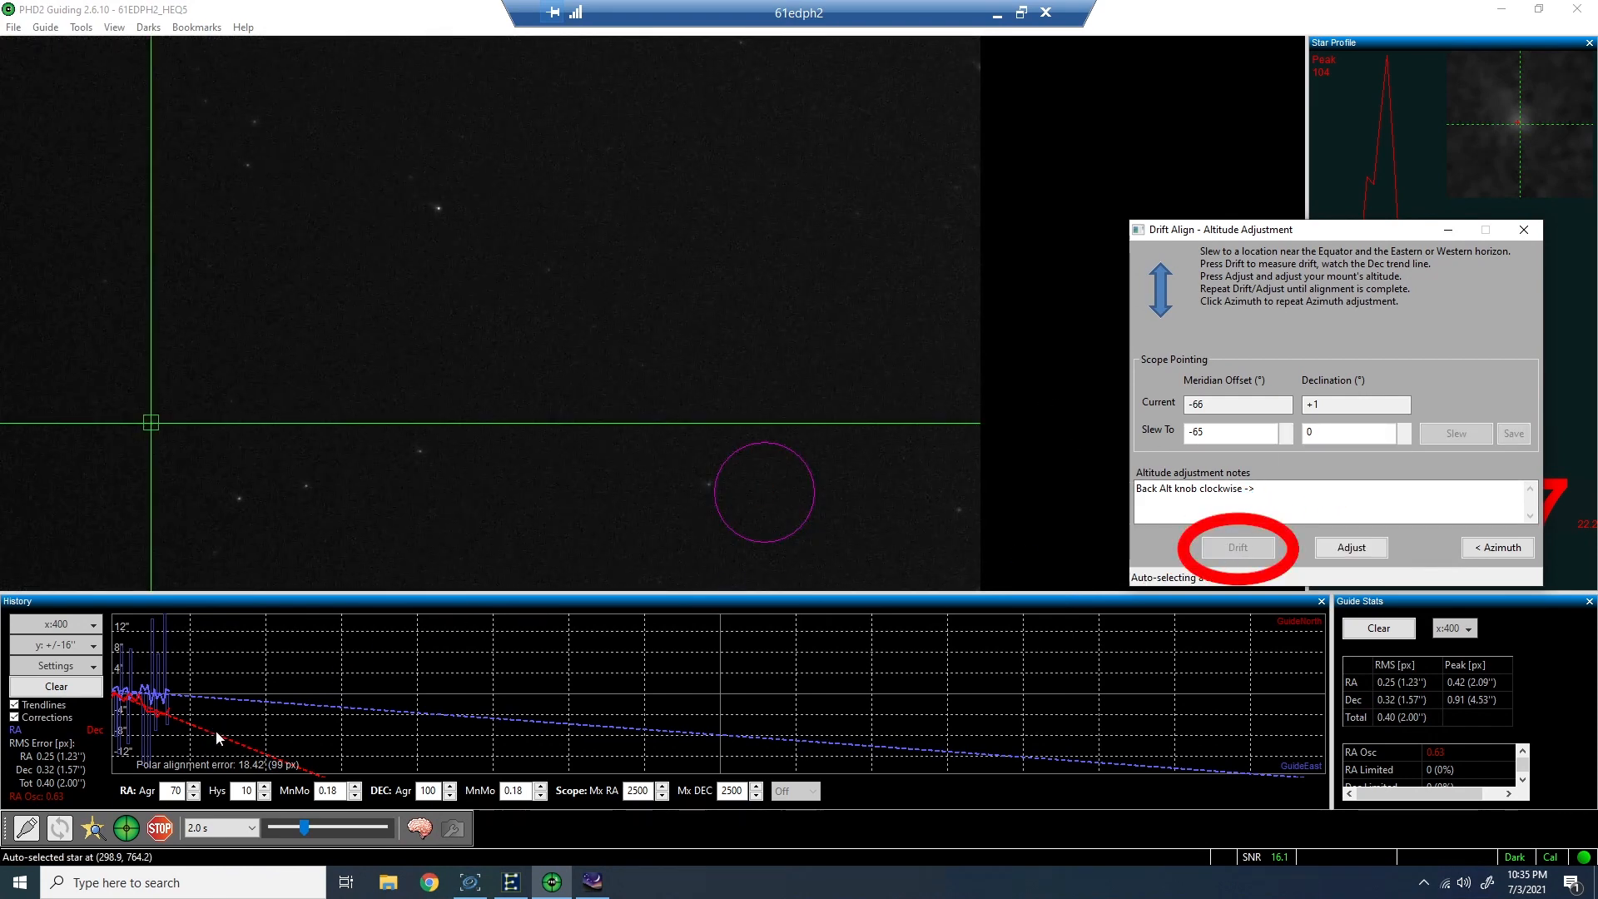
left_click(1236, 548)
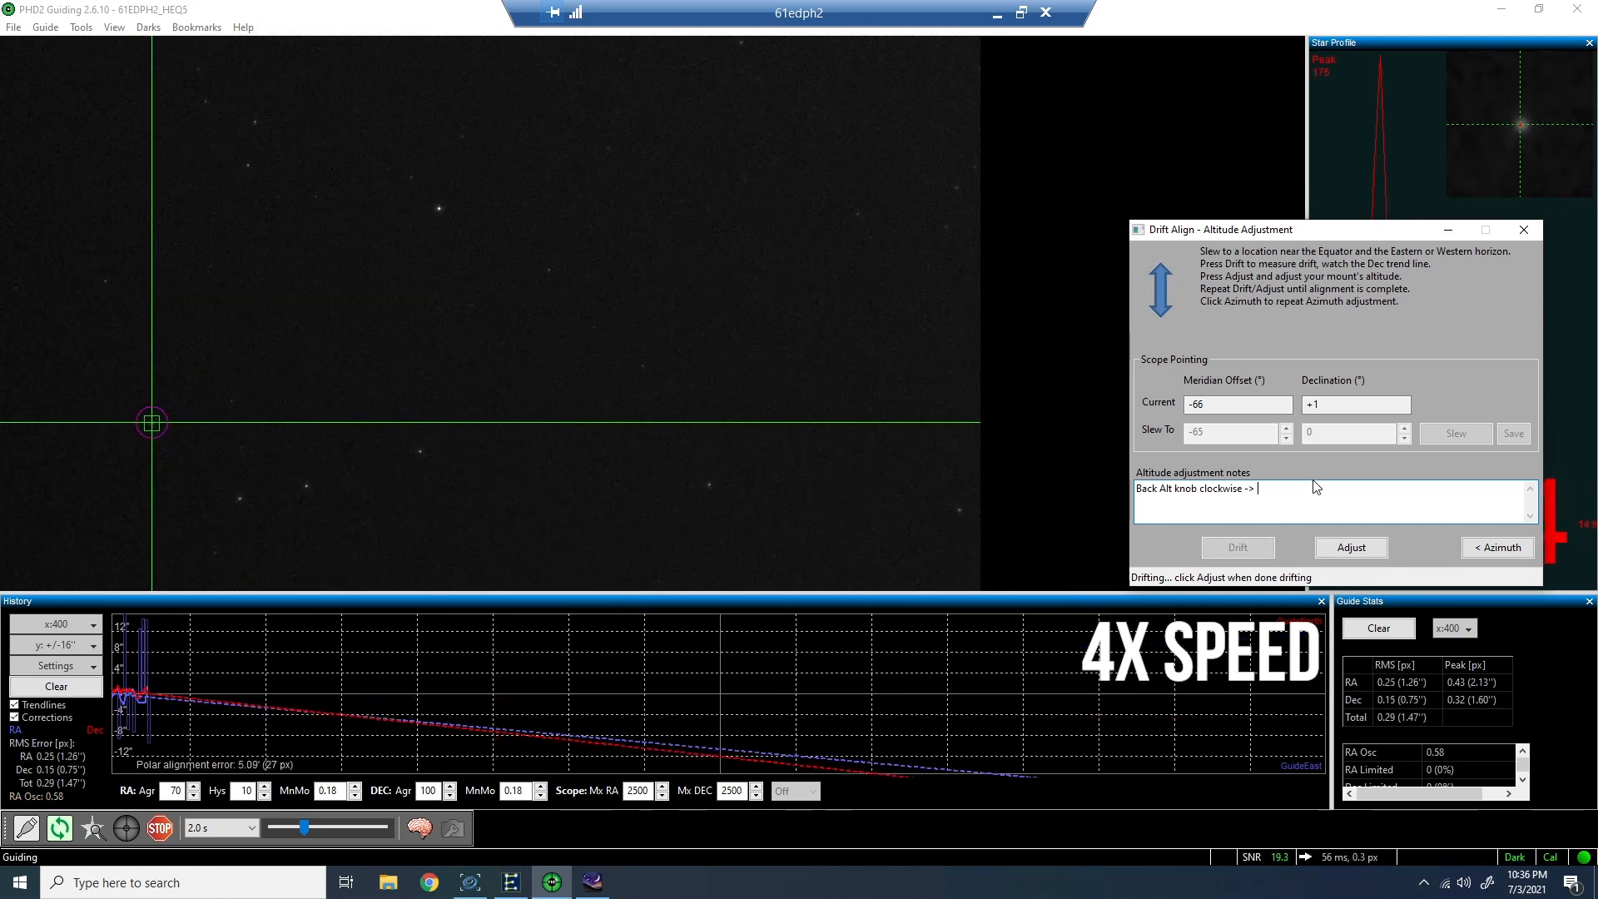
type("Up, Back Alt knob counterclock ->Down")
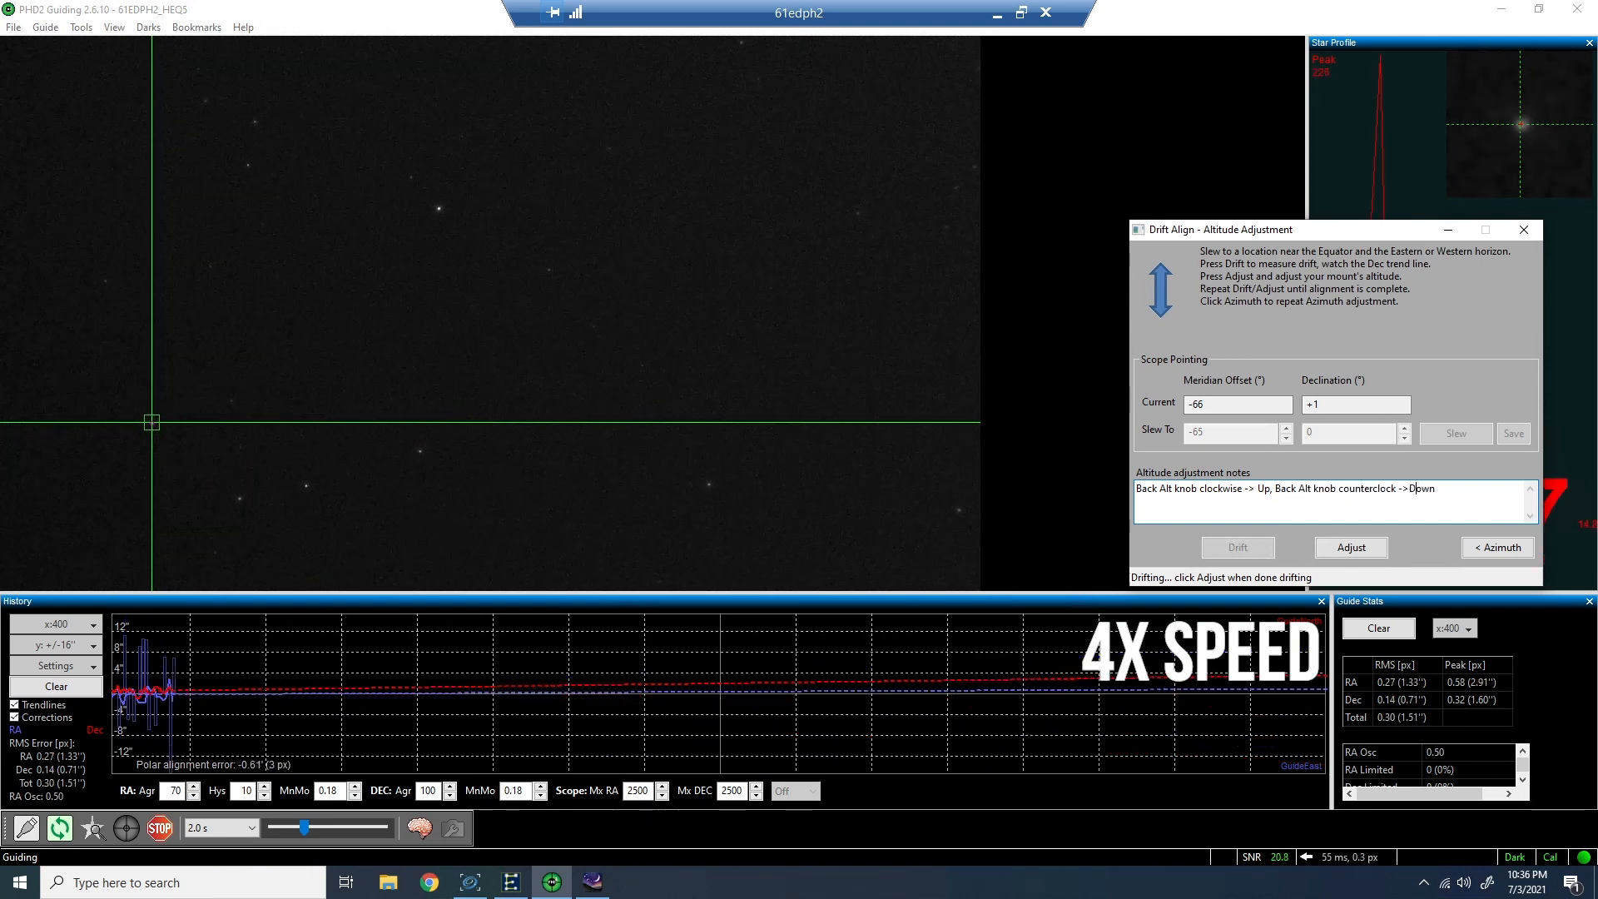
left_click(1350, 547)
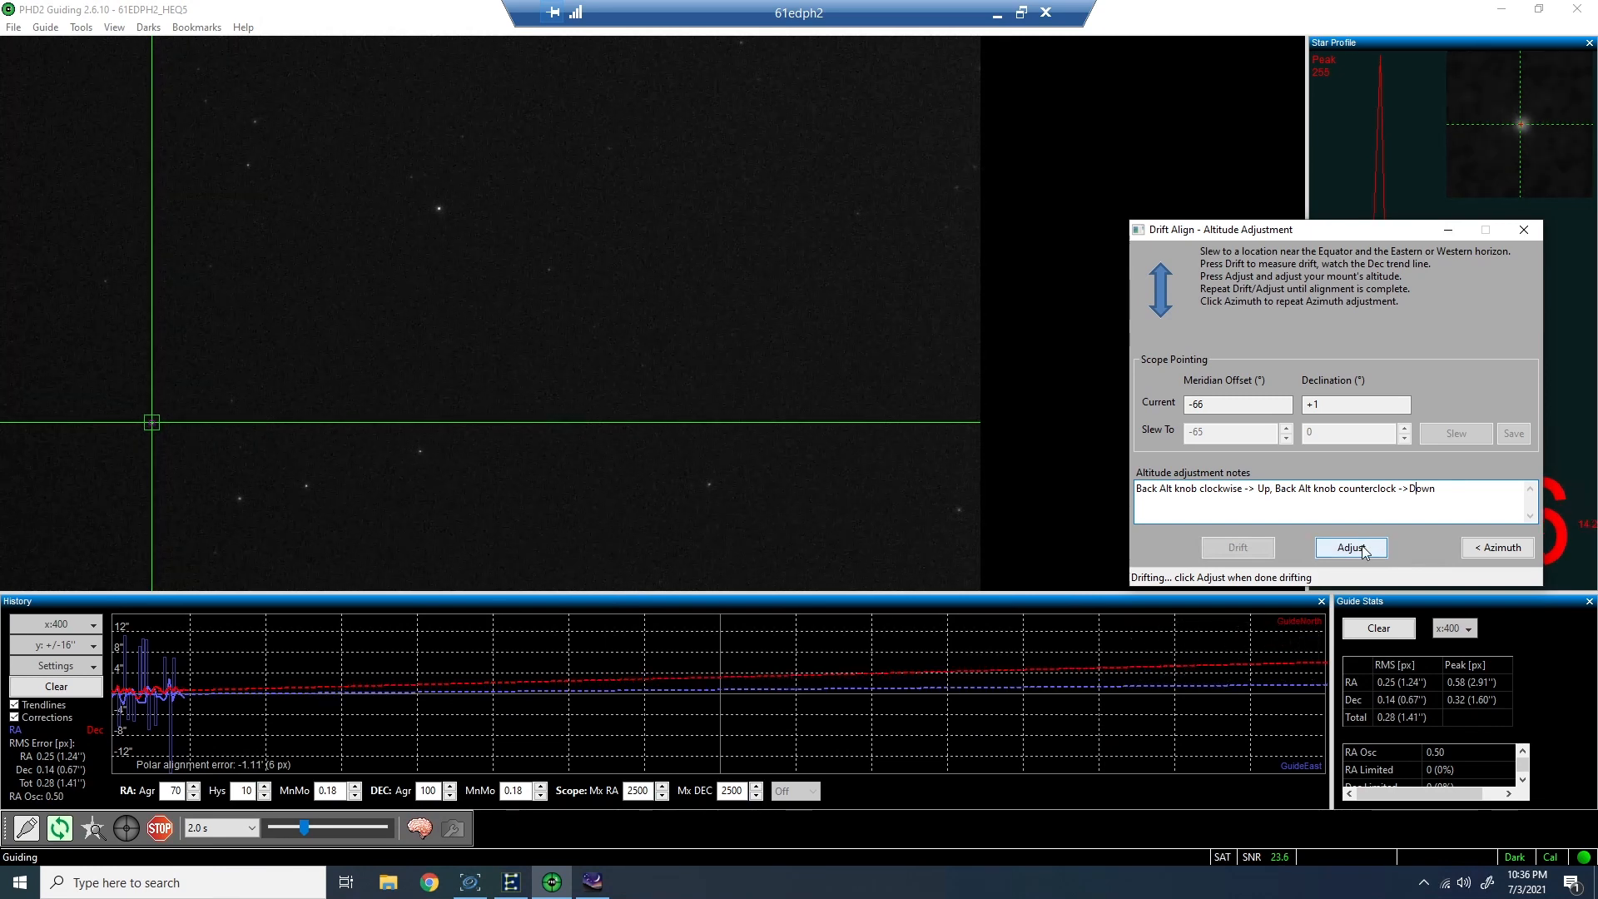
left_click(1350, 548)
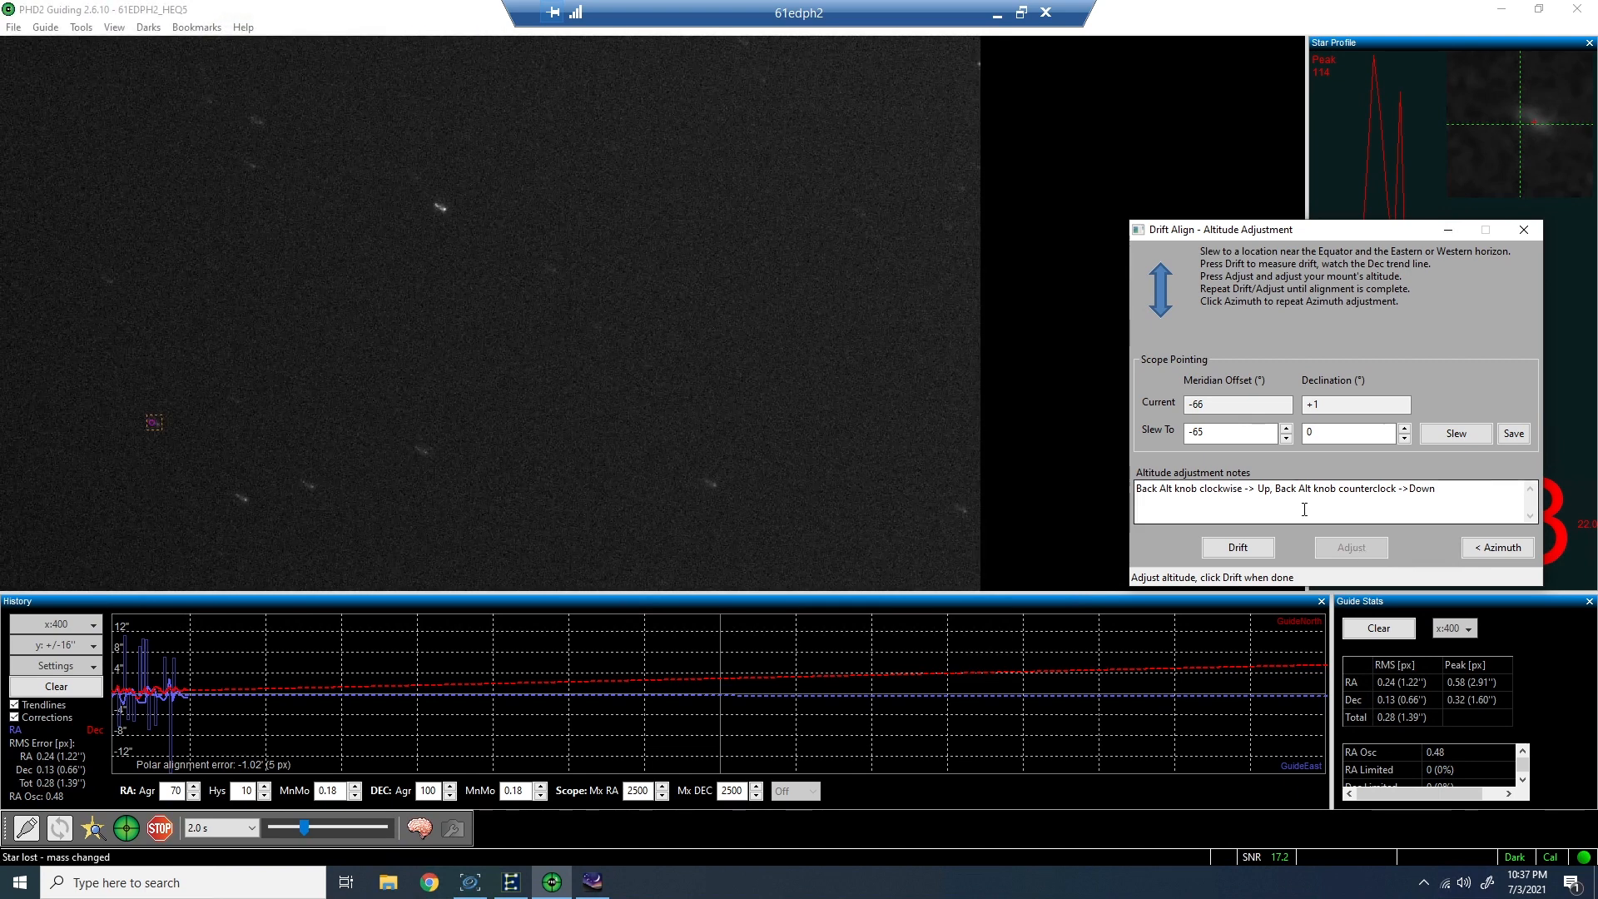
- Measure declination drift, then stop drifting to adjust the altitude knobs
left_click(1236, 547)
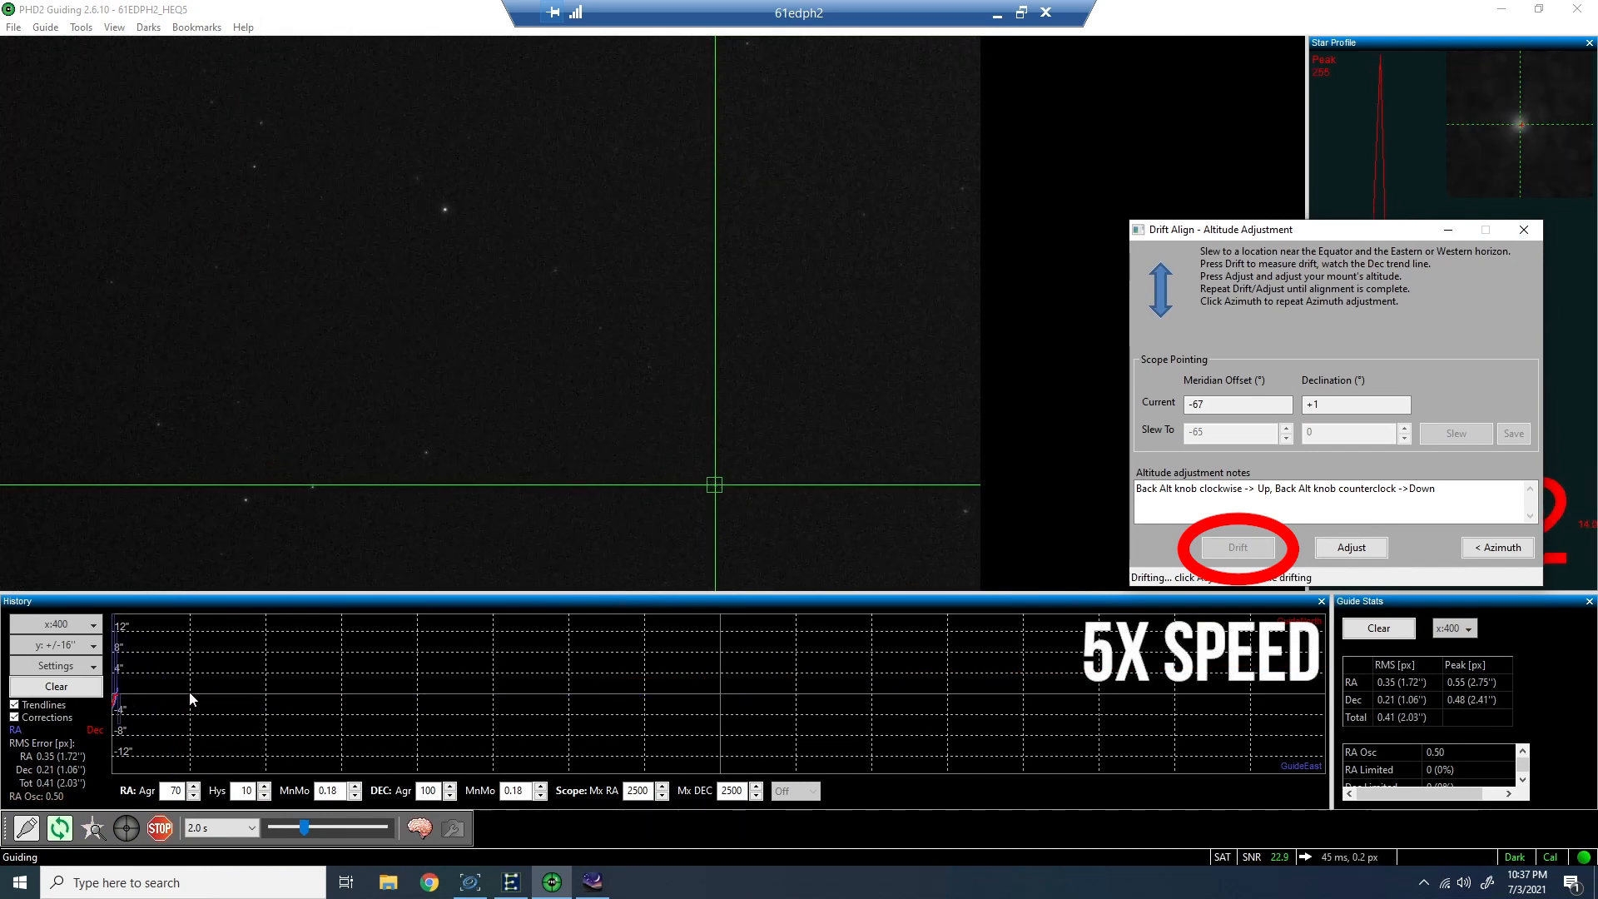
left_click(1238, 548)
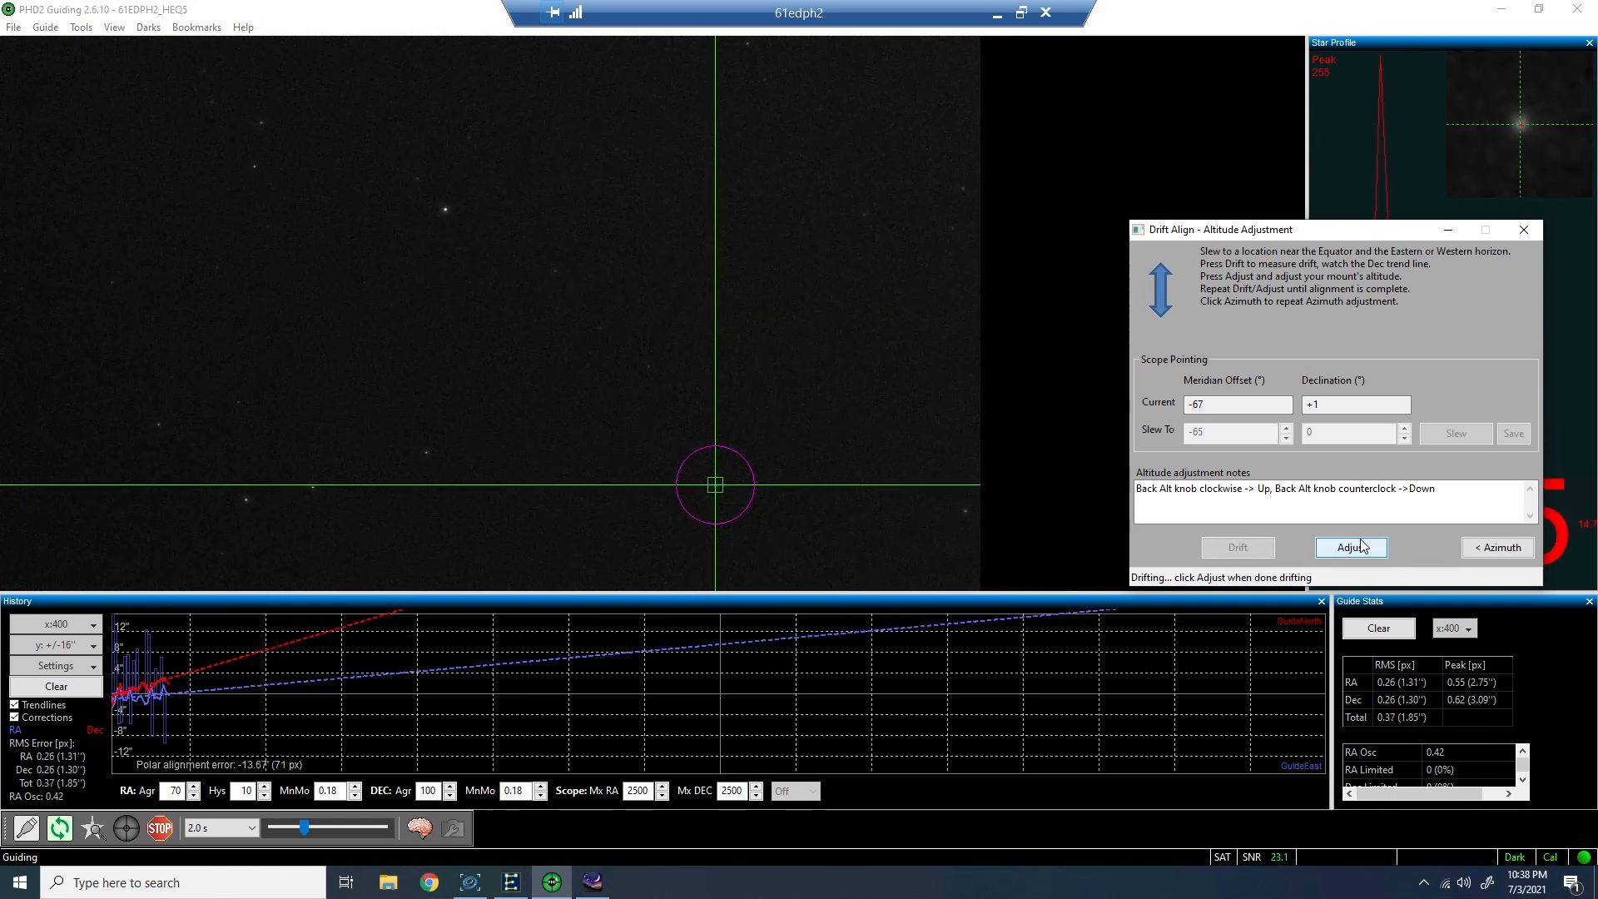
left_click(1352, 547)
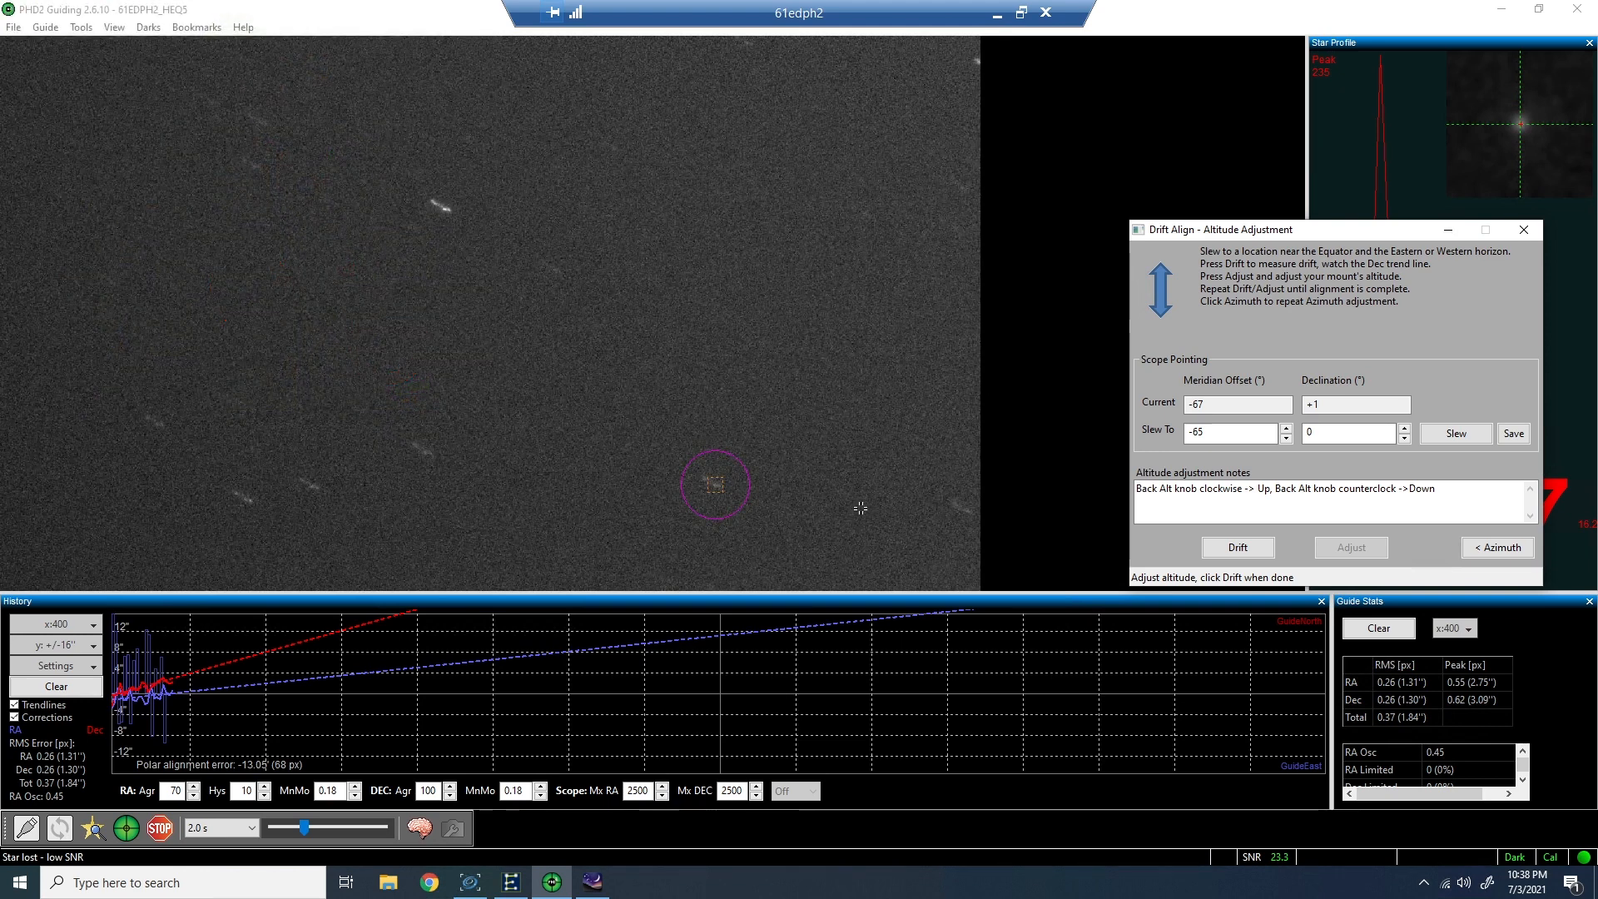
- Run a second drift and stop for altitude adjustment at about -10.56' error
left_click(1237, 548)
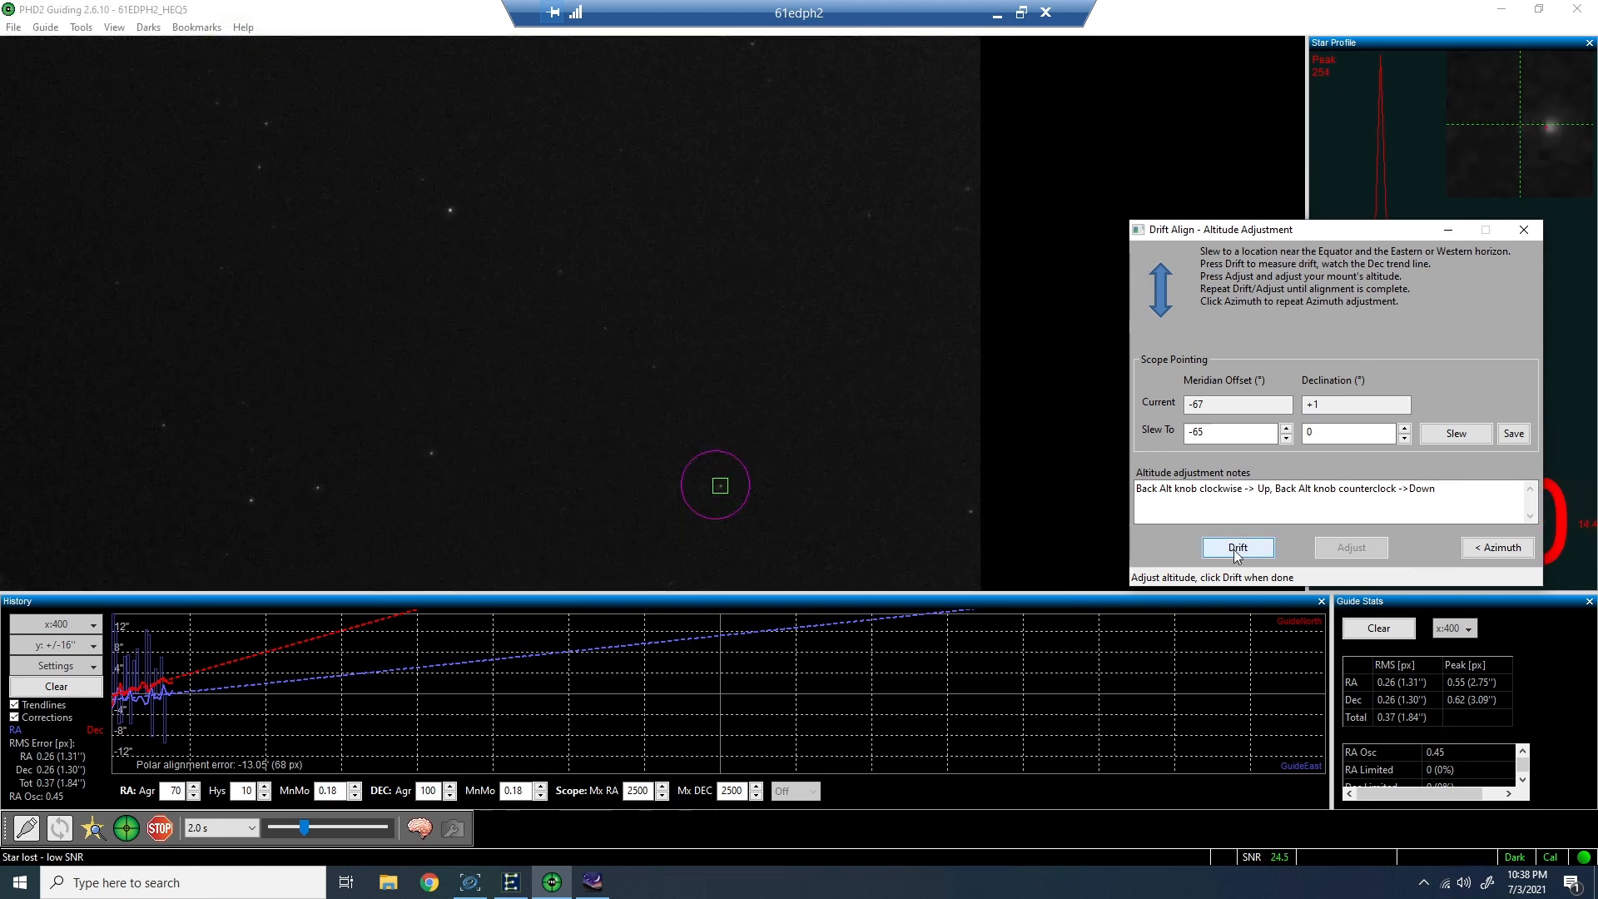
left_click(1238, 548)
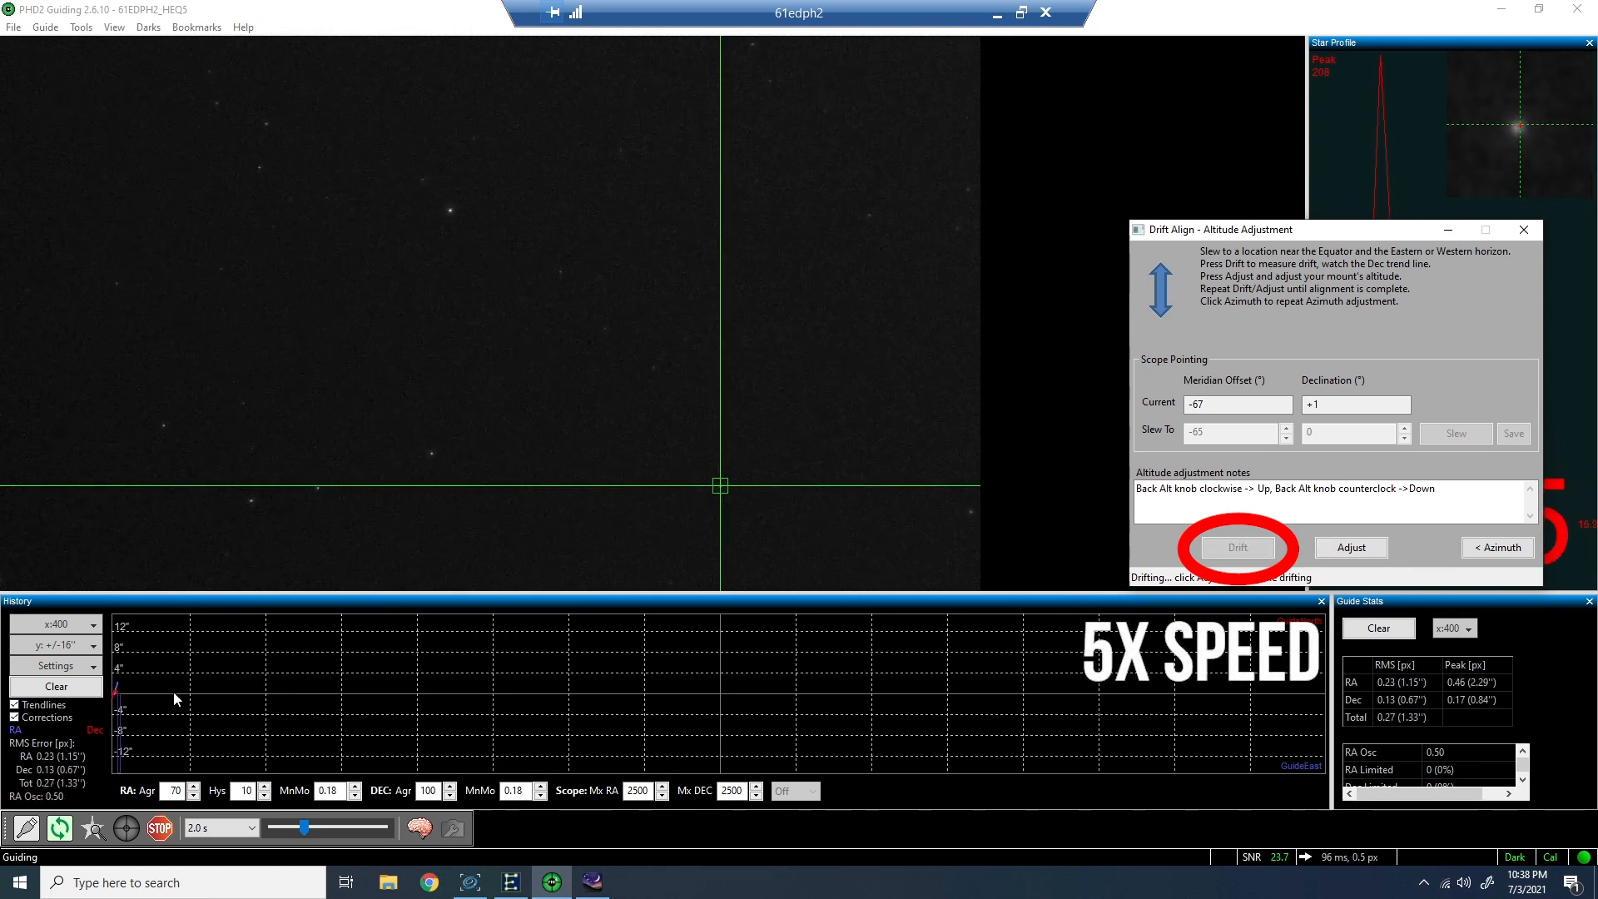
left_click(1238, 548)
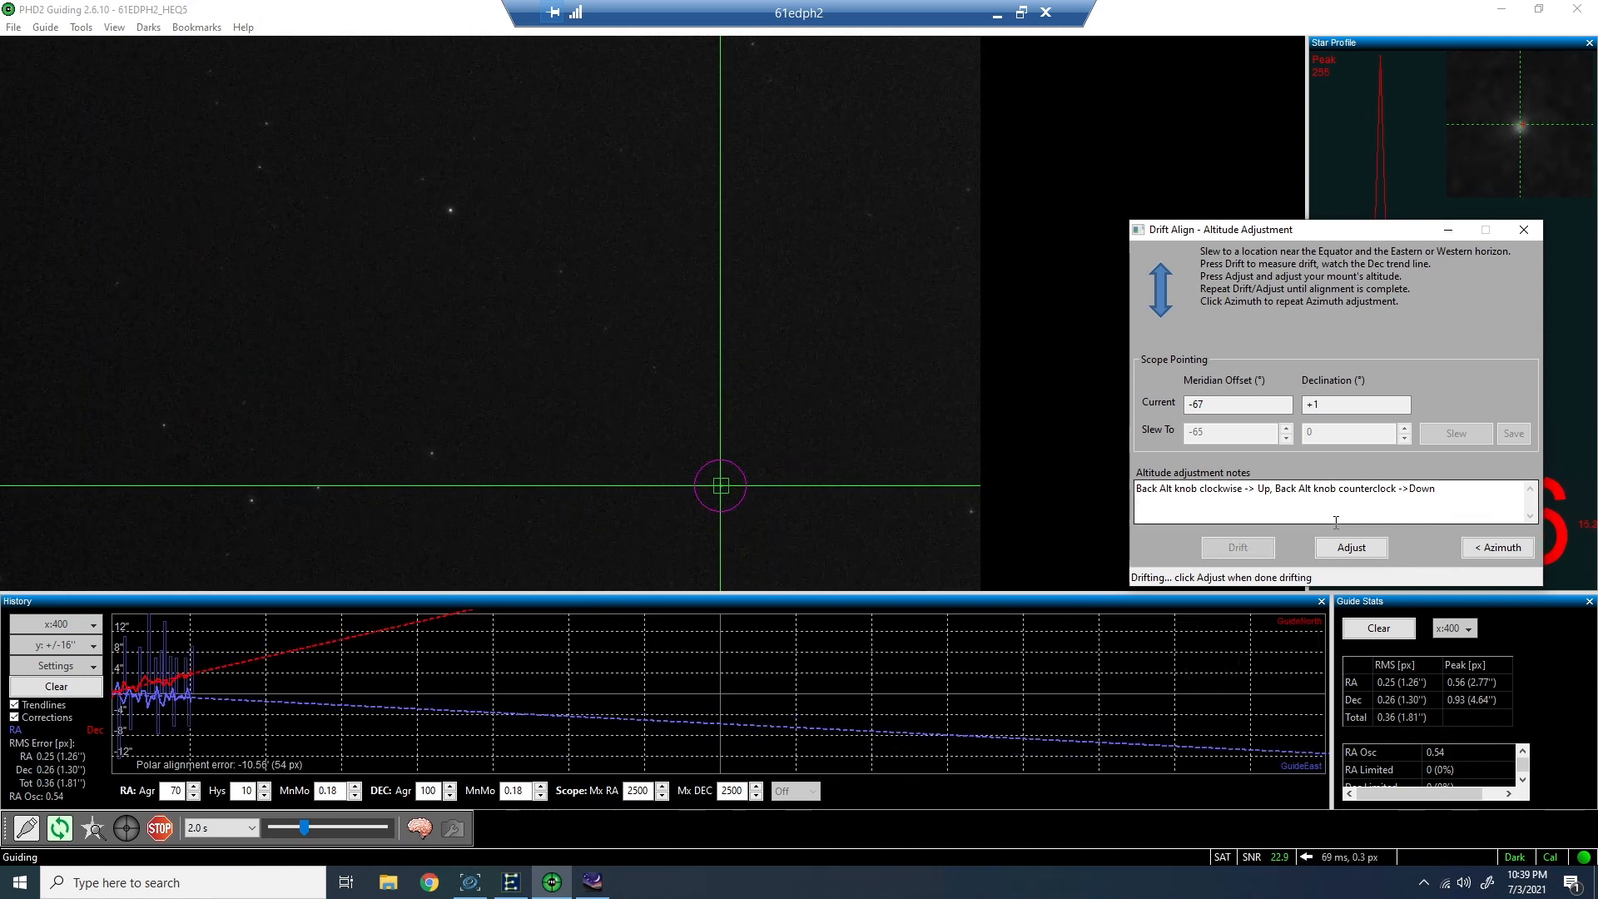
left_click(1350, 548)
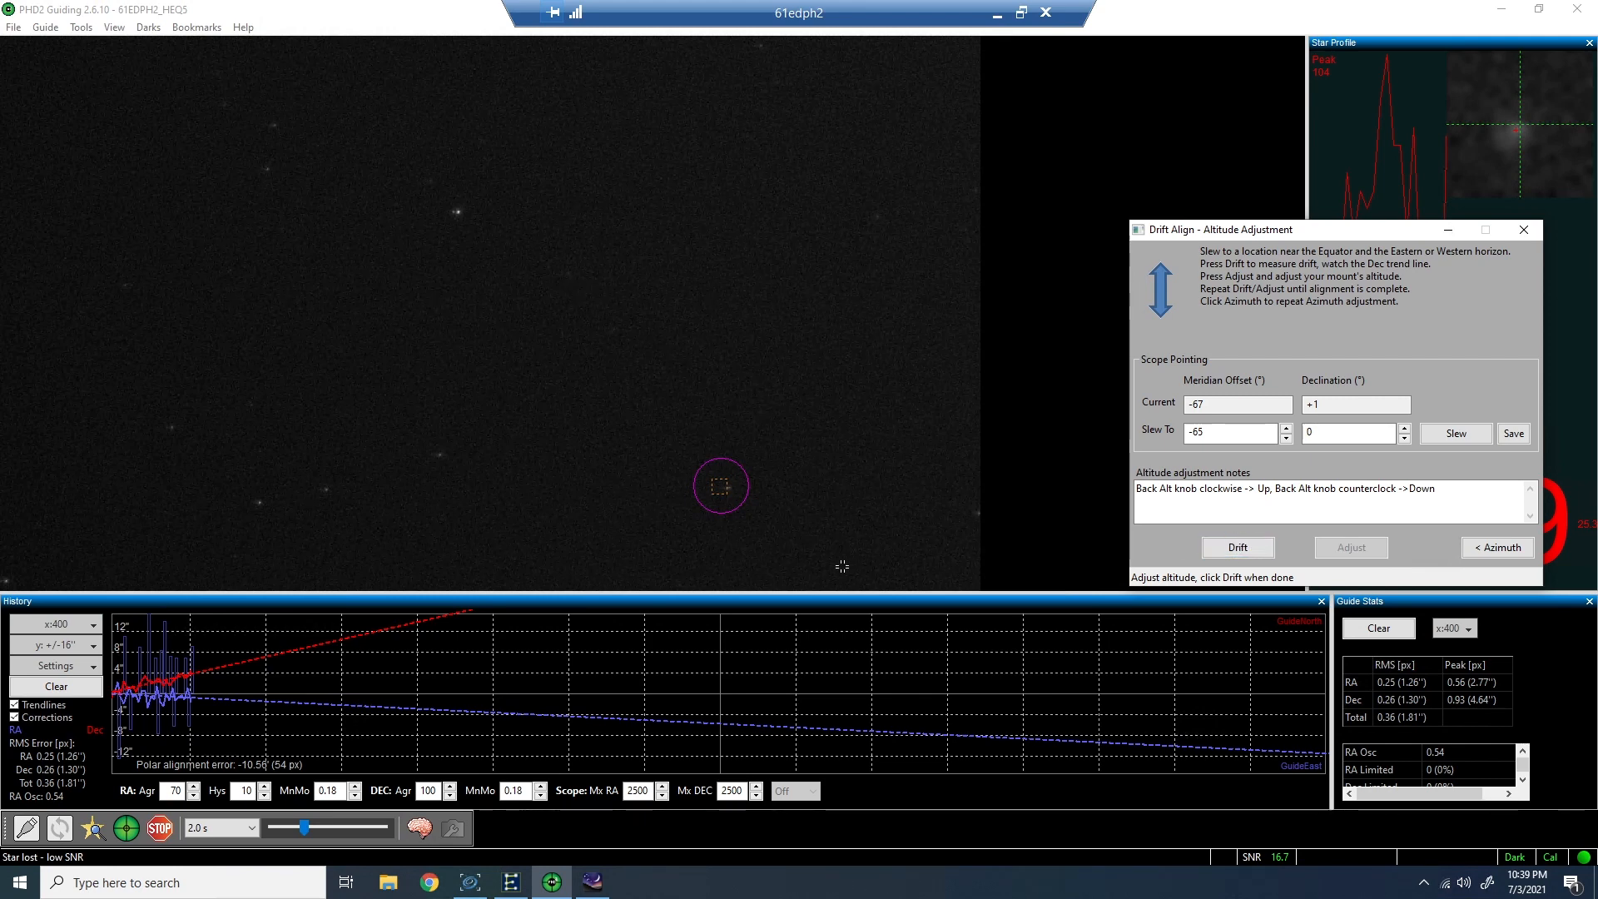
- Drift again, then stop drifting to turn the altitude knobs
left_click(1238, 548)
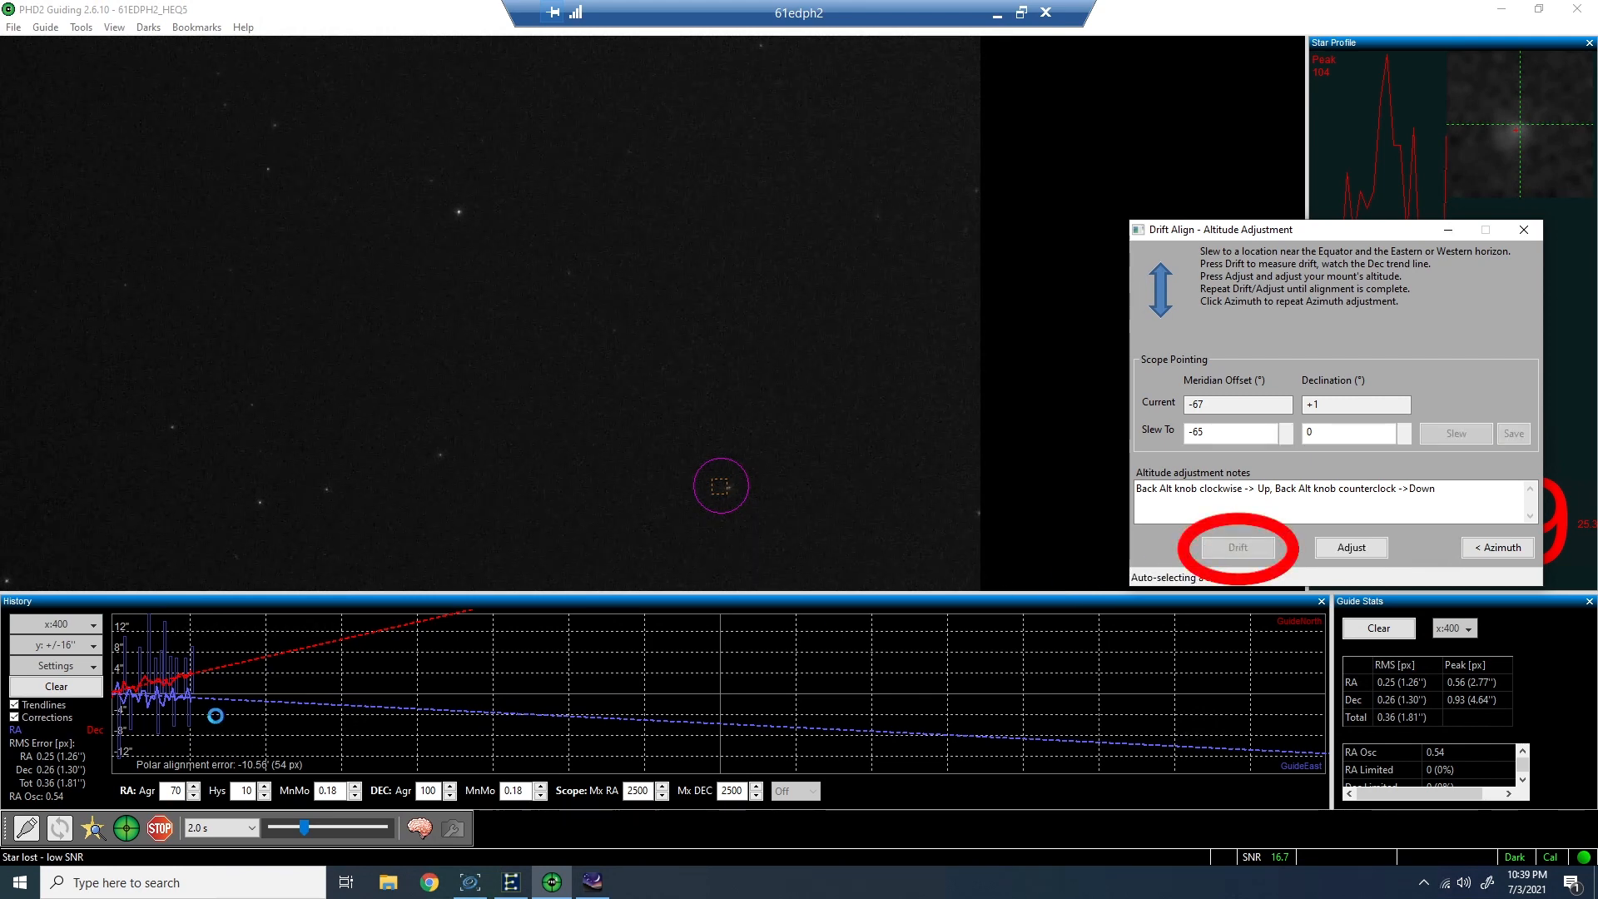
left_click(1238, 547)
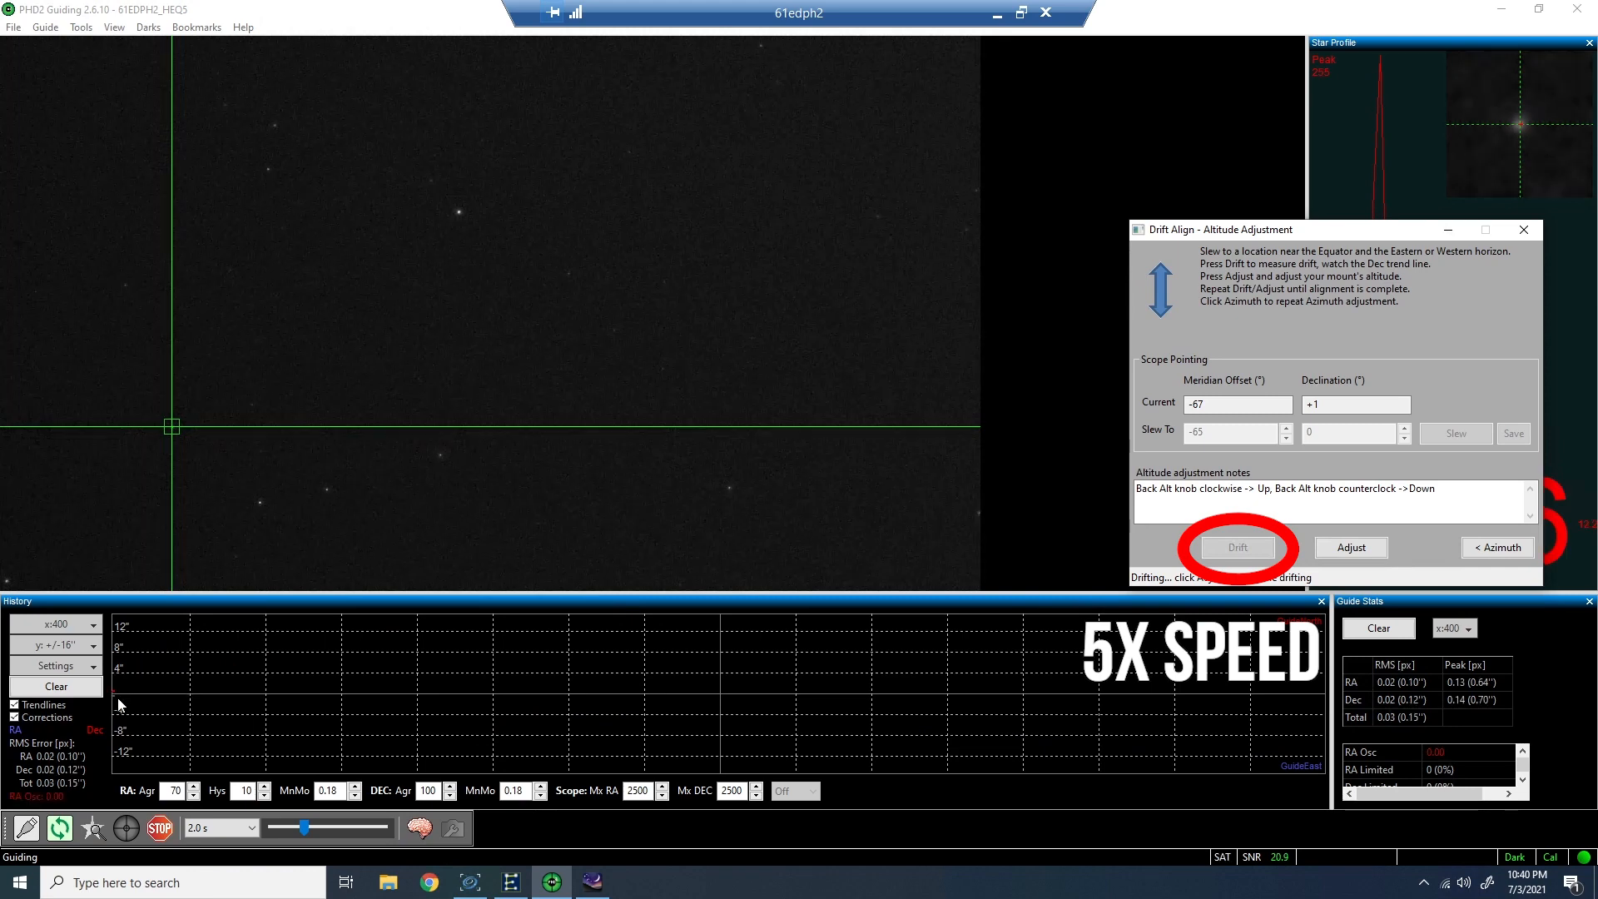
left_click(1237, 548)
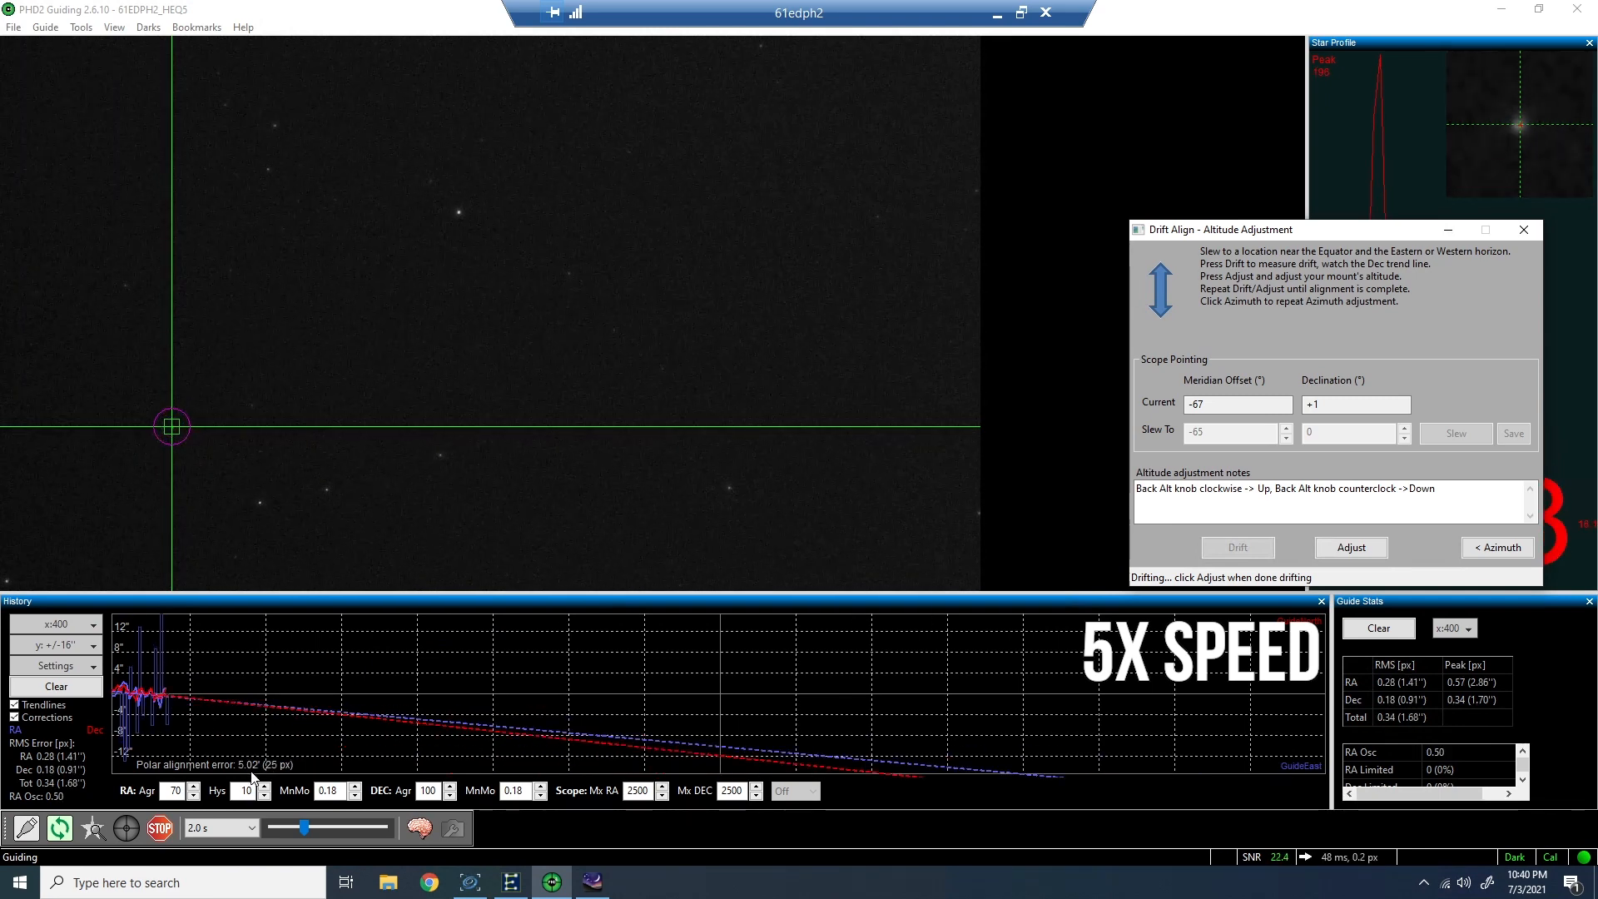
left_click(1350, 548)
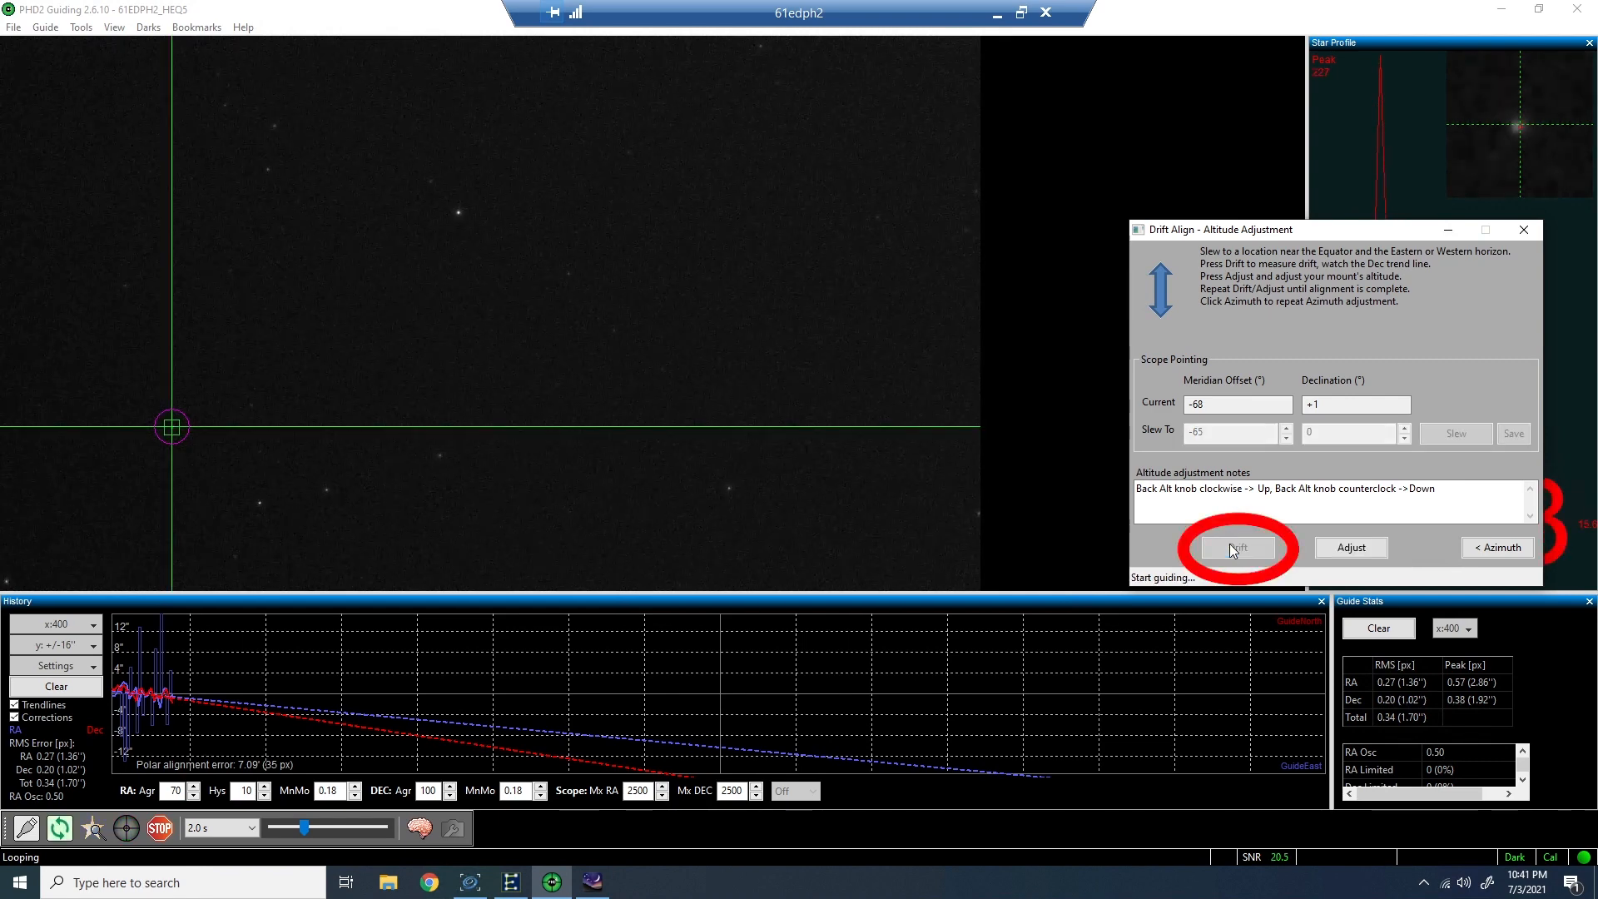
- Restart the drift and stop for adjustment with about 9.57' error remaining
left_click(1235, 548)
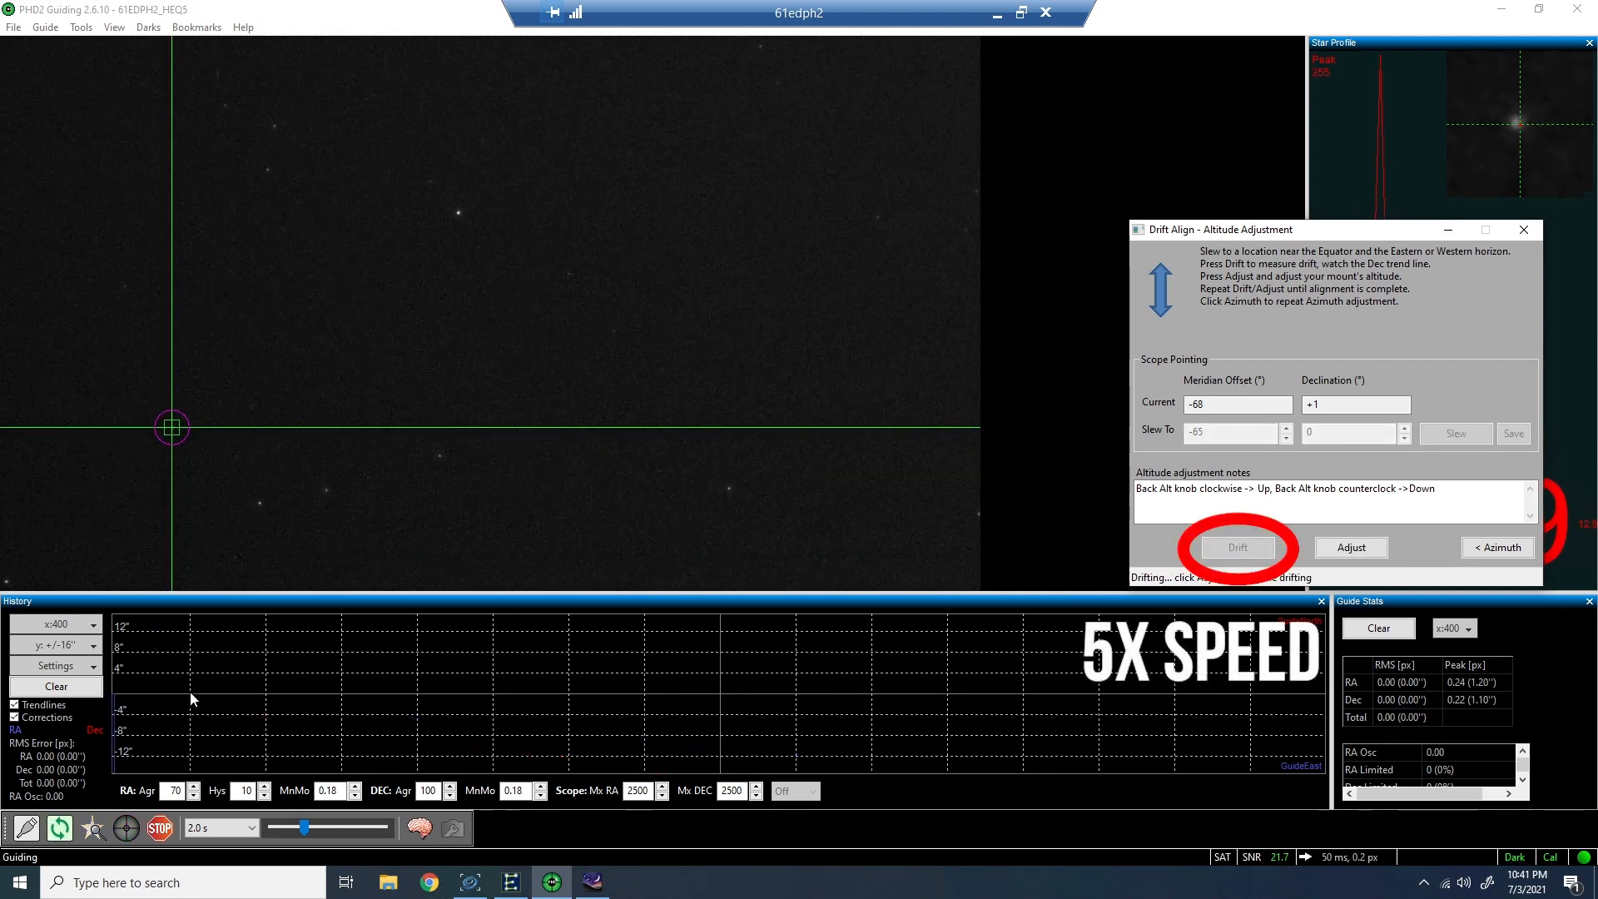
left_click(1238, 547)
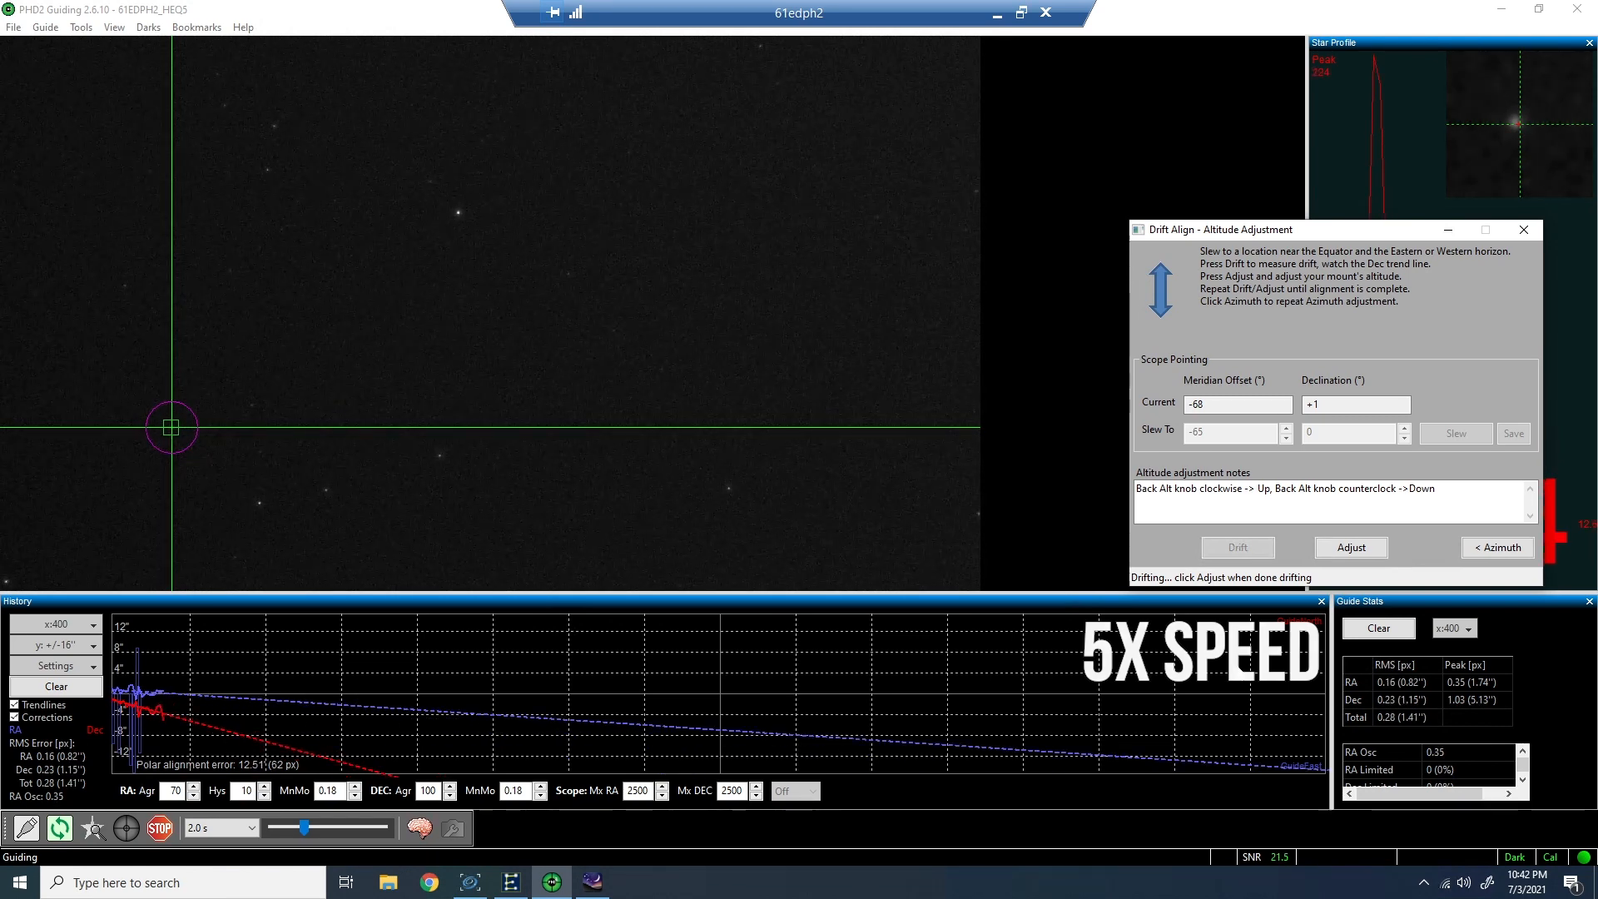
left_click(1349, 548)
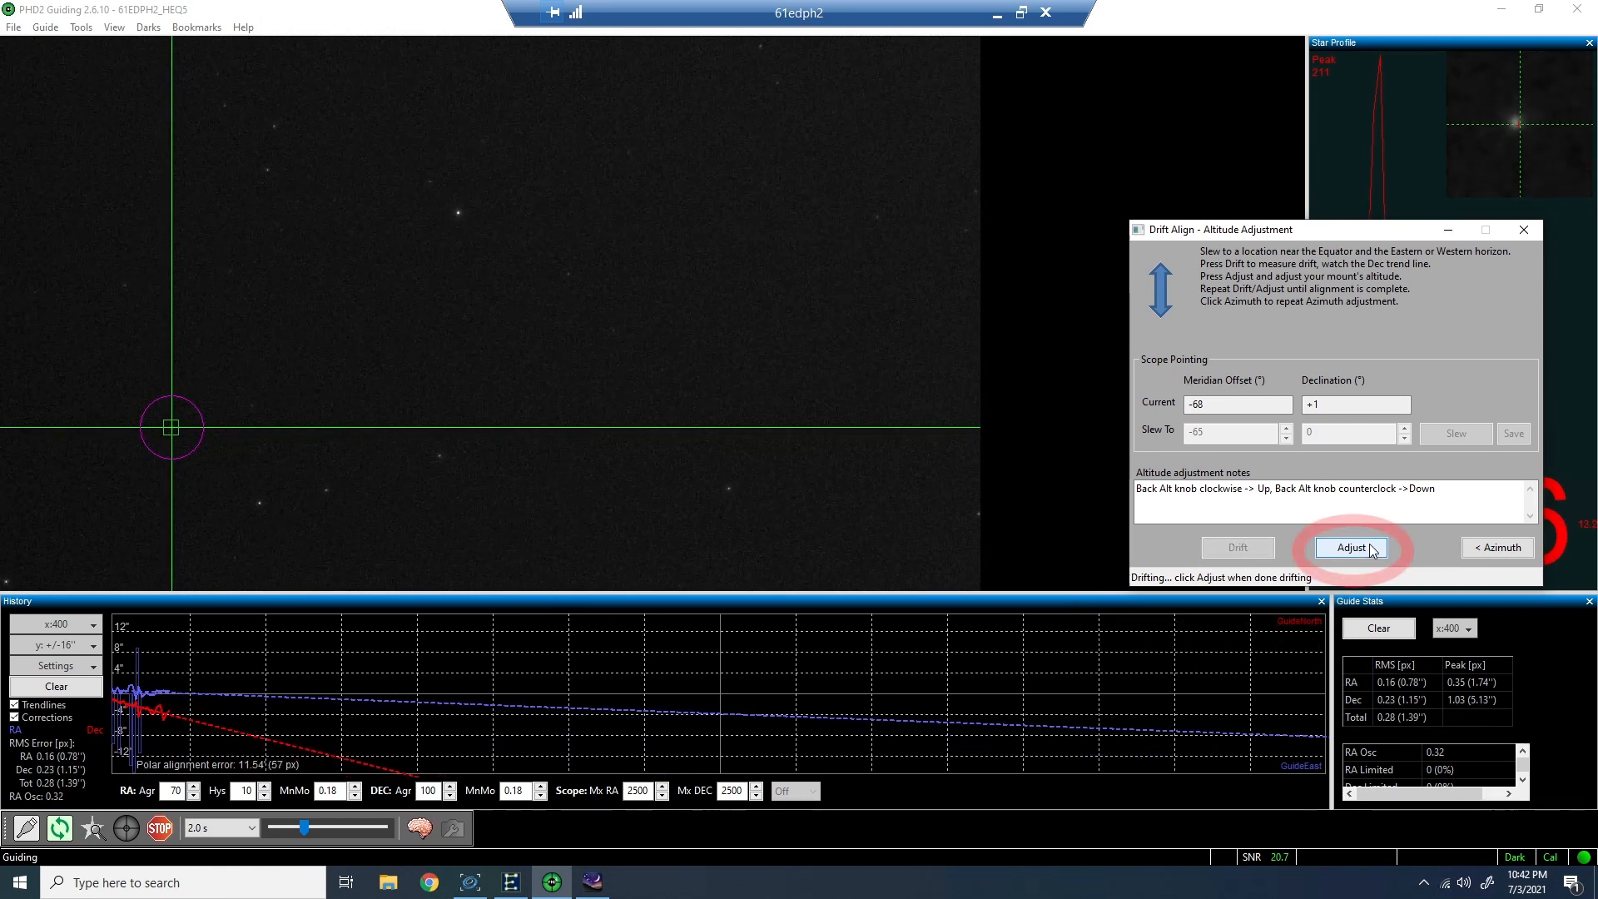
left_click(1350, 547)
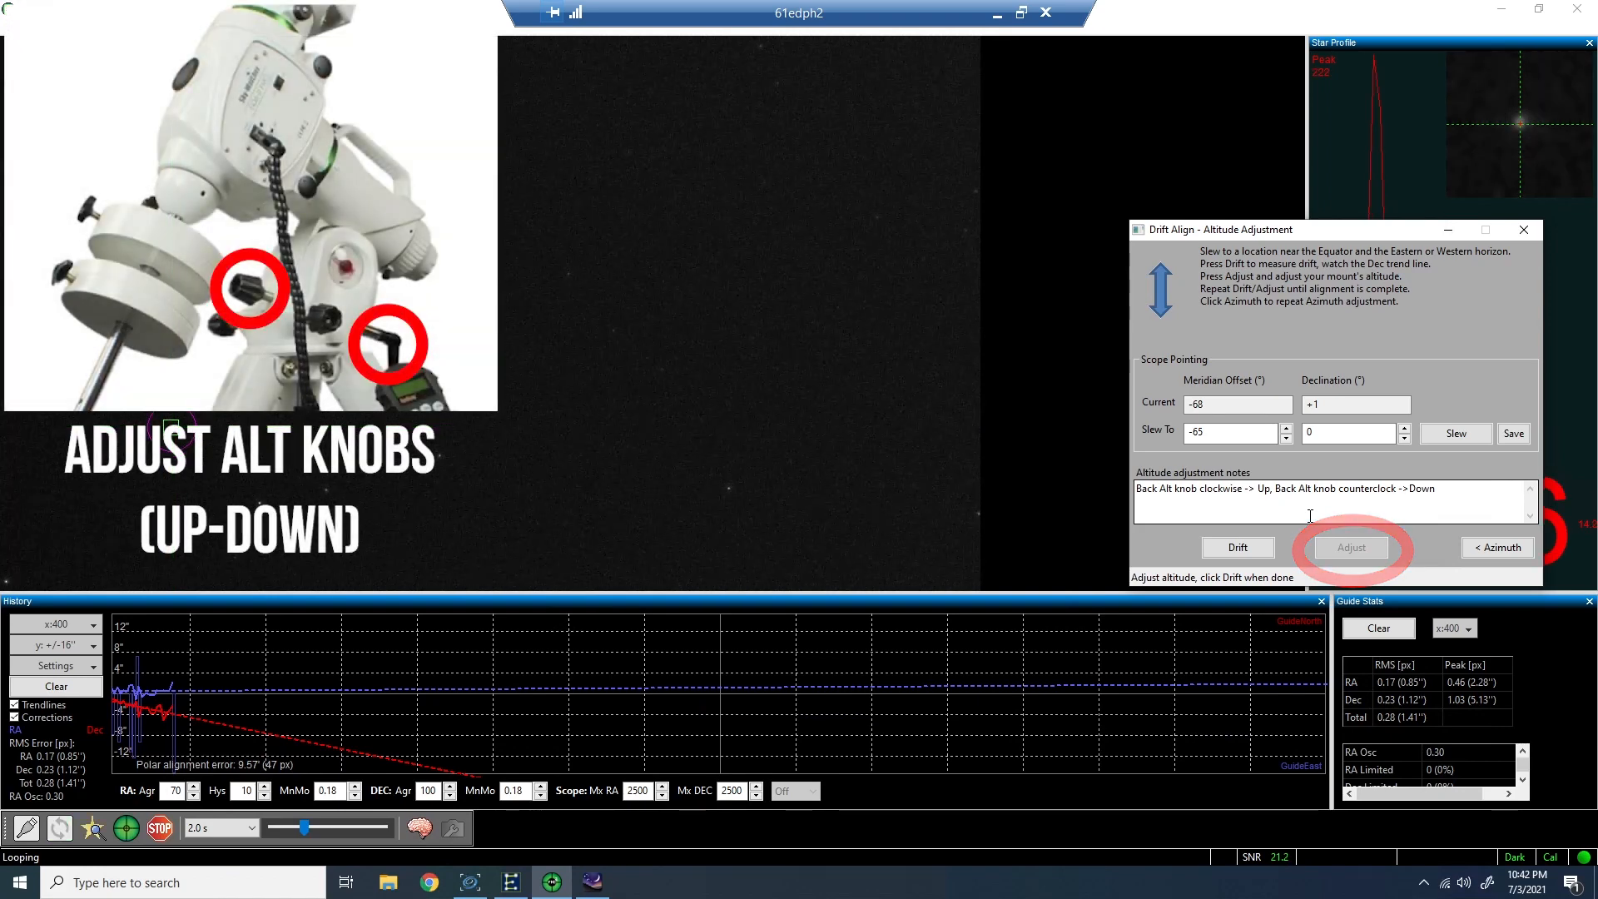
left_click(1352, 548)
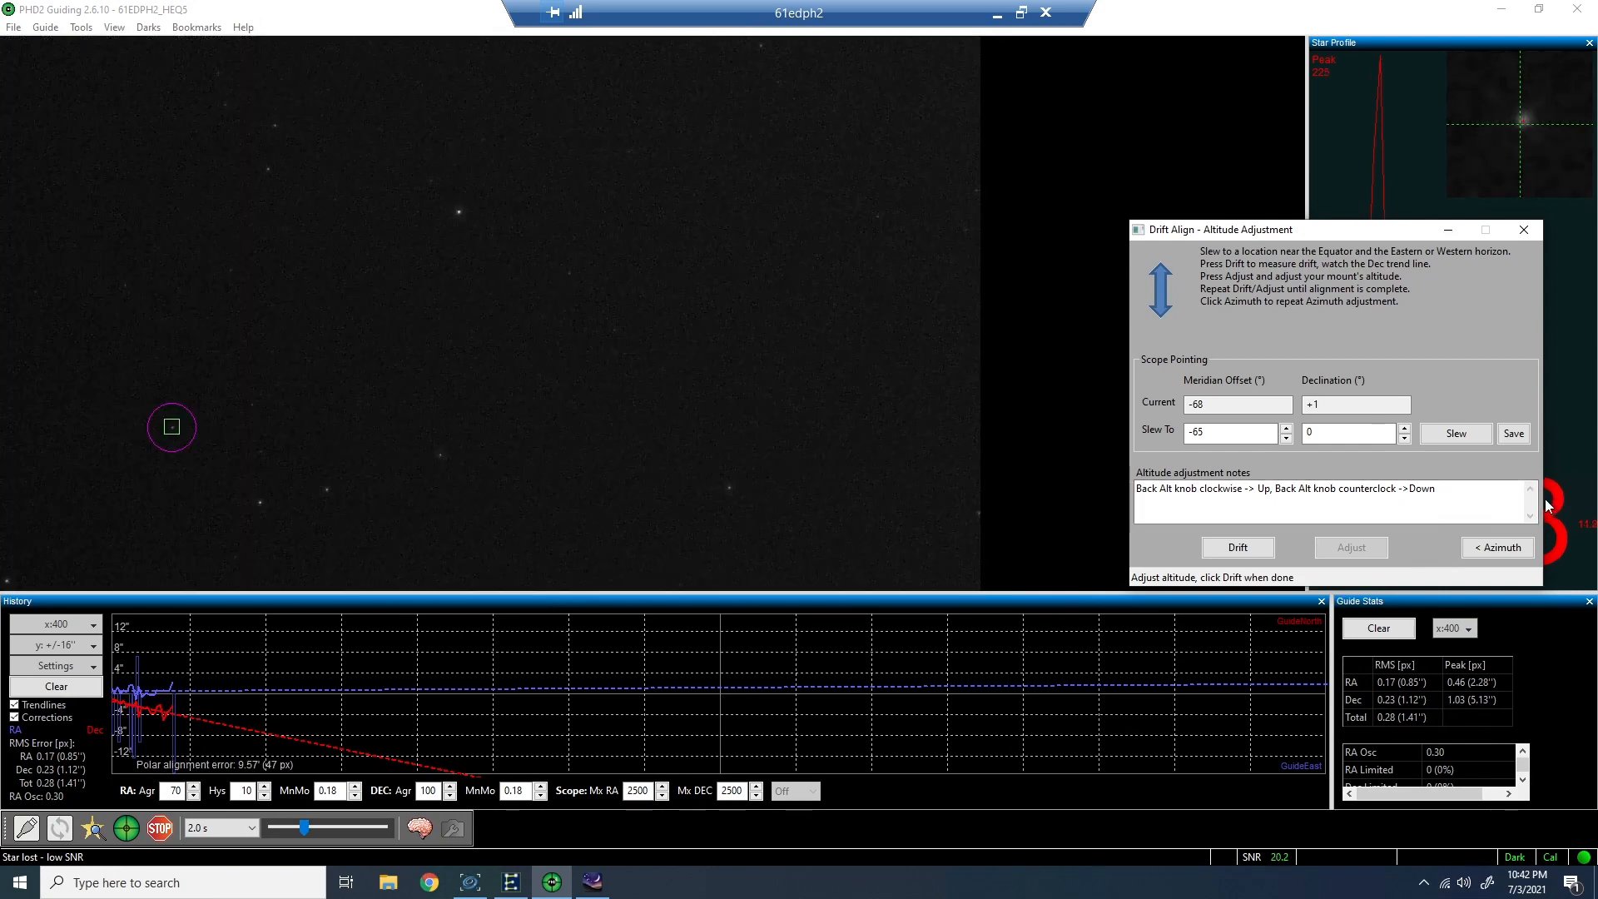
- Run a final drift confirming about -2.37' error, then close the Drift Align window
left_click(1238, 548)
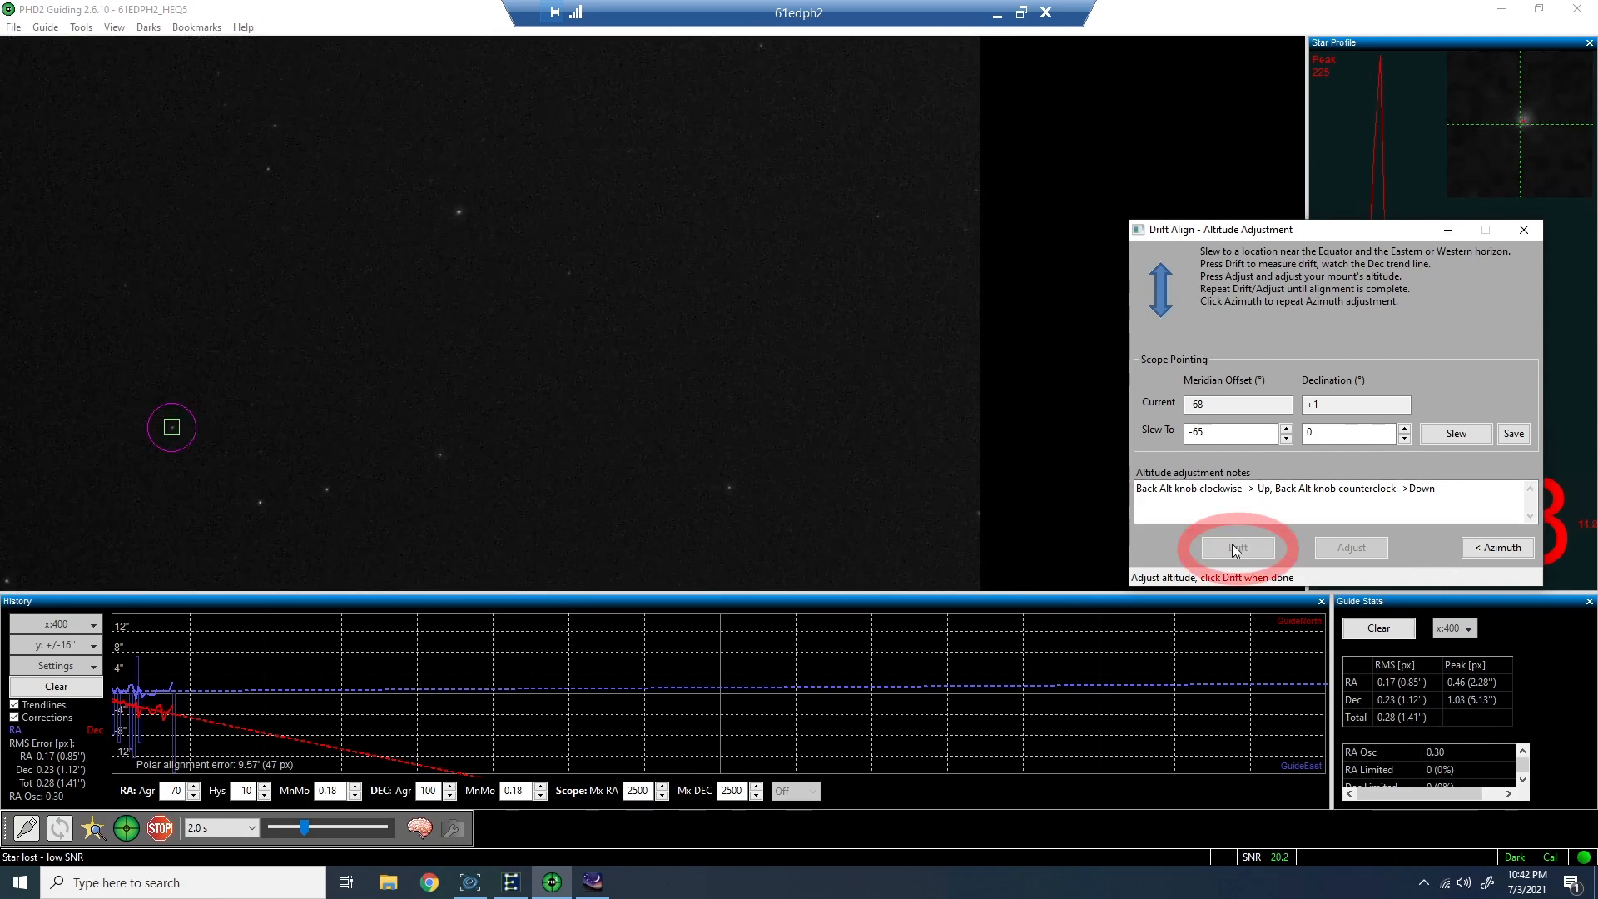
left_click(1237, 548)
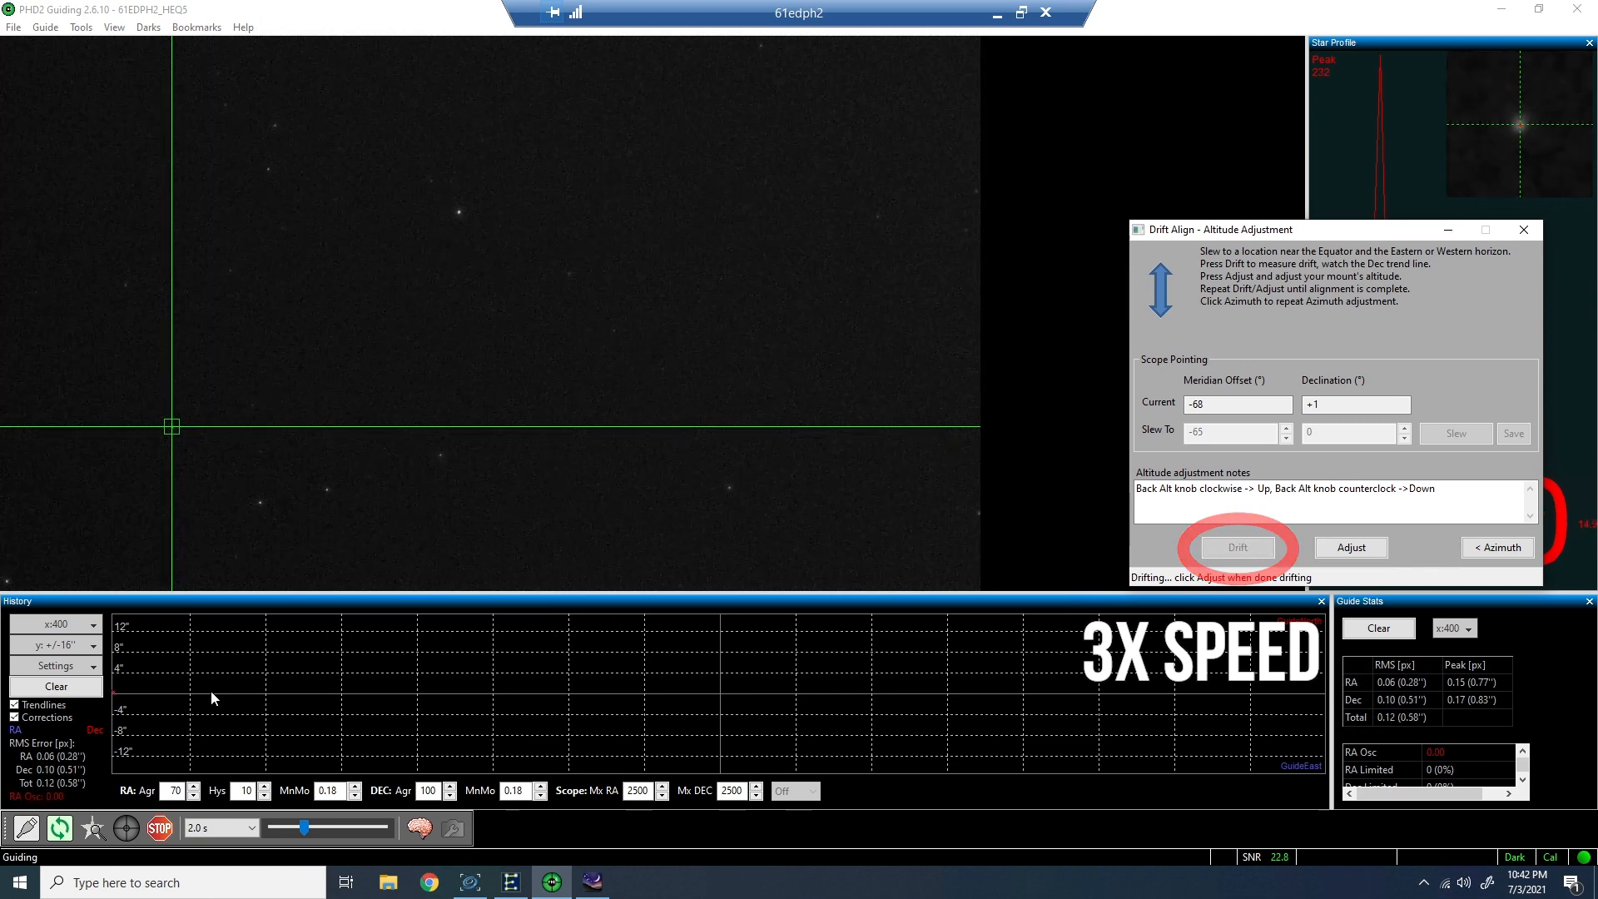
left_click(1238, 547)
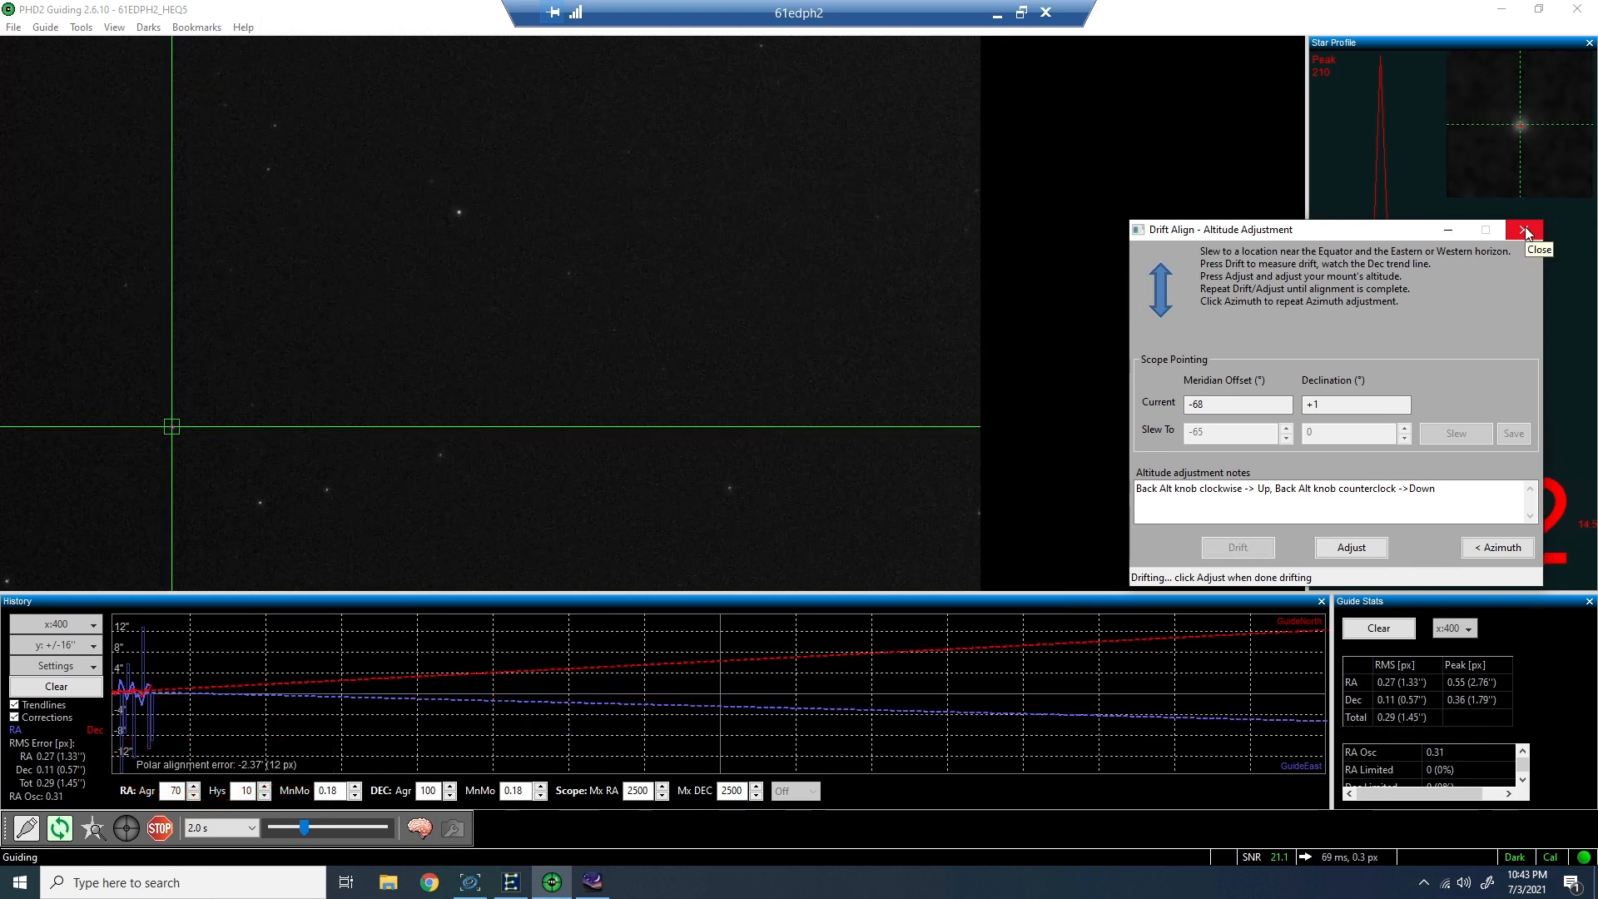
left_click(1525, 230)
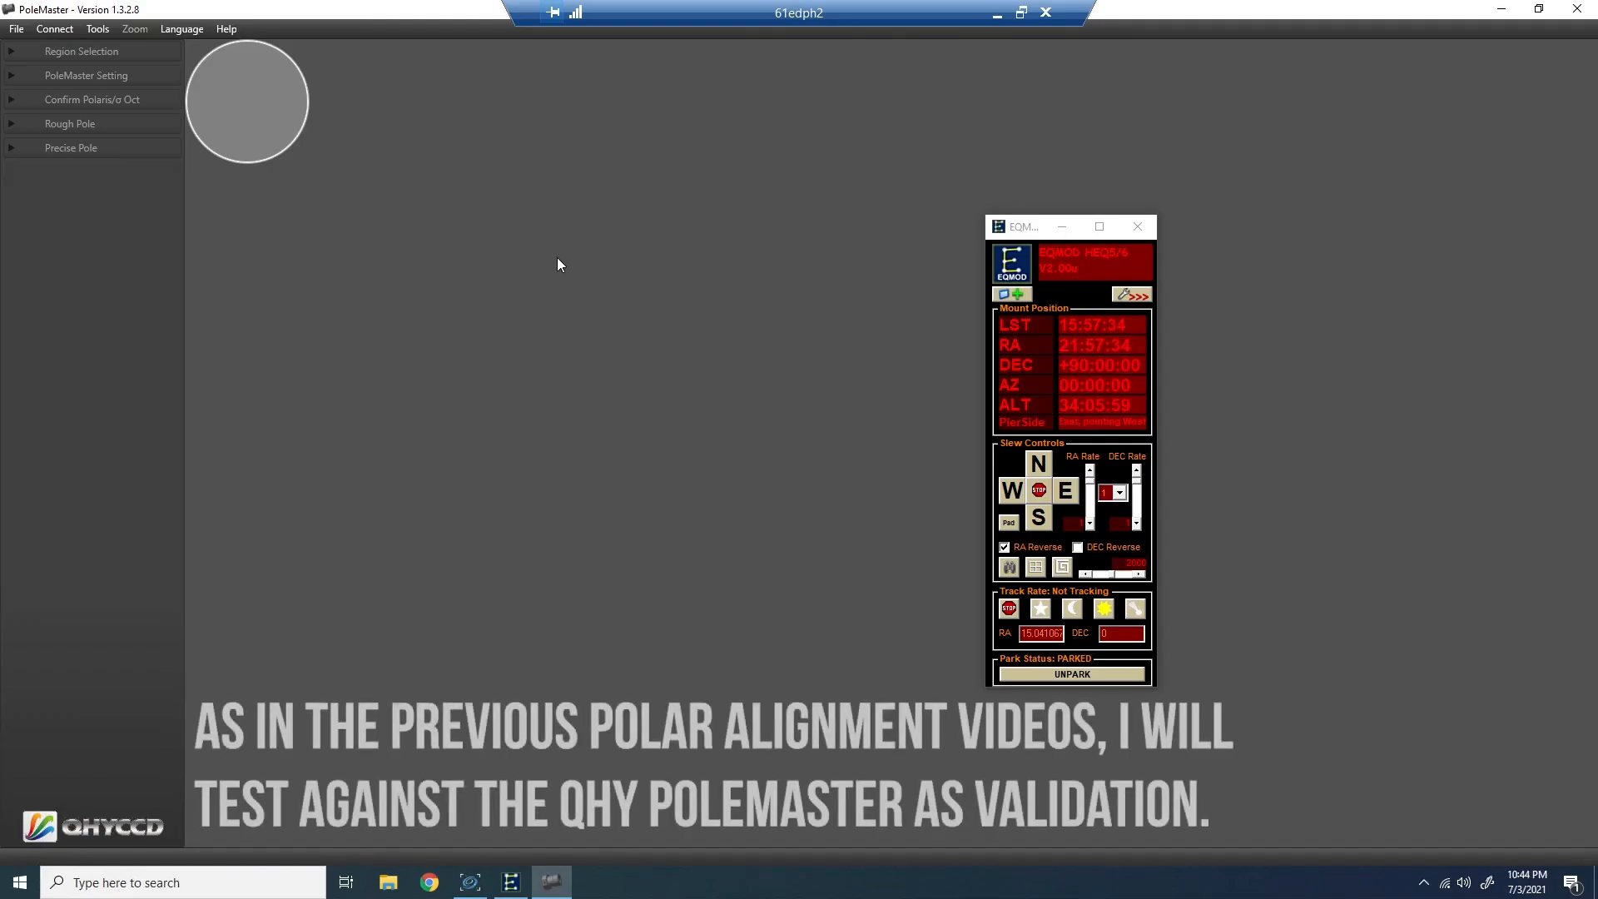
- Connect the PoleMaster camera and confirm the setup as finished and successful
left_click(54, 27)
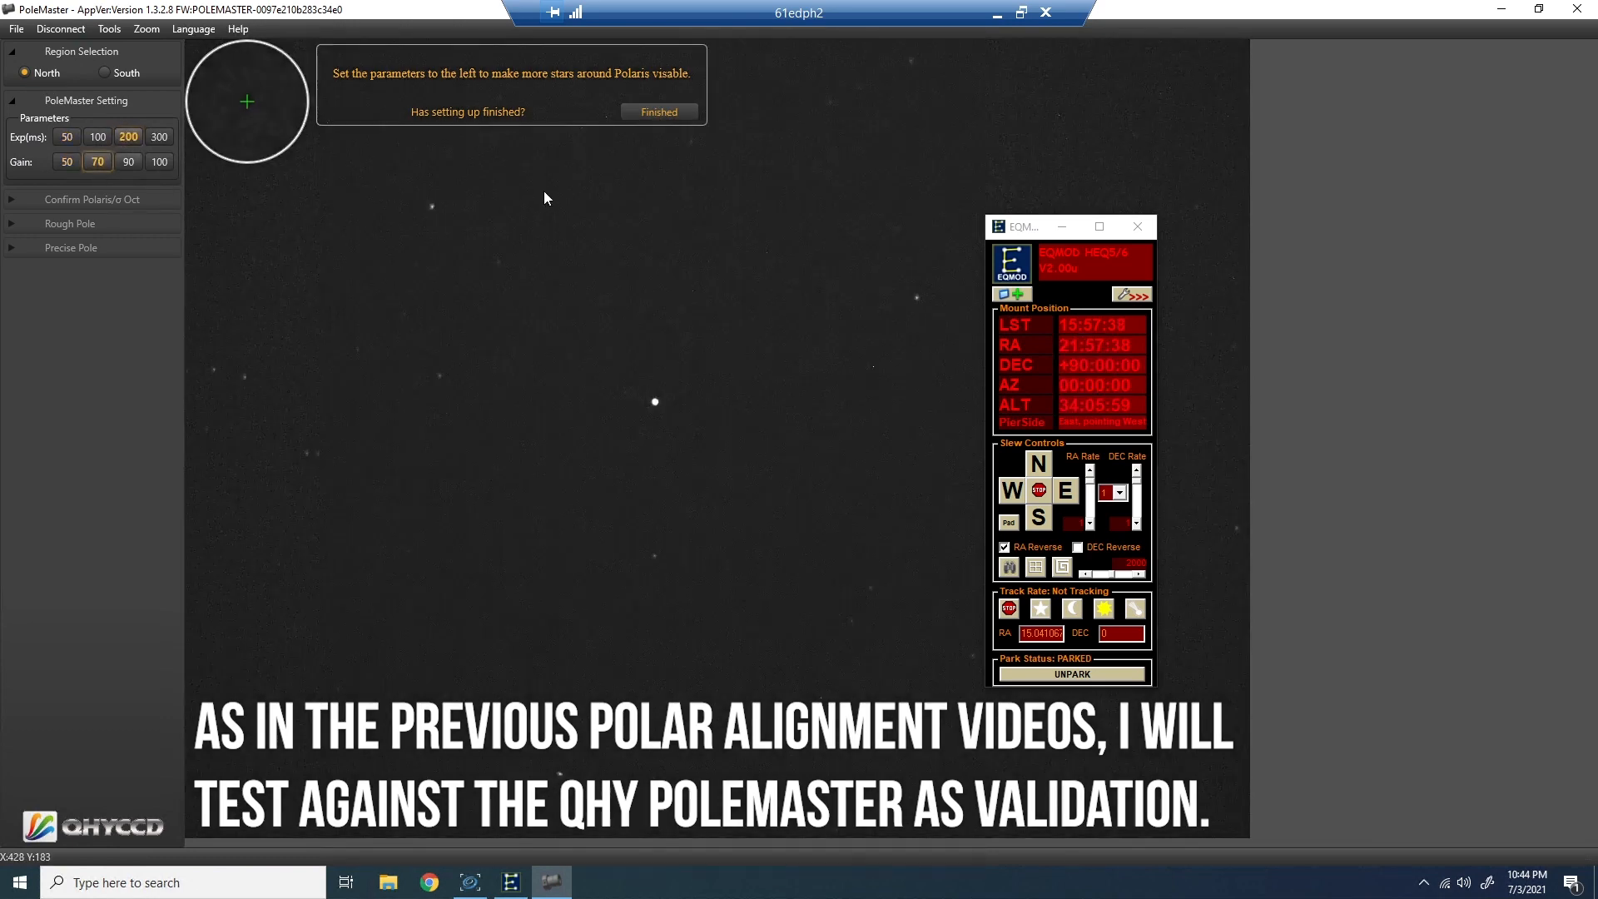
left_click(659, 113)
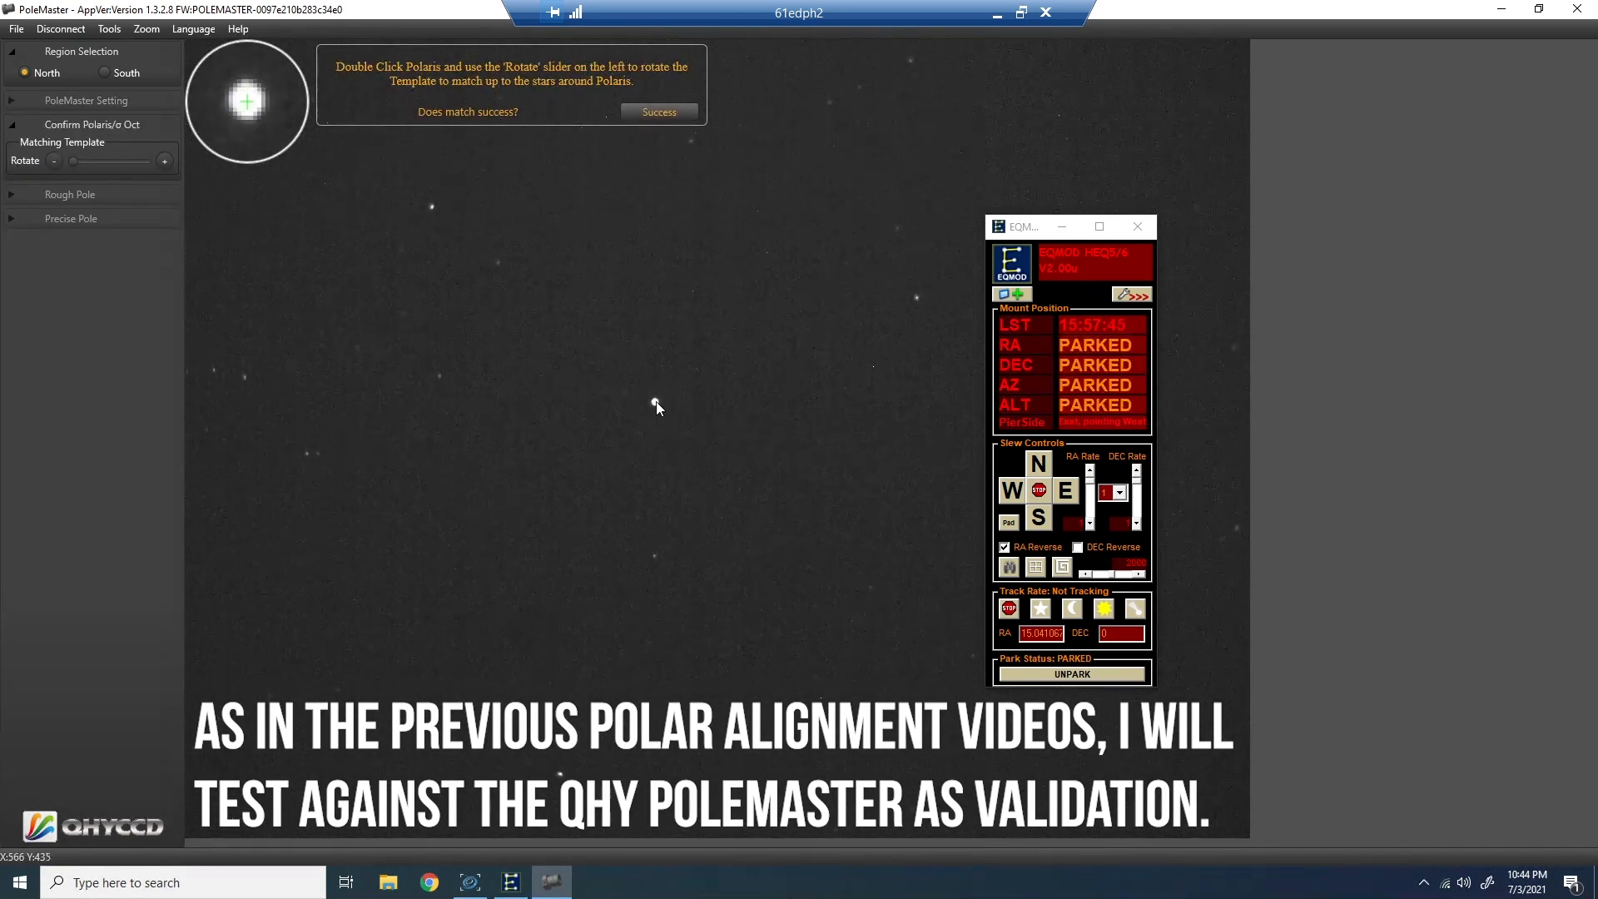
left_click(657, 113)
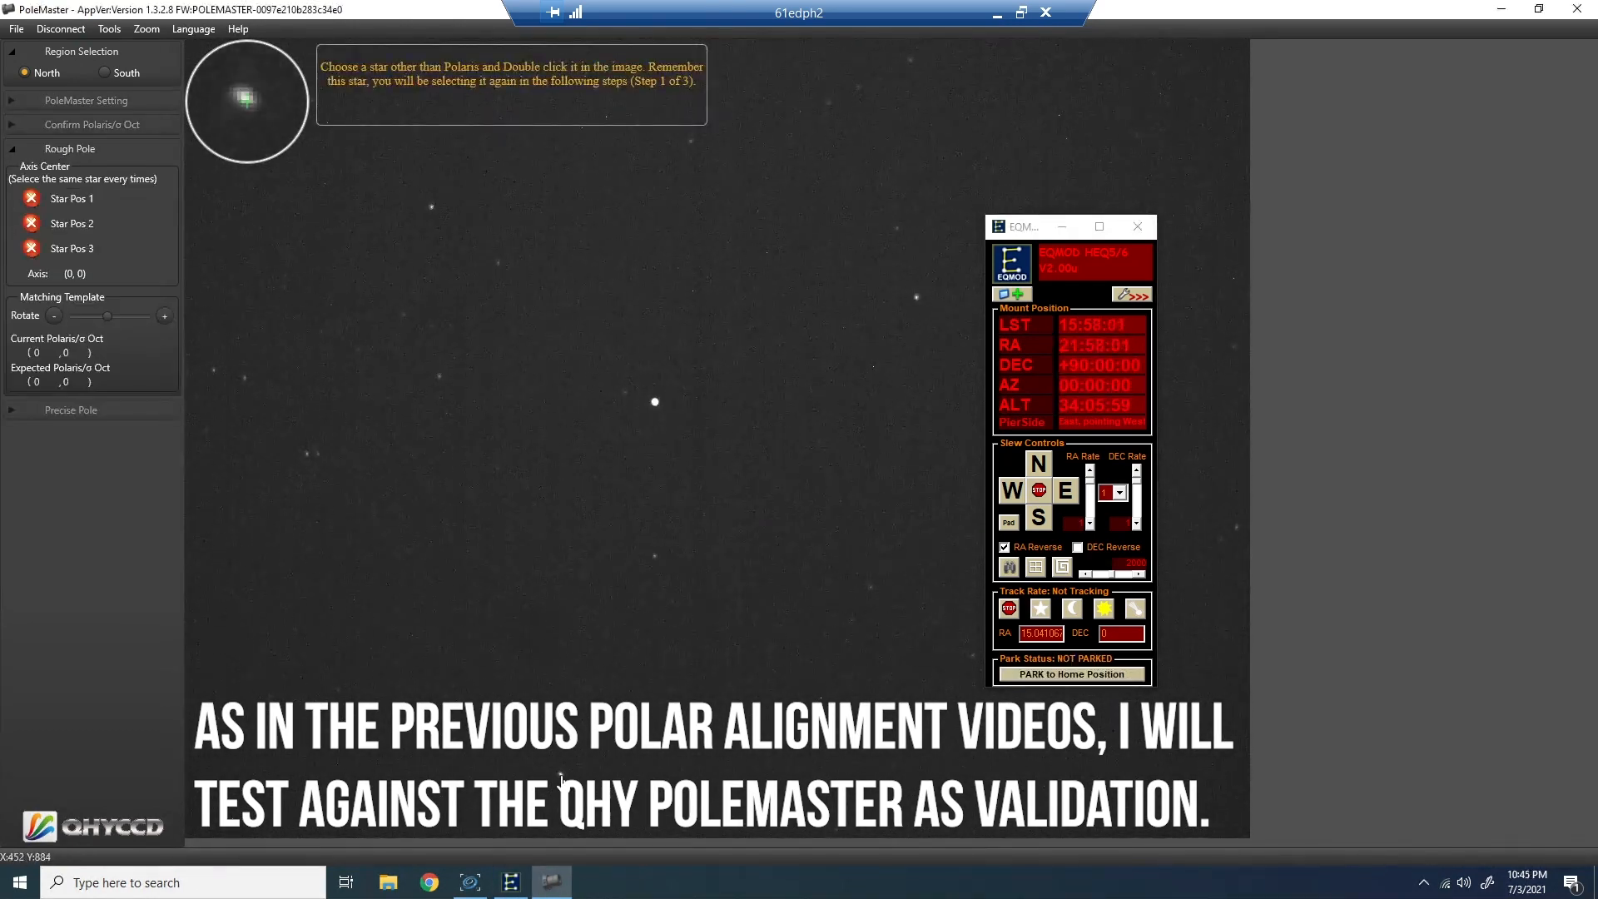
- Mark a reference star, rotate RA twice, accept the axis centre, and select Polaris
double_click(653, 400)
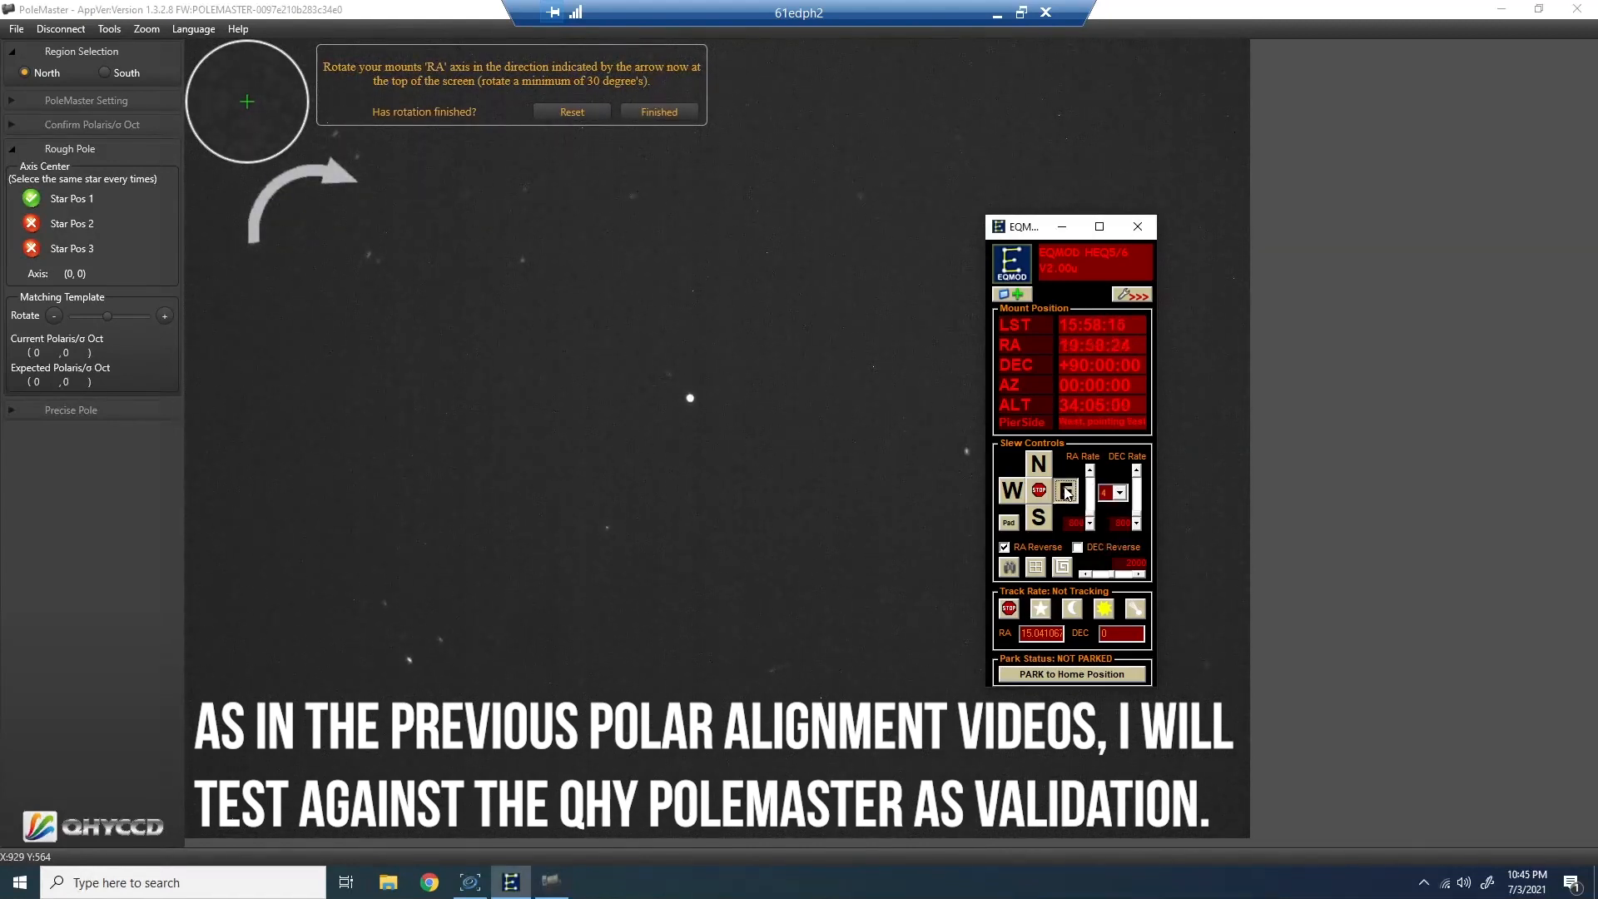
left_click(658, 112)
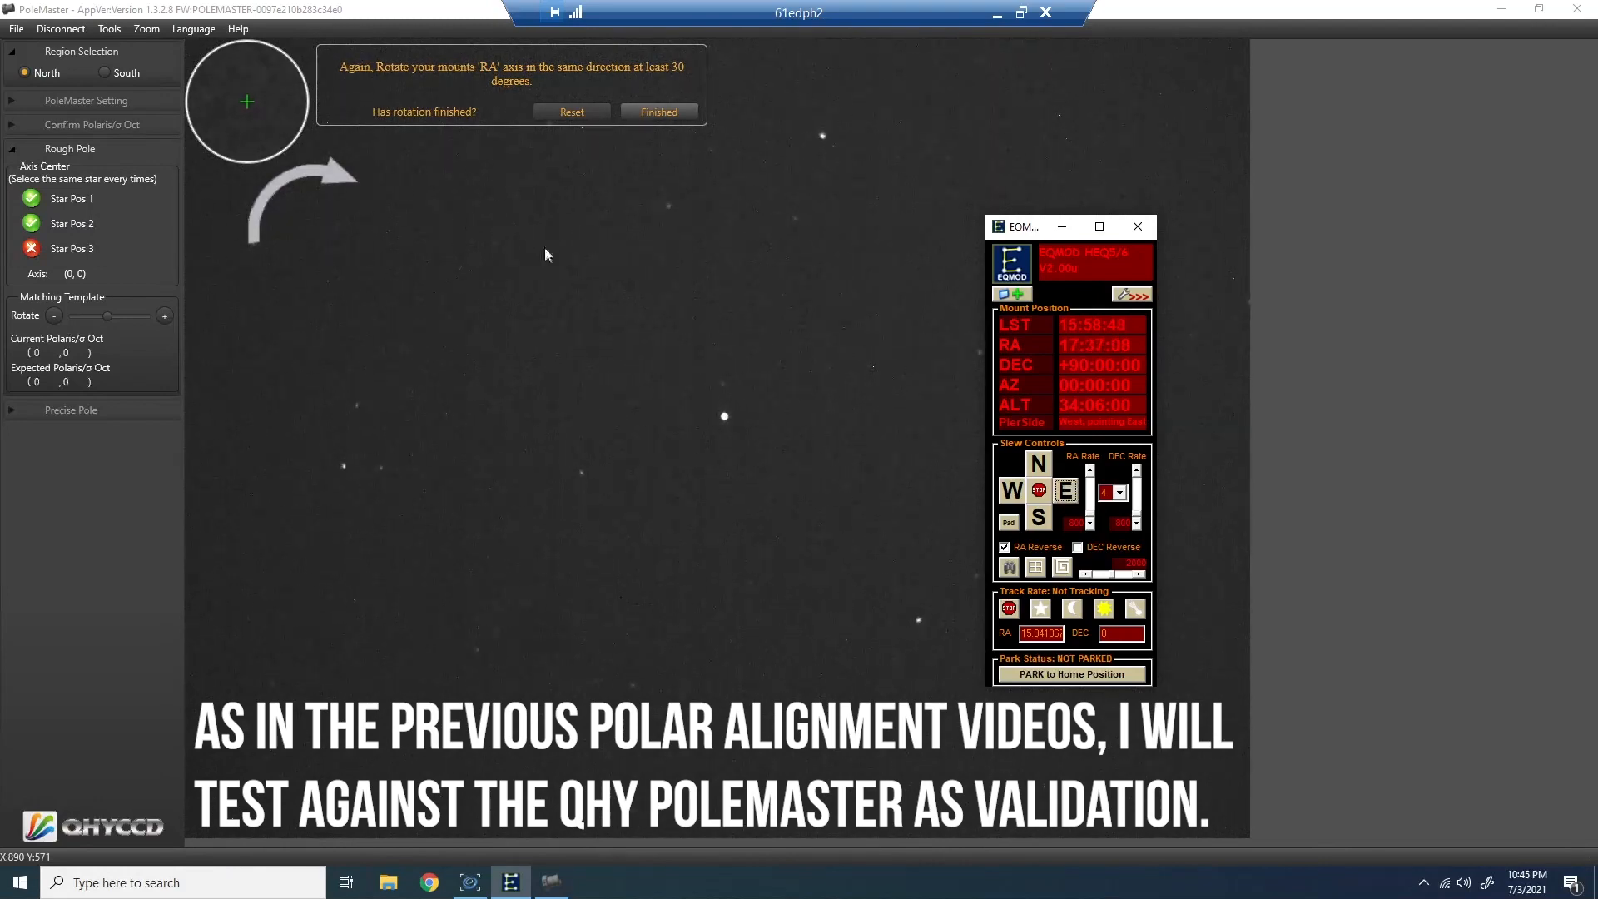
left_click(657, 112)
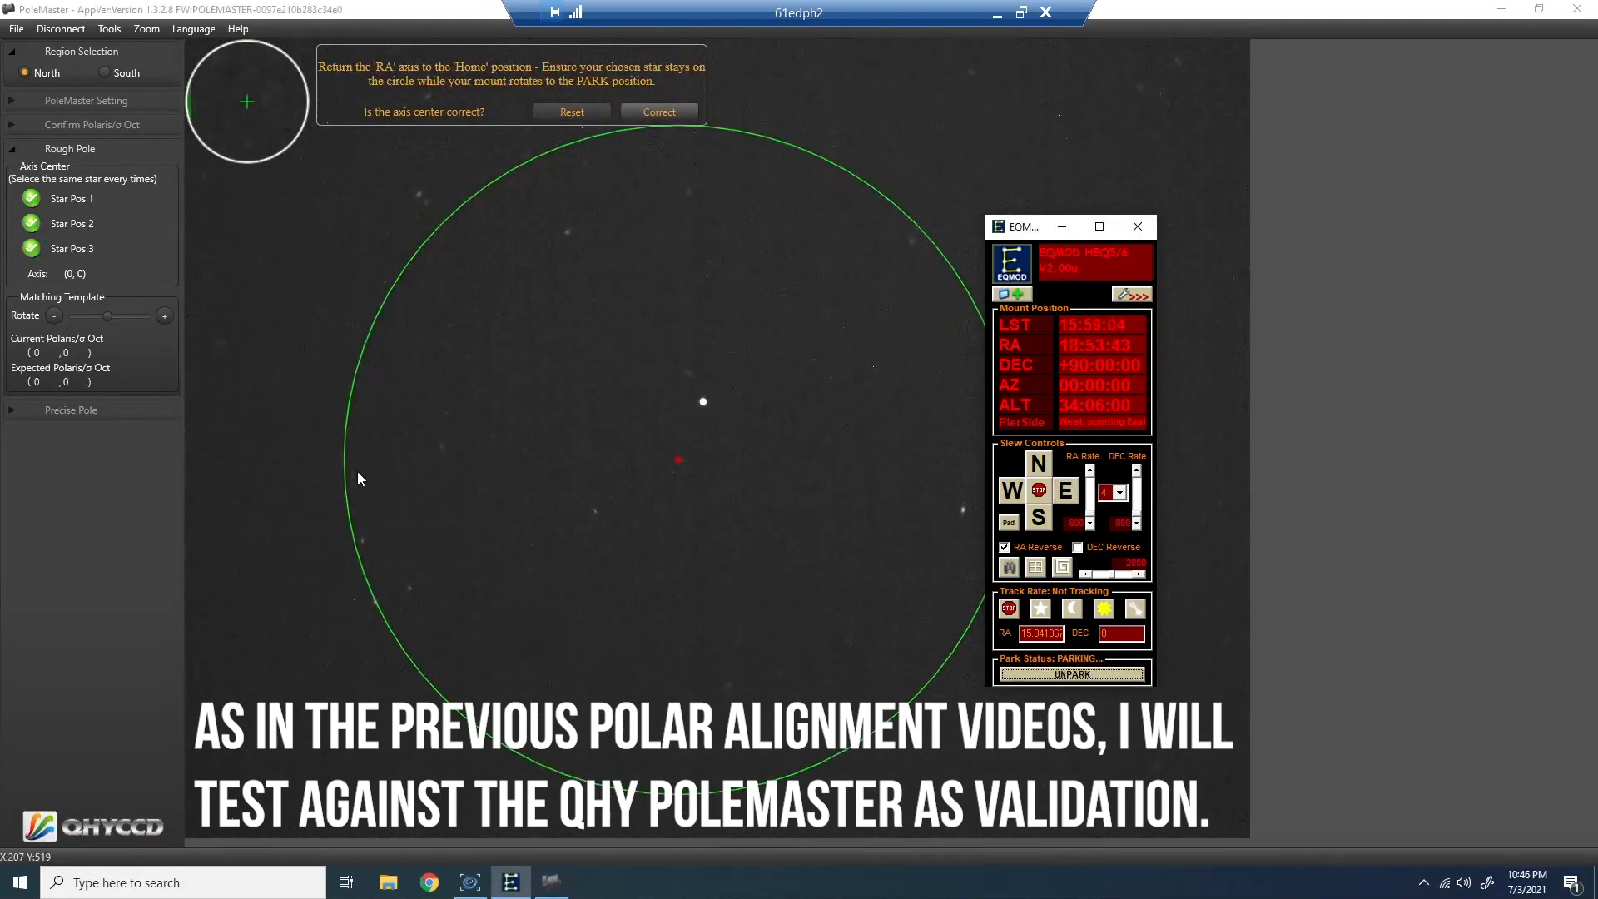
left_click(658, 112)
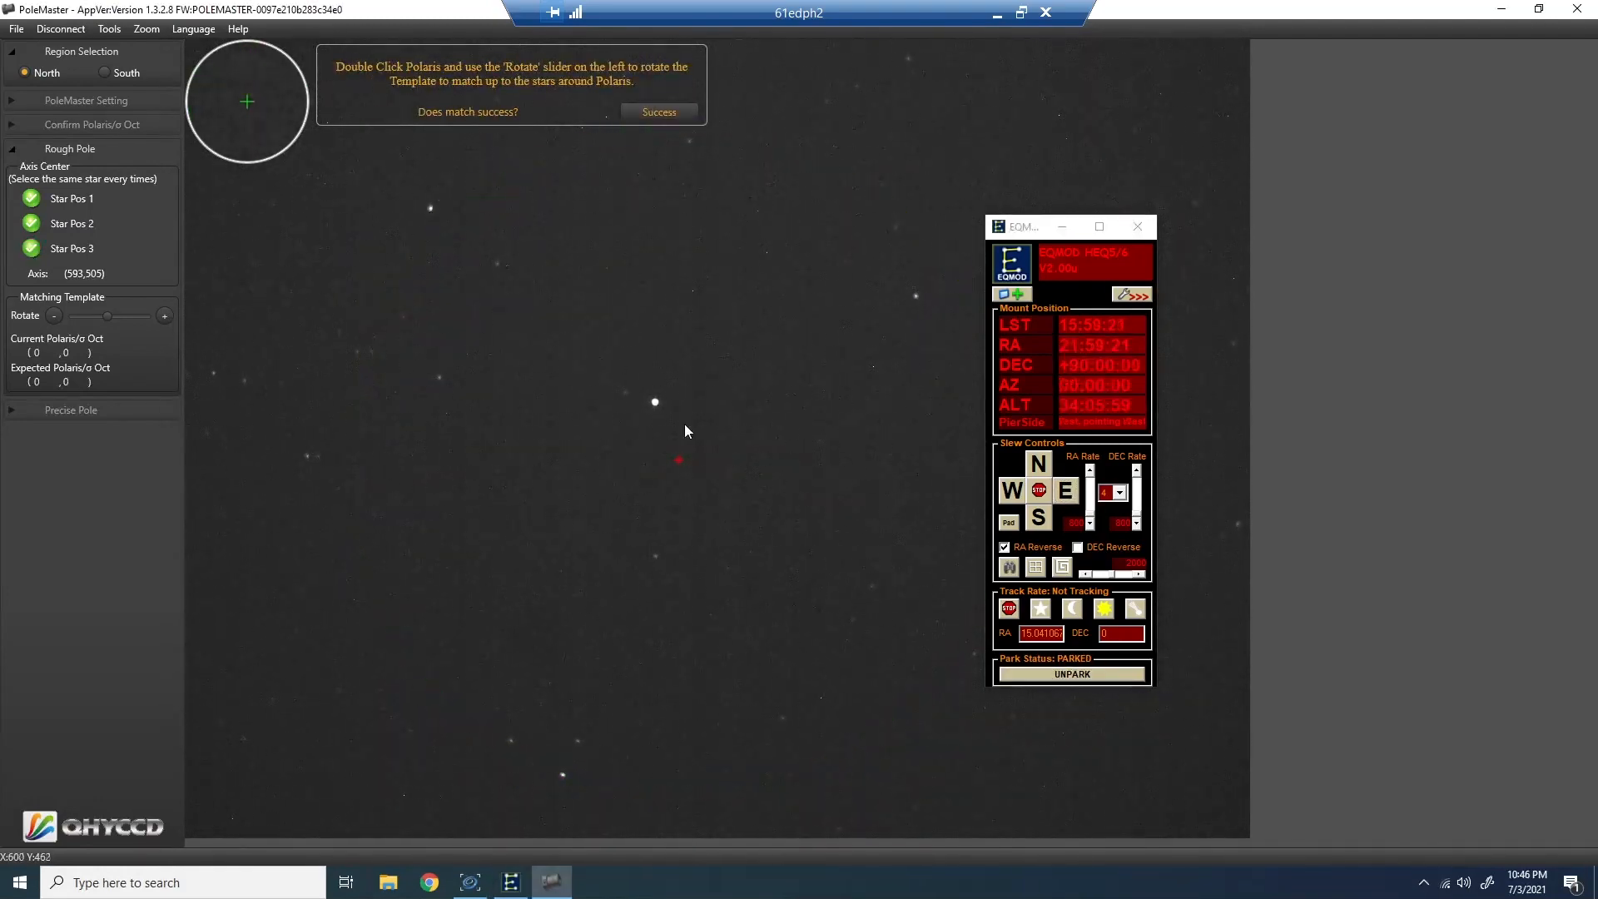
double_click(655, 400)
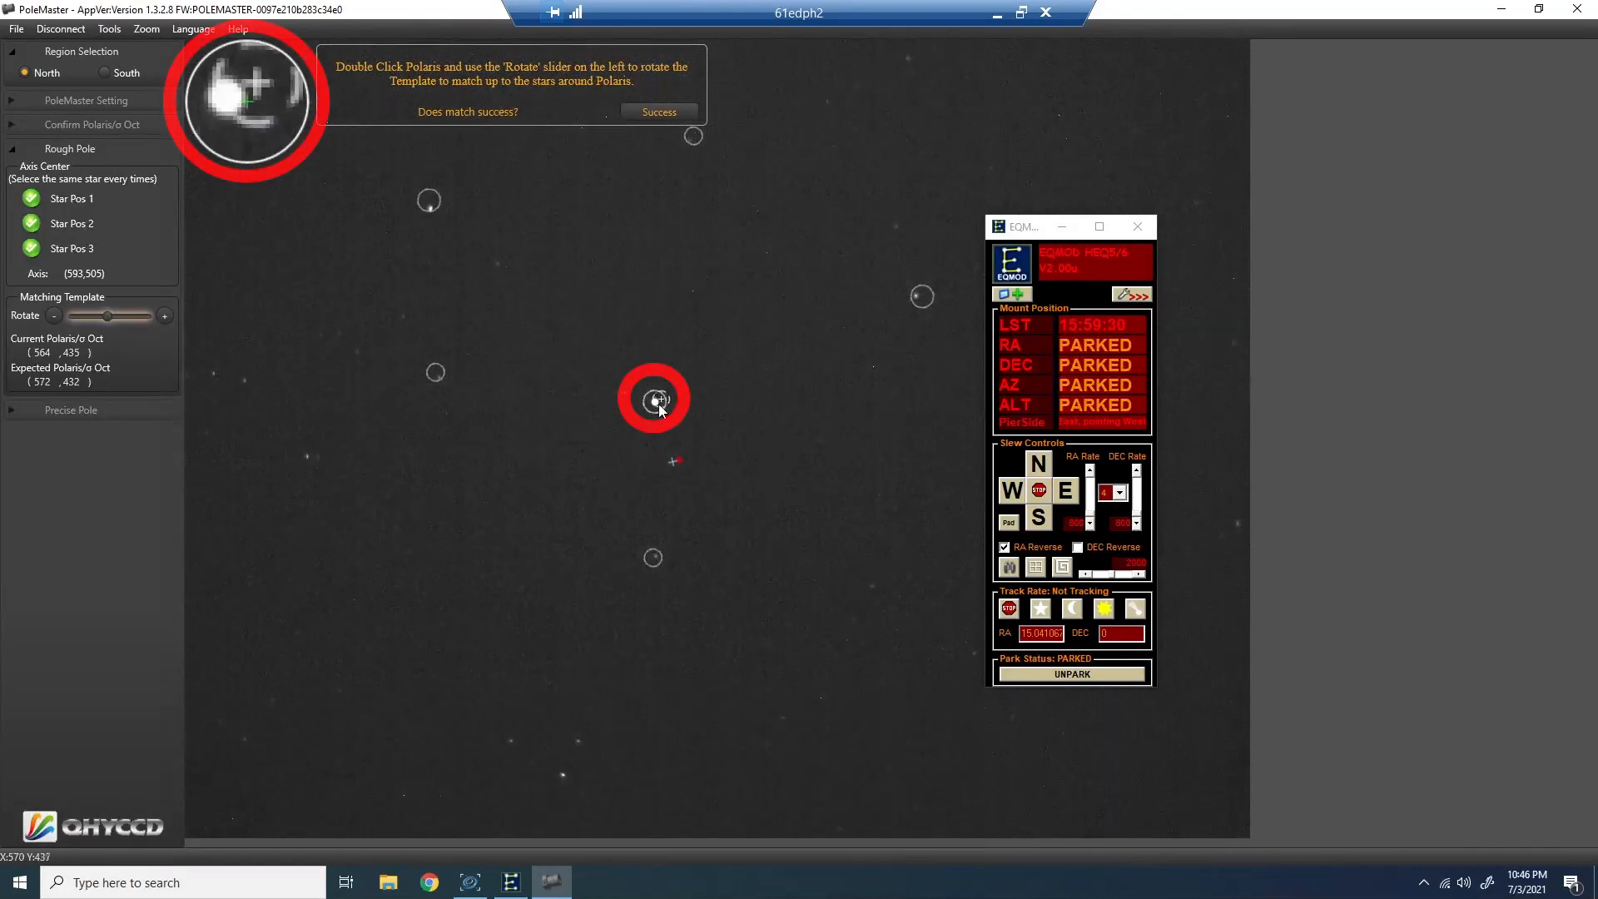